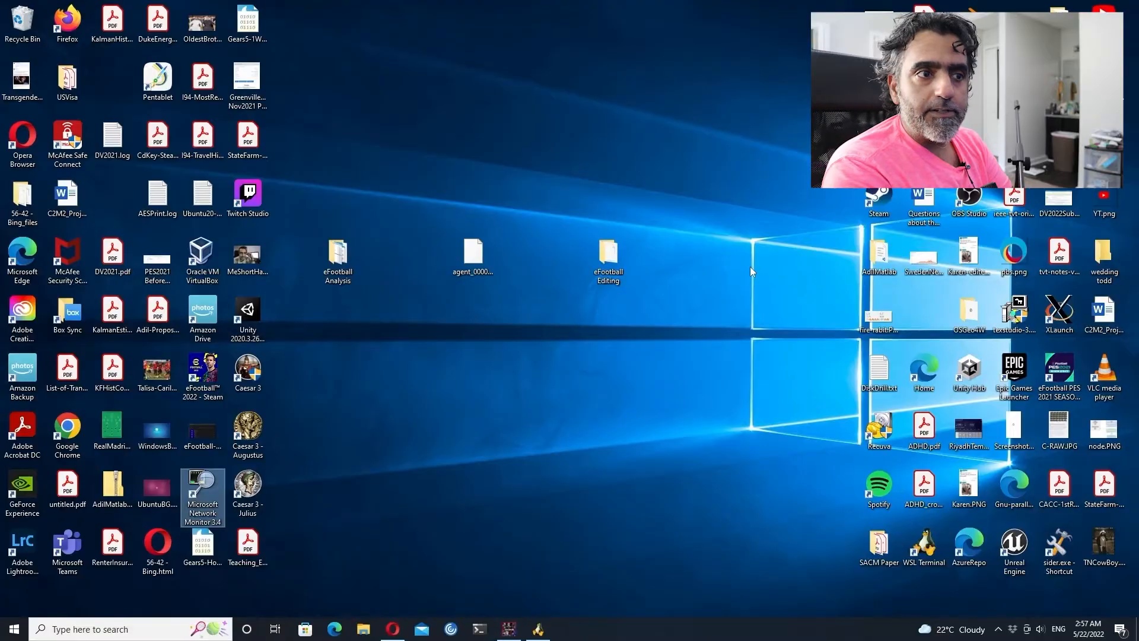
mouse_move(537, 629)
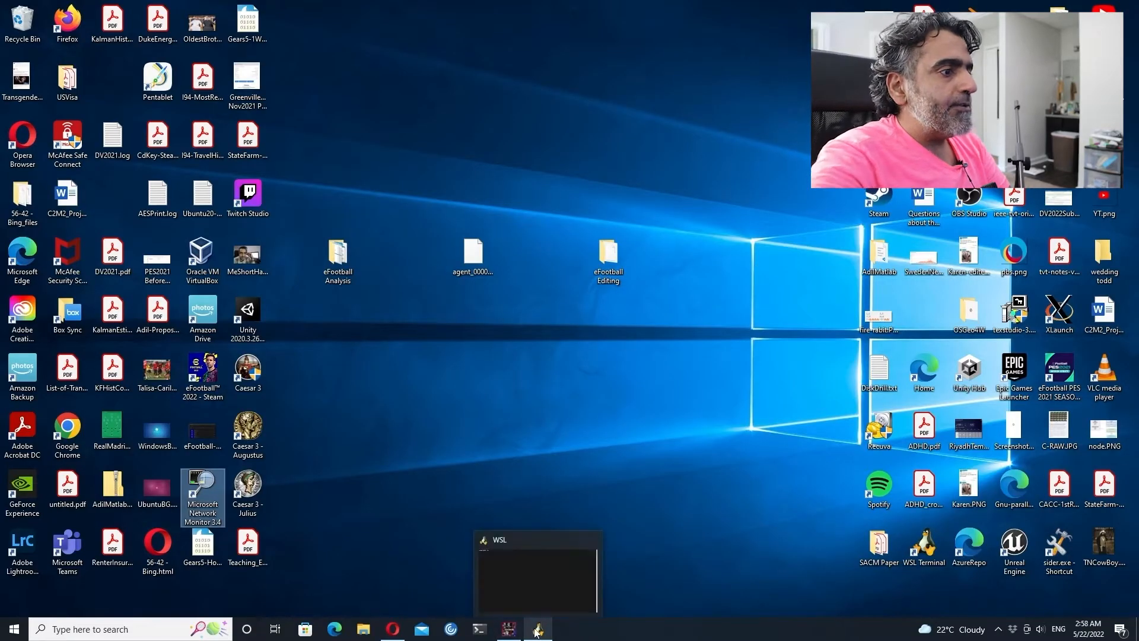
mouse_move(203, 498)
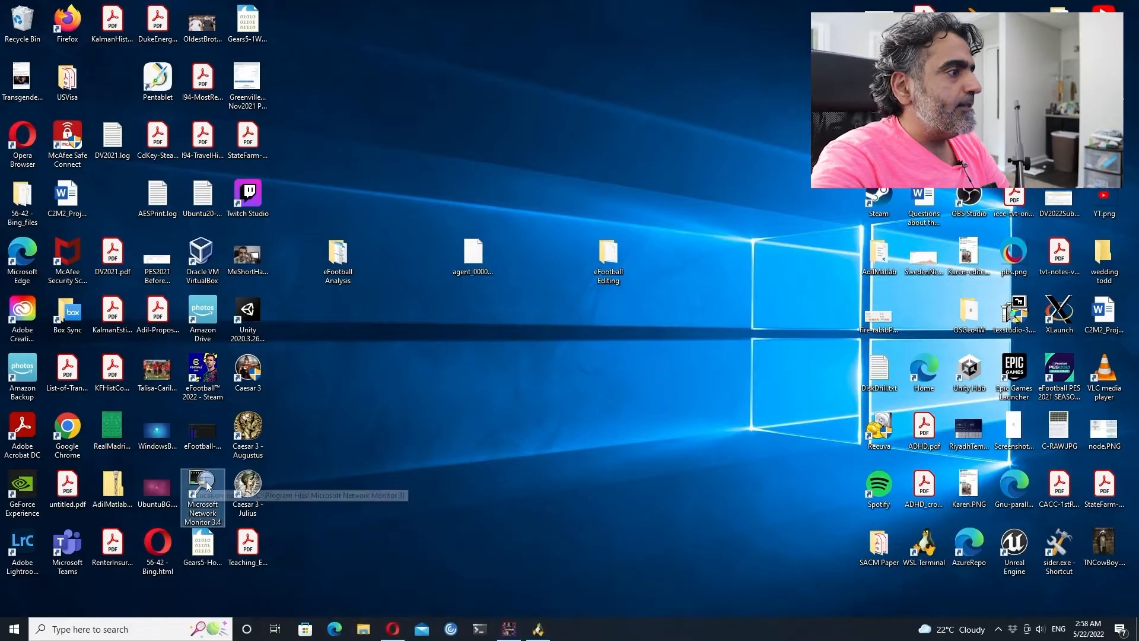
- Run the Network Monitor 3.4 desktop shortcut as administrator
right_click(202, 496)
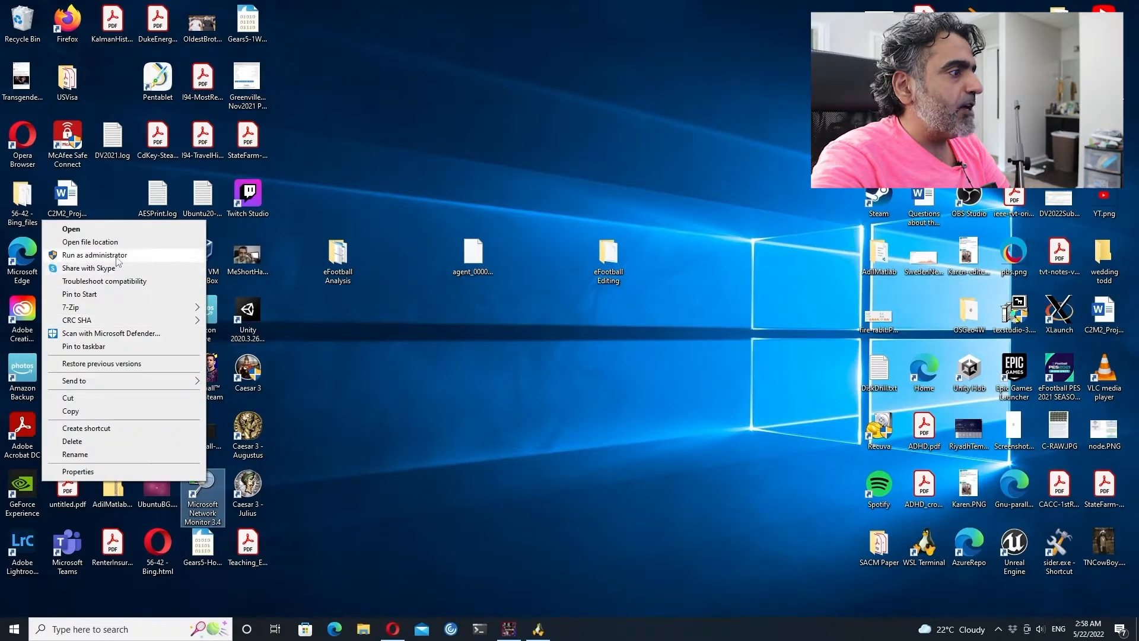
click(70, 229)
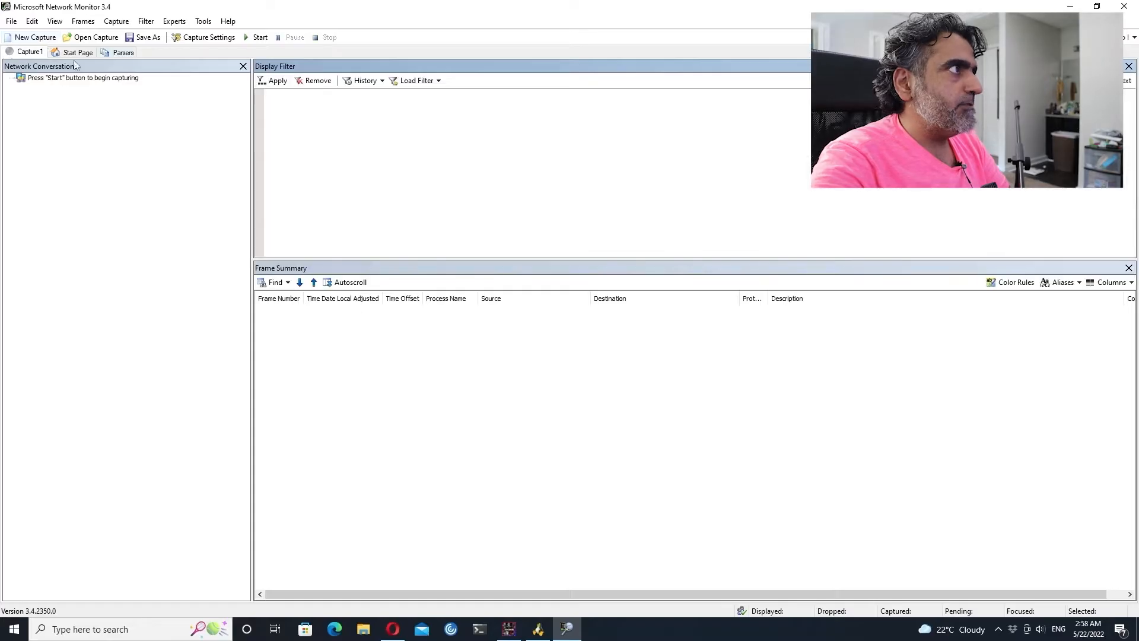
mouse_move(259, 37)
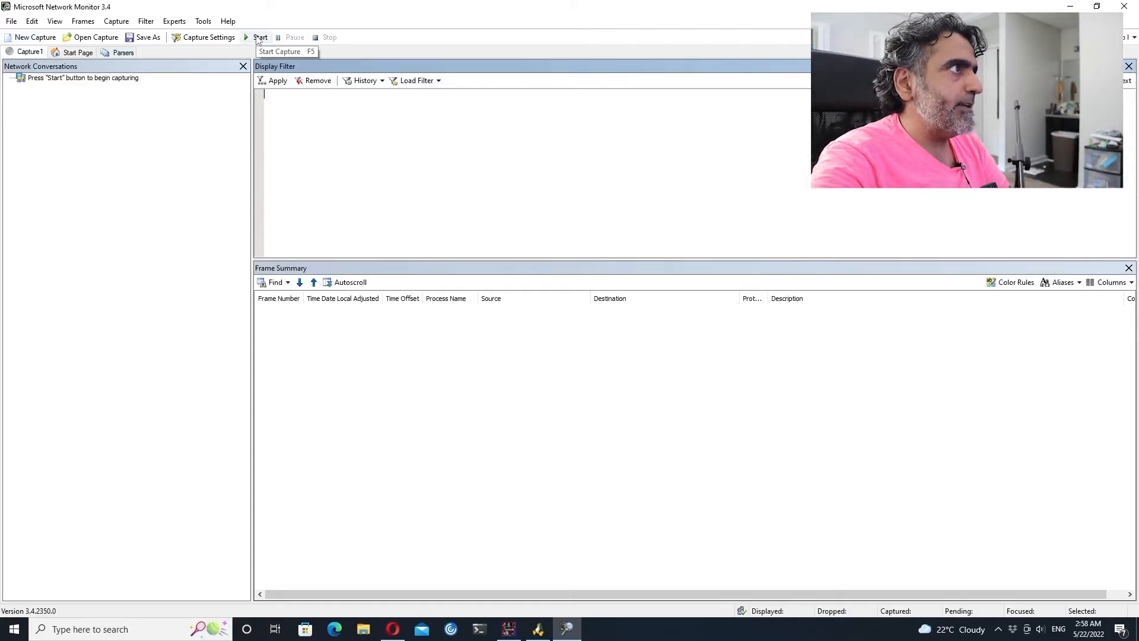
- Start a live capture, expand Other Traffic, and return from PES 2021 to the running capture
click(260, 36)
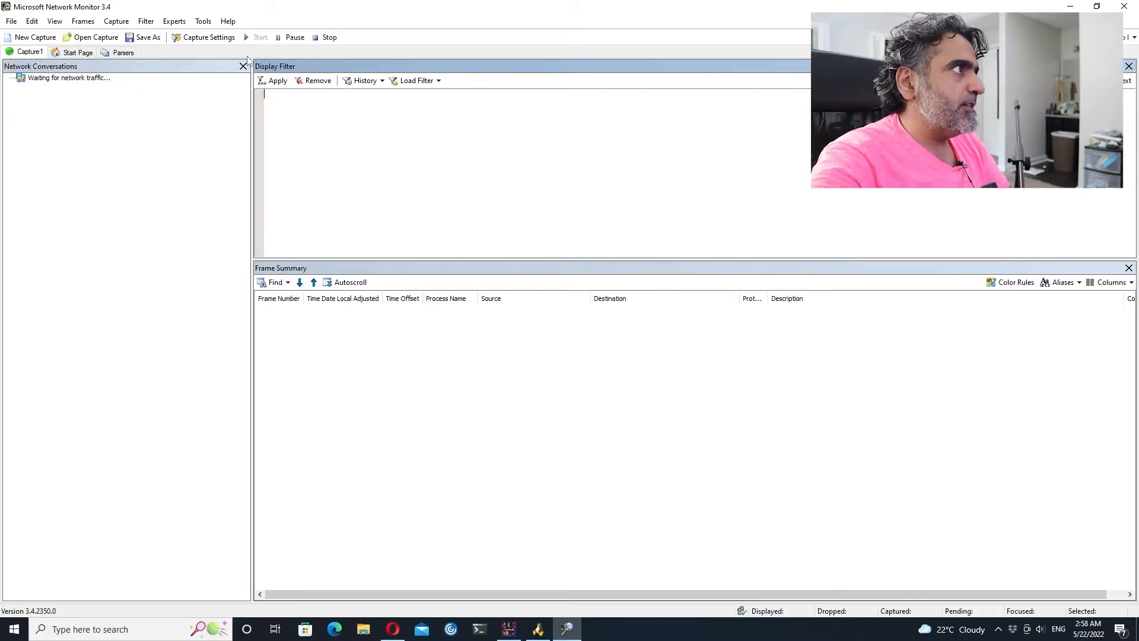
click(259, 37)
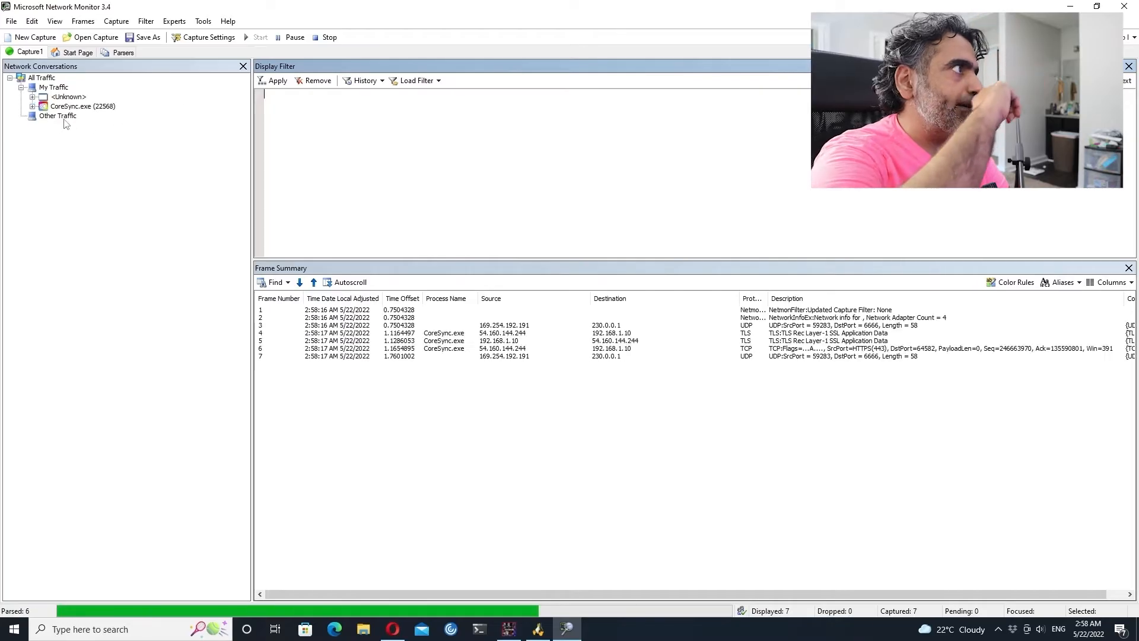
click(33, 116)
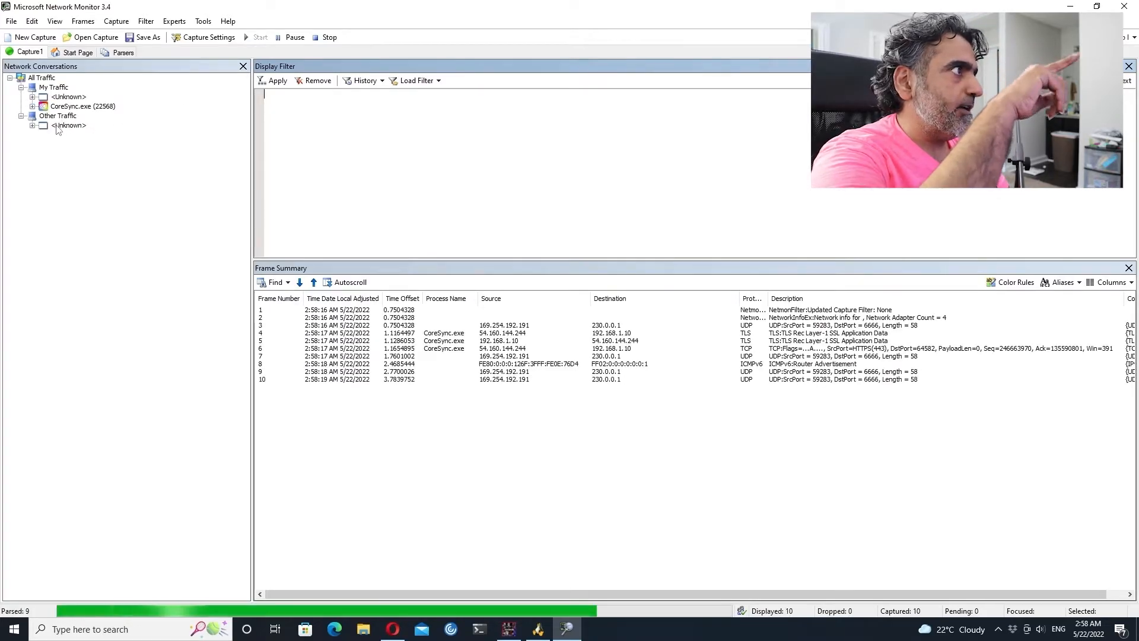
mouse_move(507, 629)
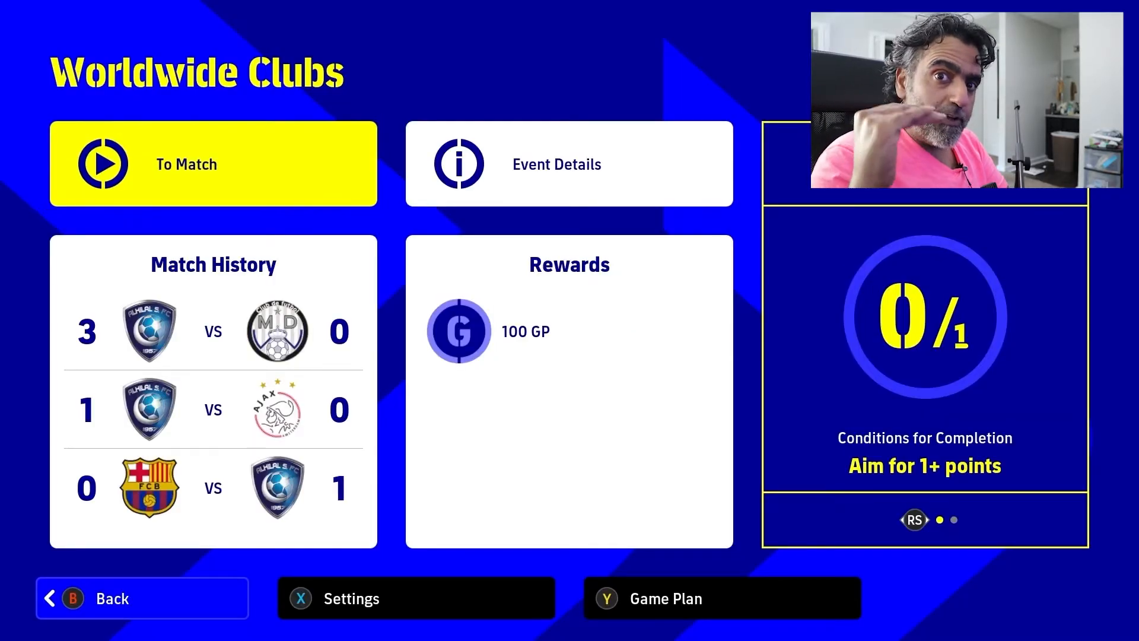
click(213, 164)
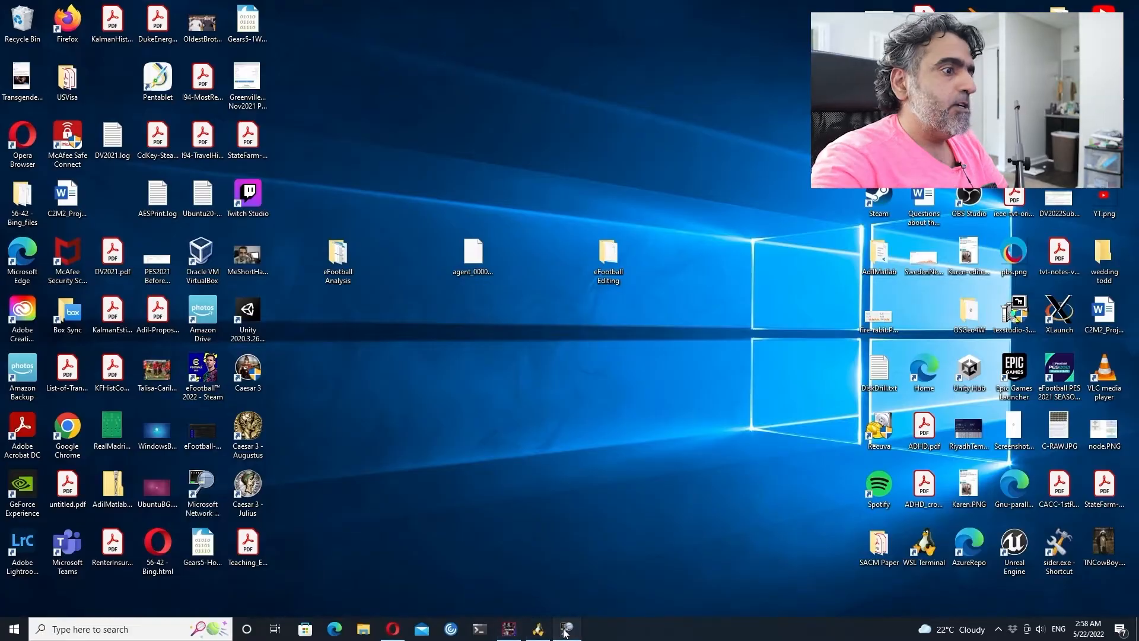
click(566, 628)
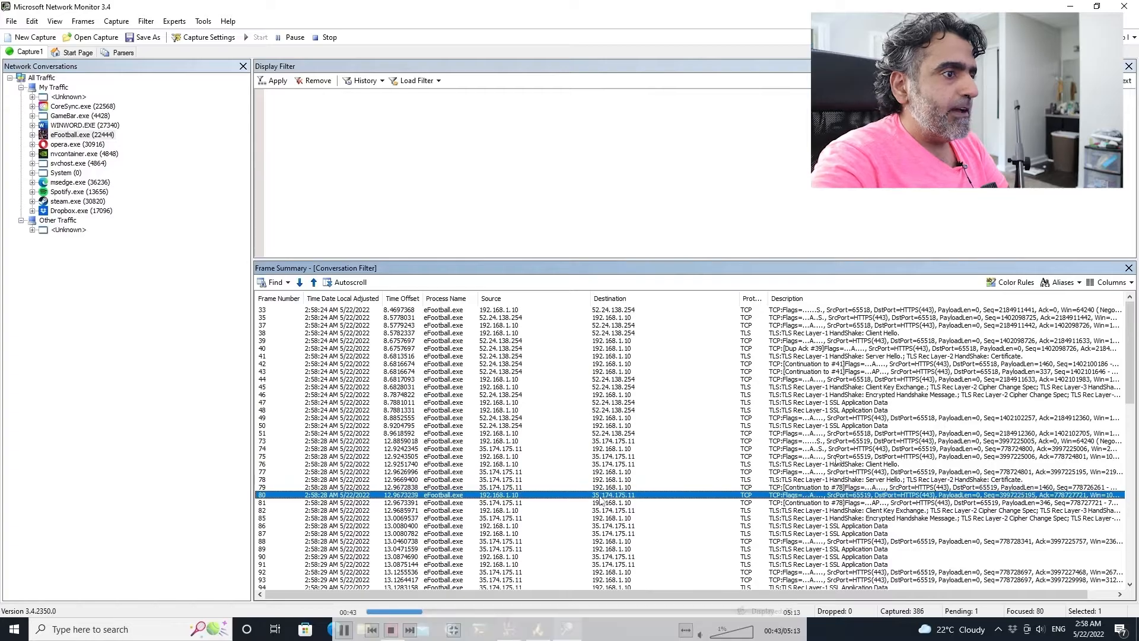
- Open the Destination address options for the eFootball frame to 35.174.175.11
right_click(612, 495)
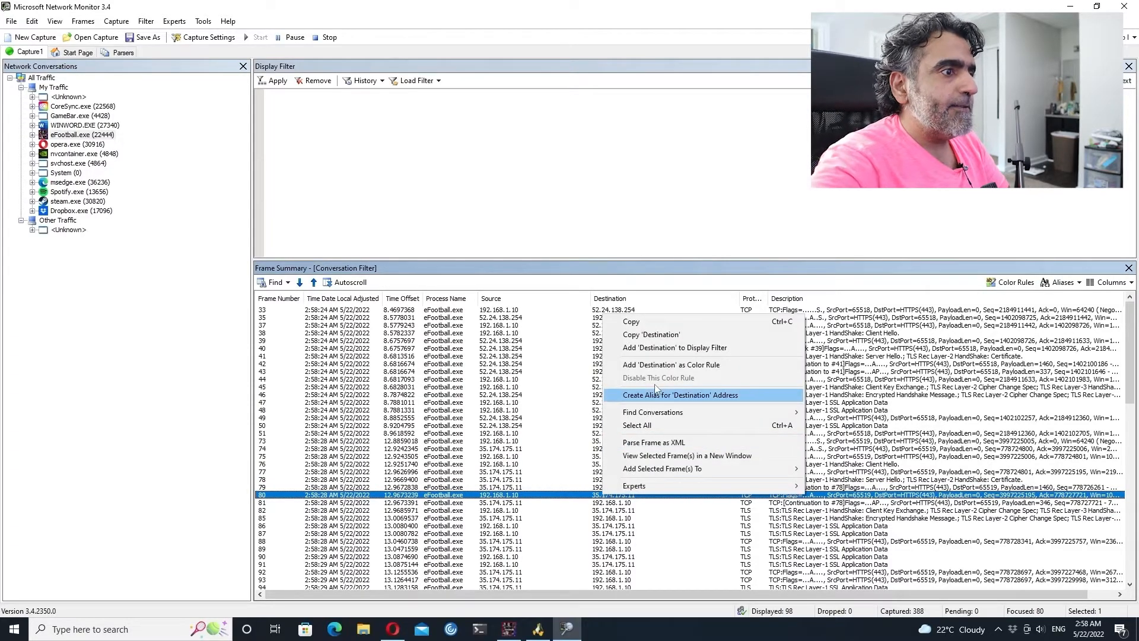
mouse_move(753, 505)
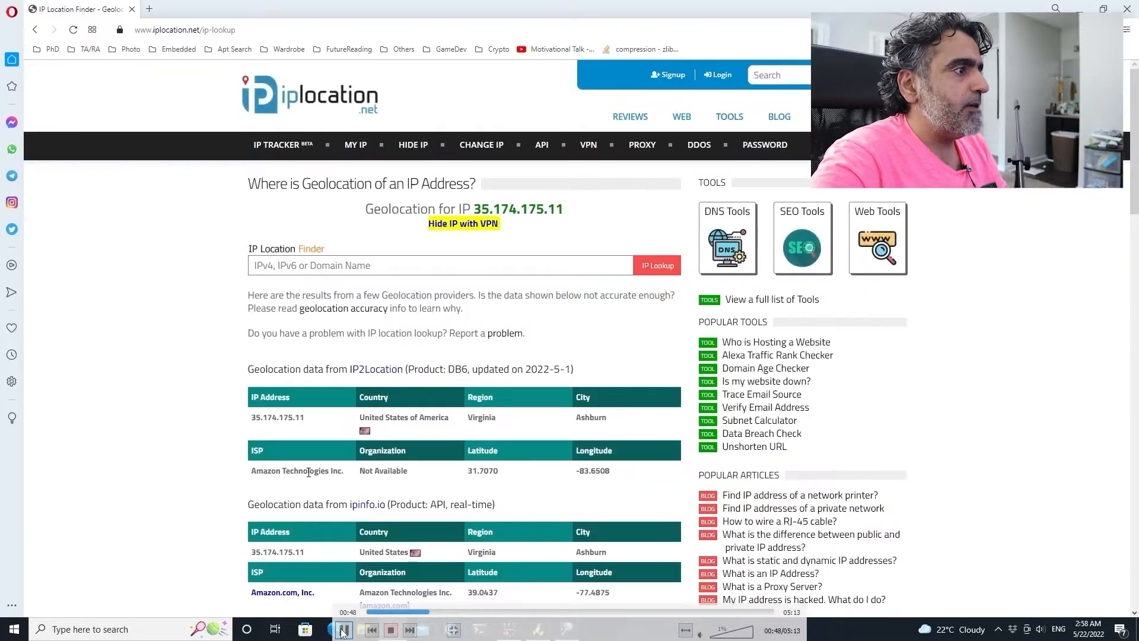
- Highlight the ISP Amazon Technologies Inc. in the IP2Location results for 35.174.175.11
double_click(297, 470)
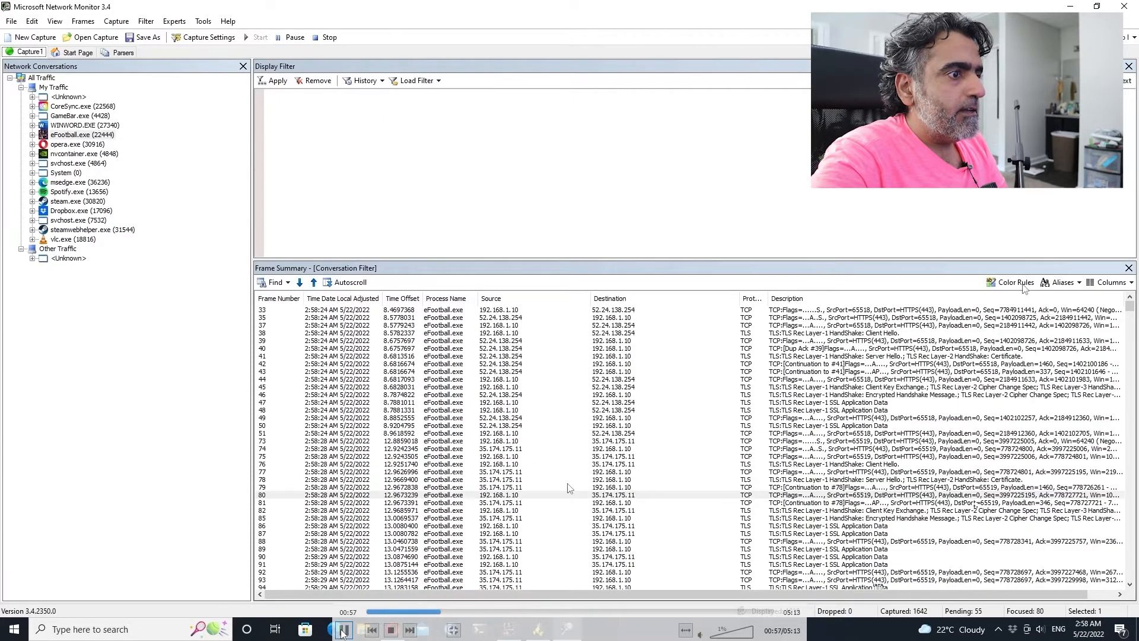
- Scroll to the RTP frames for 60.164.199.35.bc.googleusercontent.com and switch to iplocation.net
scroll(down, 3)
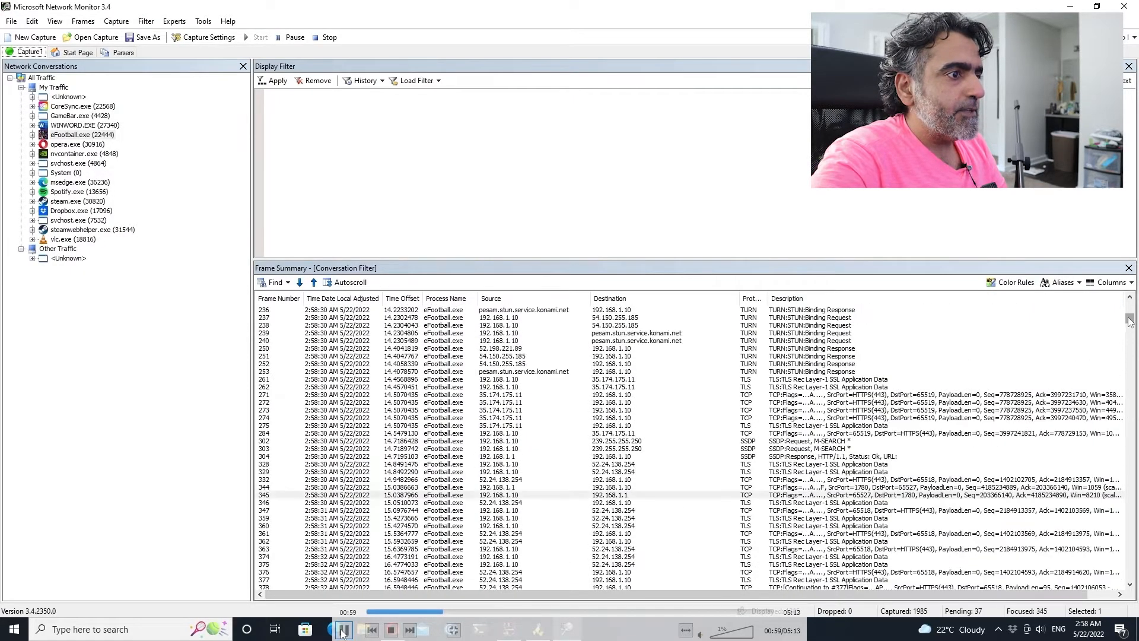
scroll(down, 3)
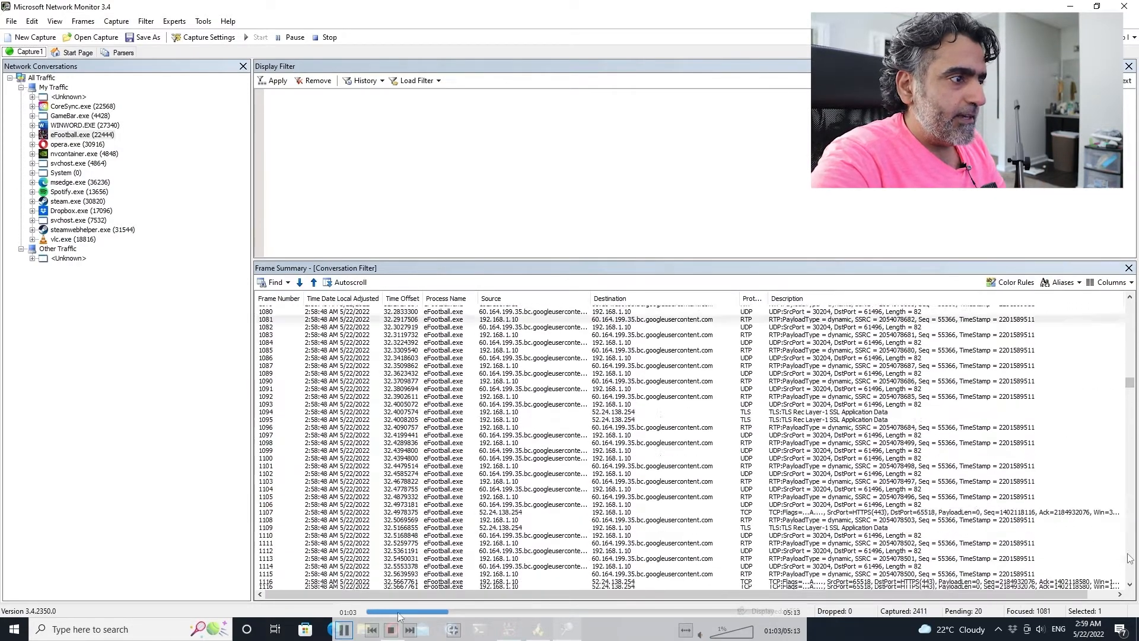
click(343, 629)
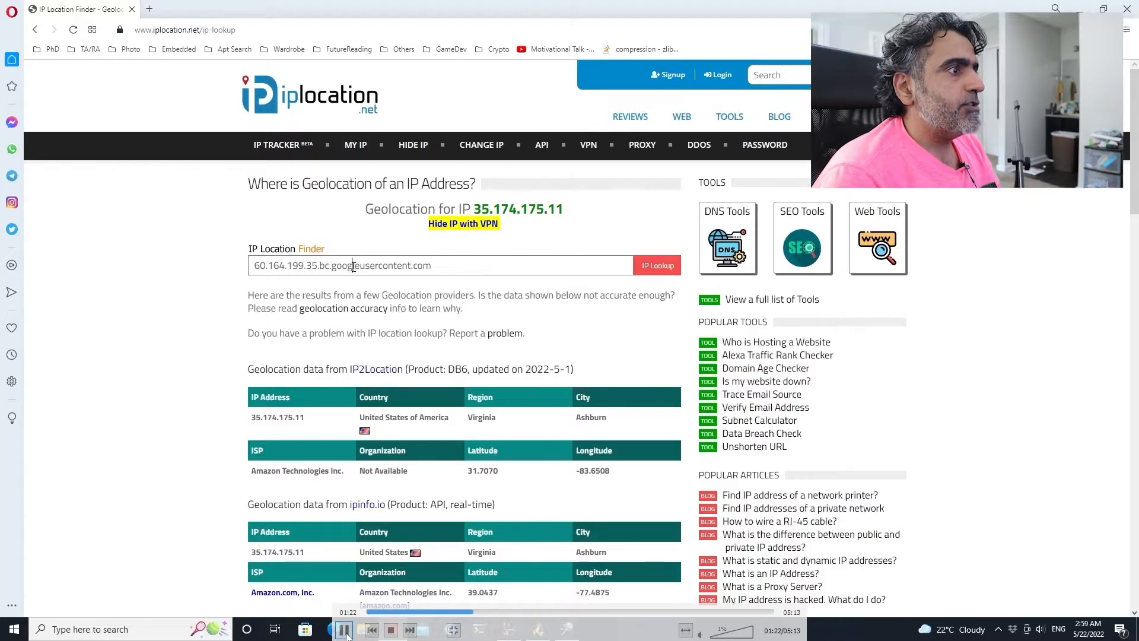
- Look up the peer hostname and highlight its ISP, Google LLC, at 35.199.164.60
click(656, 265)
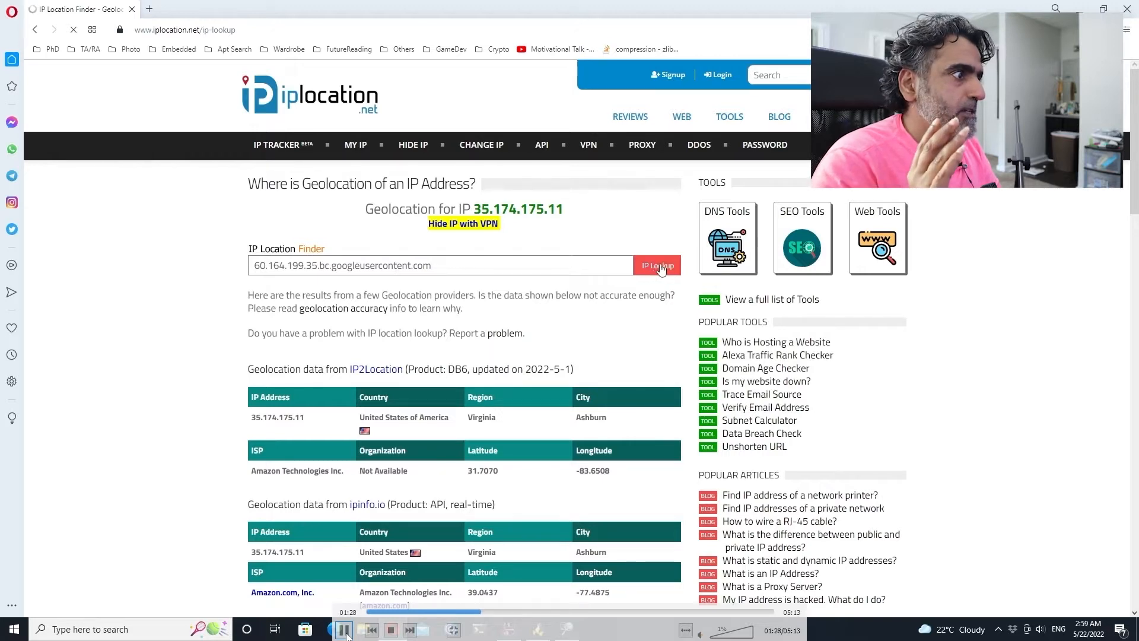
click(657, 265)
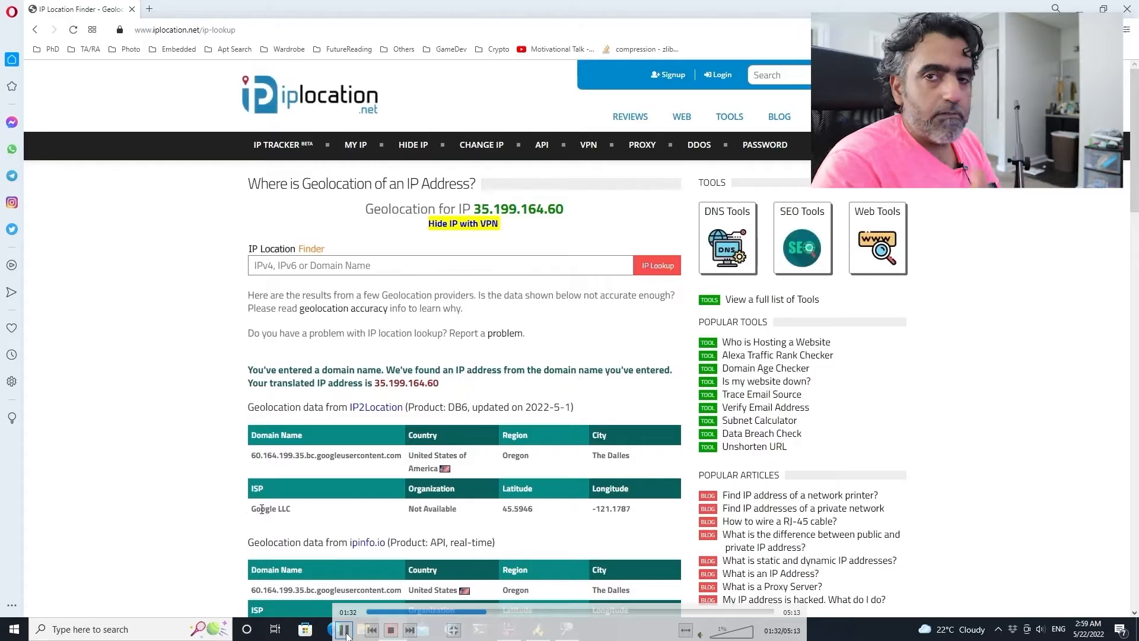
double_click(270, 508)
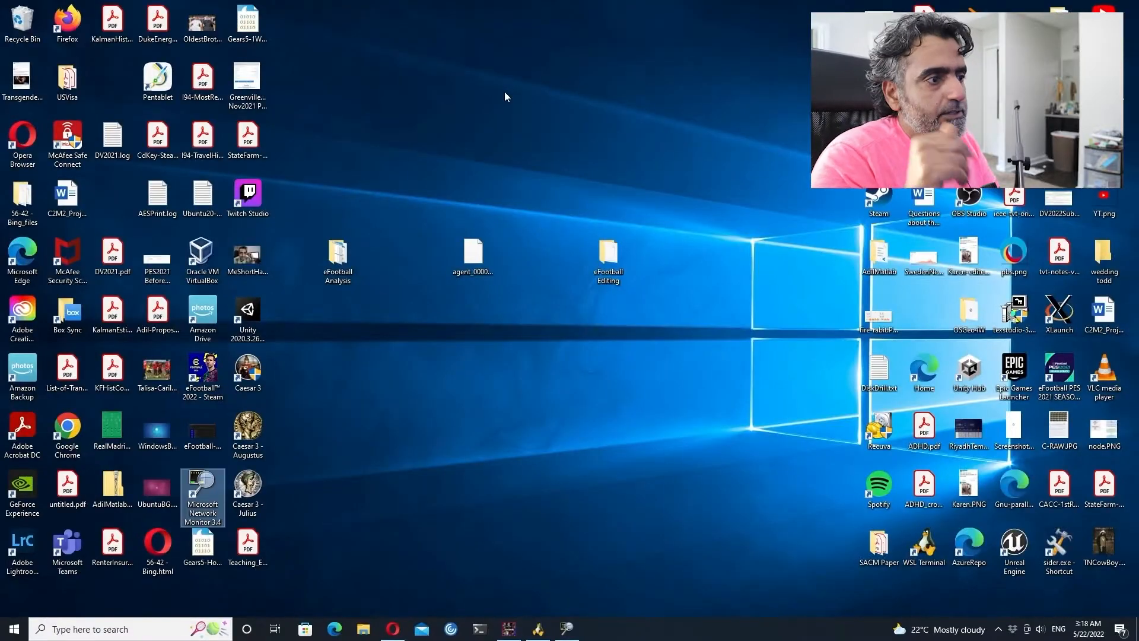
- Relaunch Network Monitor, open a new capture tab, and start capturing
double_click(201, 498)
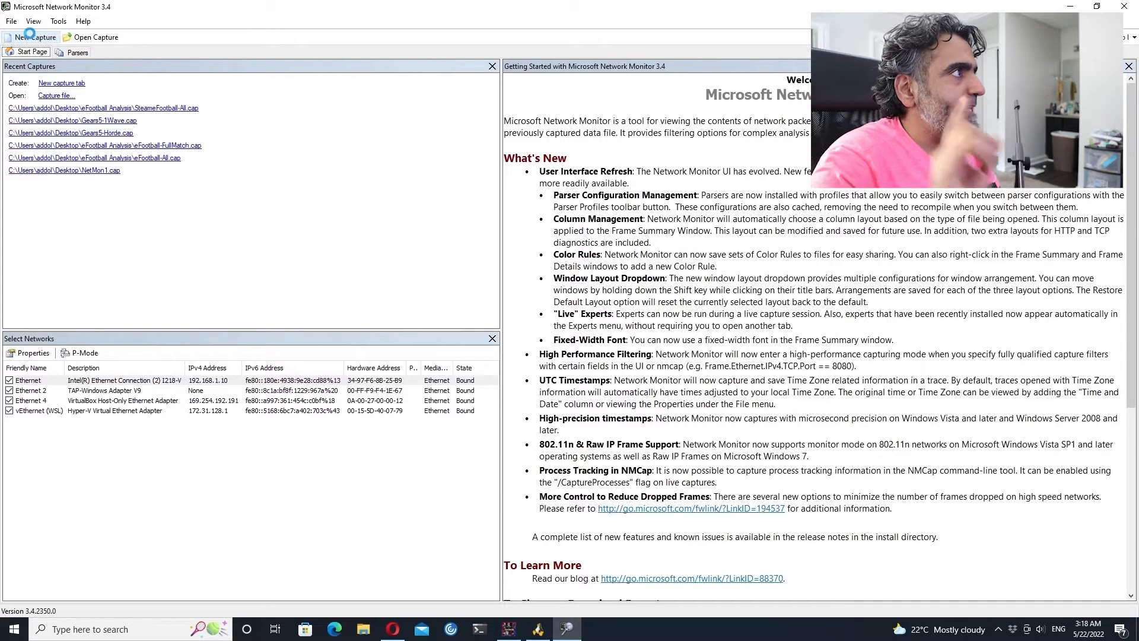
click(35, 36)
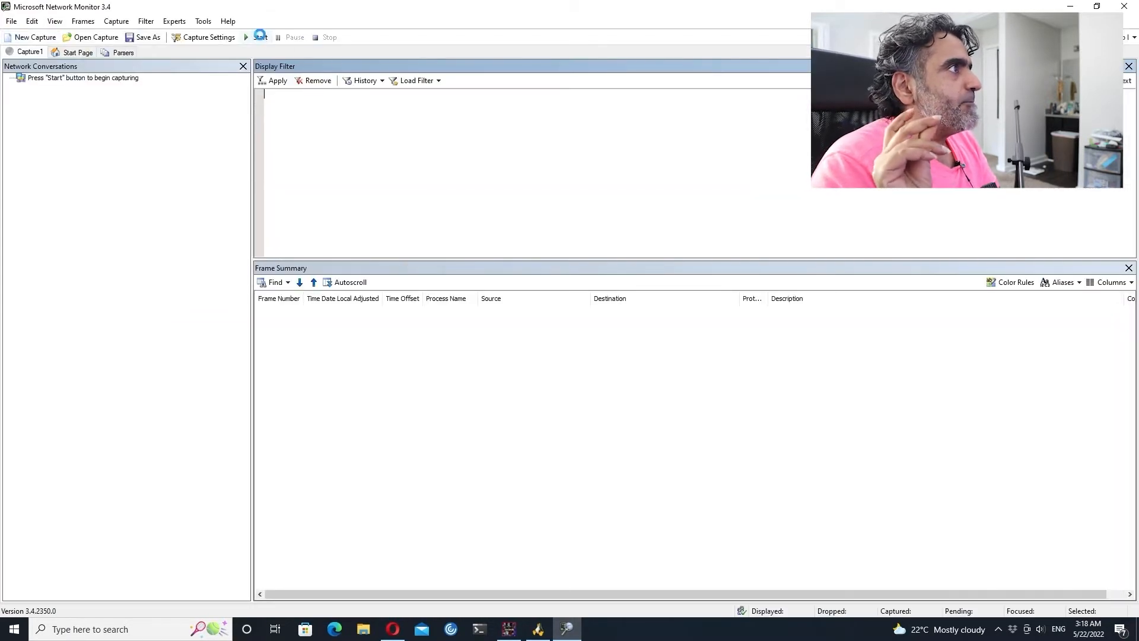
click(259, 37)
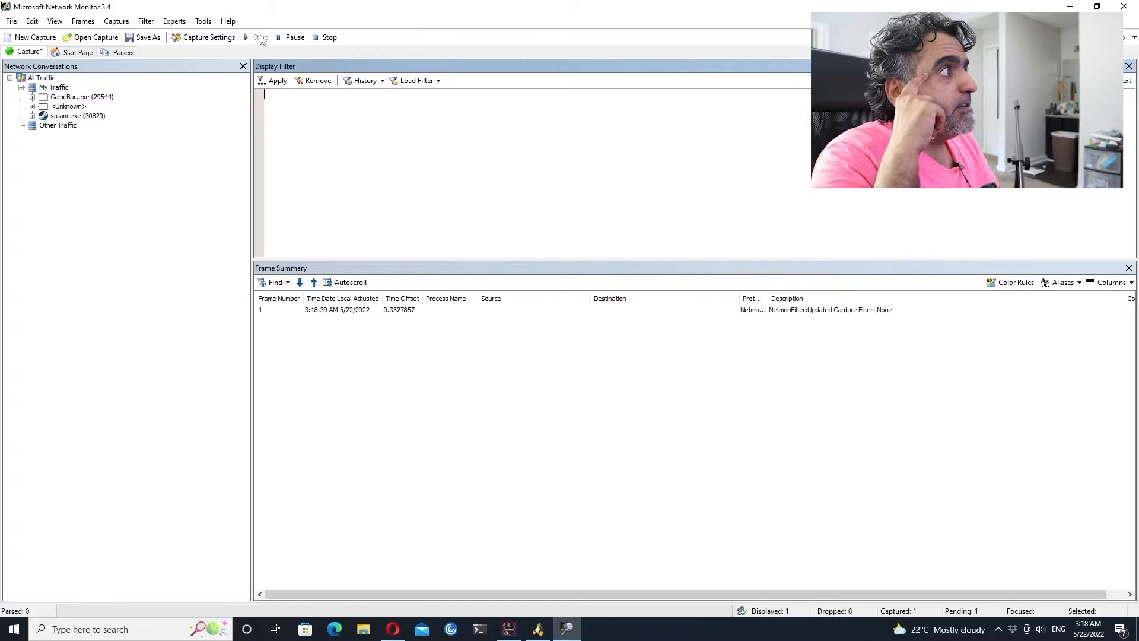
click(259, 37)
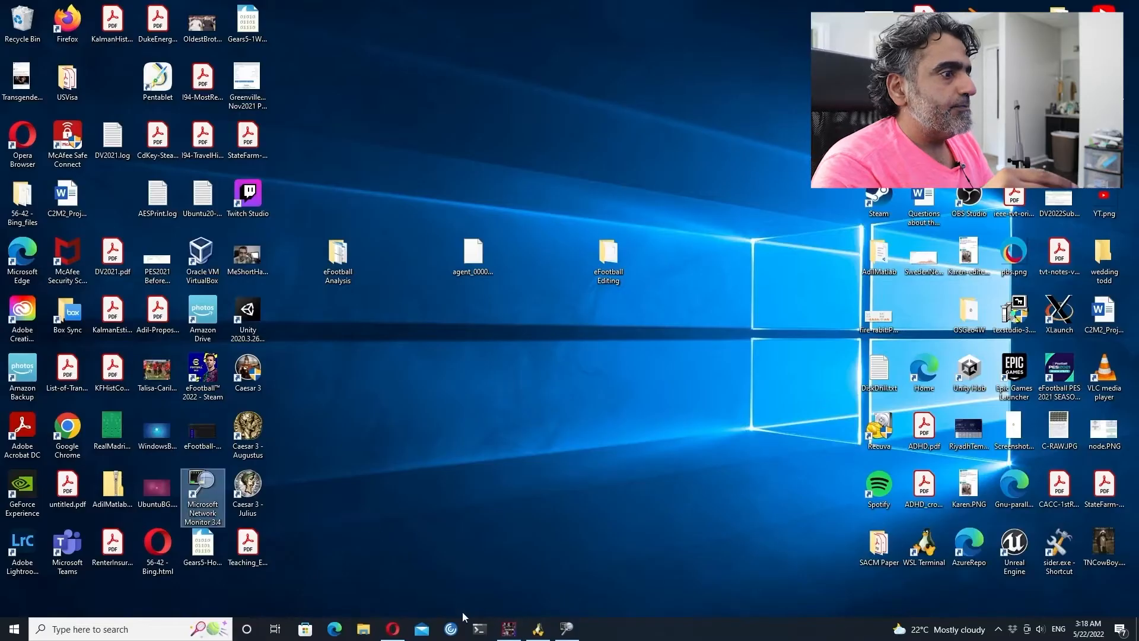
- Filter to eFootball.exe and copy the 34.62.198.35.bc.googleusercontent.com packet address
double_click(202, 494)
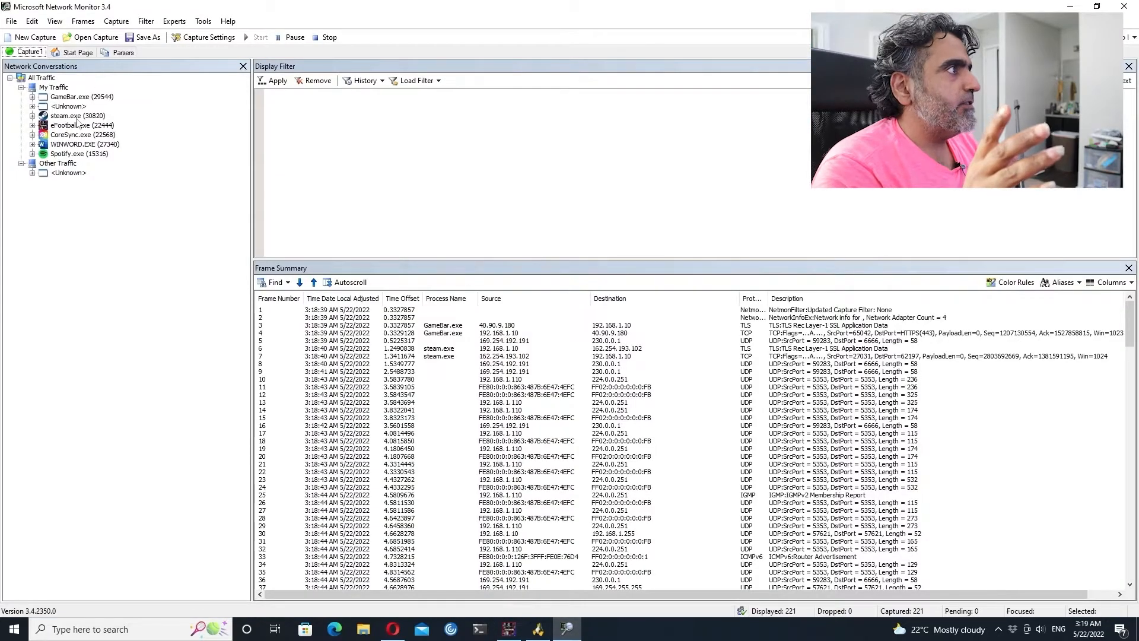
click(76, 125)
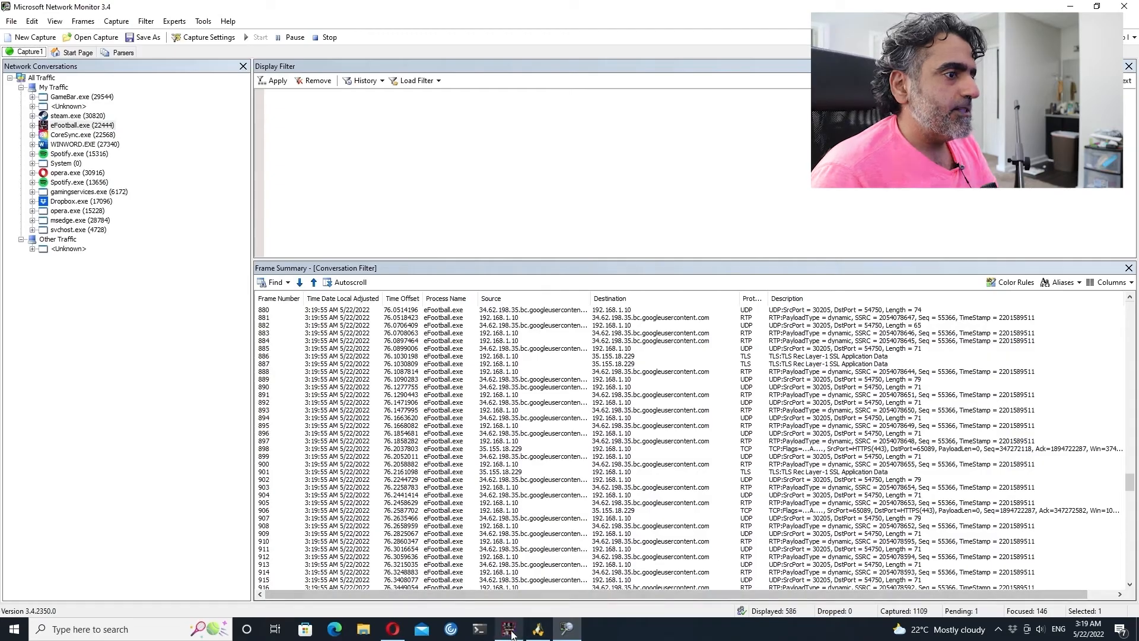
click(509, 629)
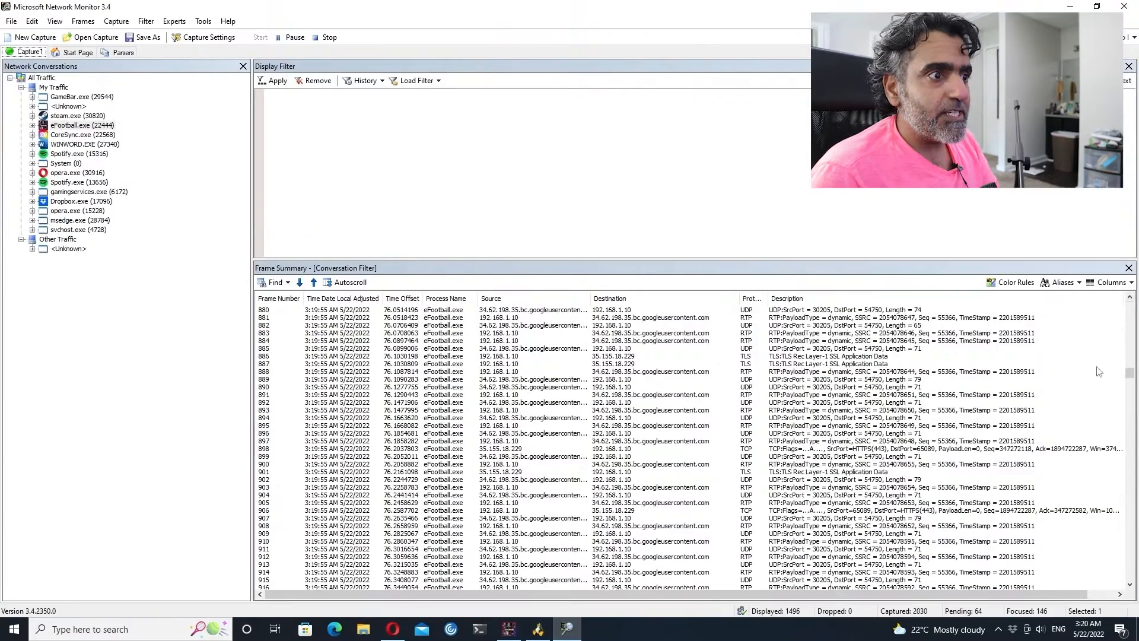
scroll(down, 3)
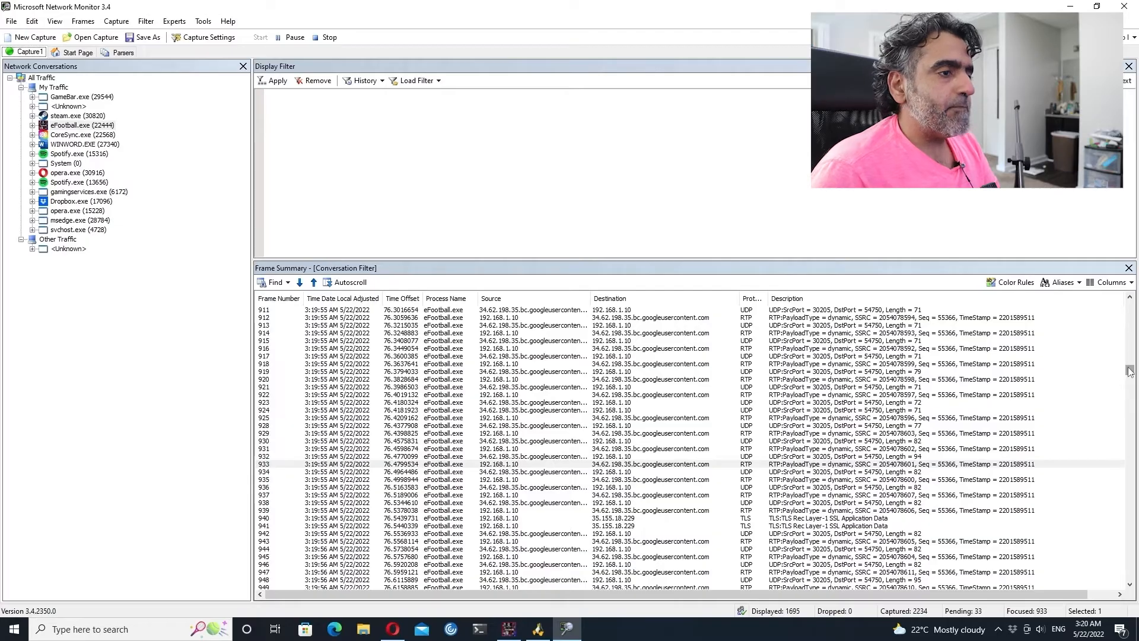
scroll(down, 3)
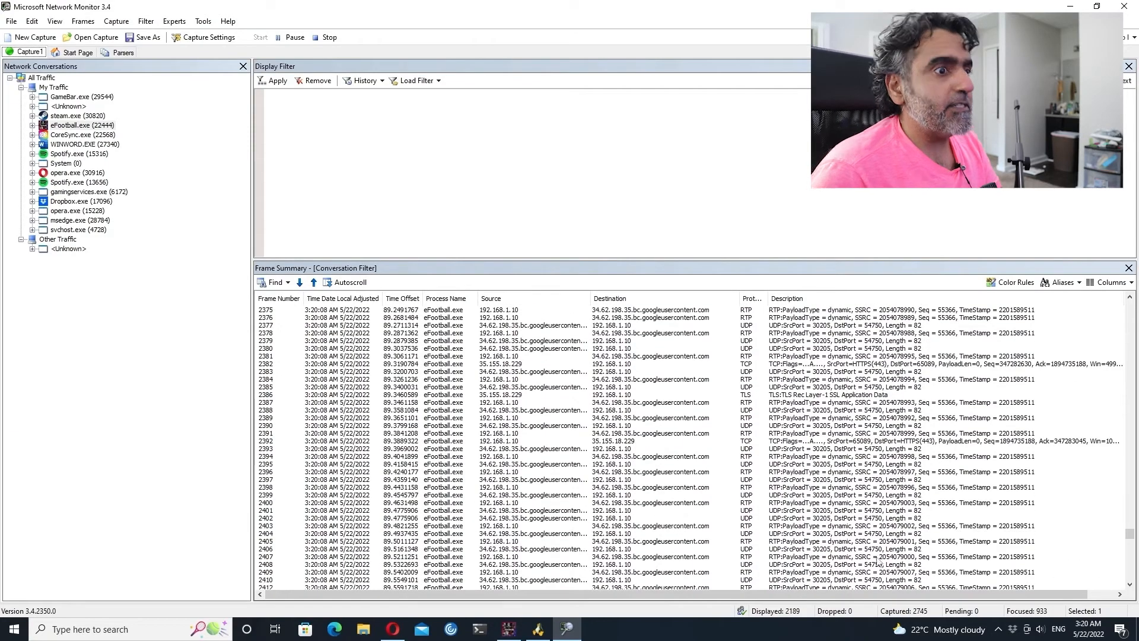
click(654, 556)
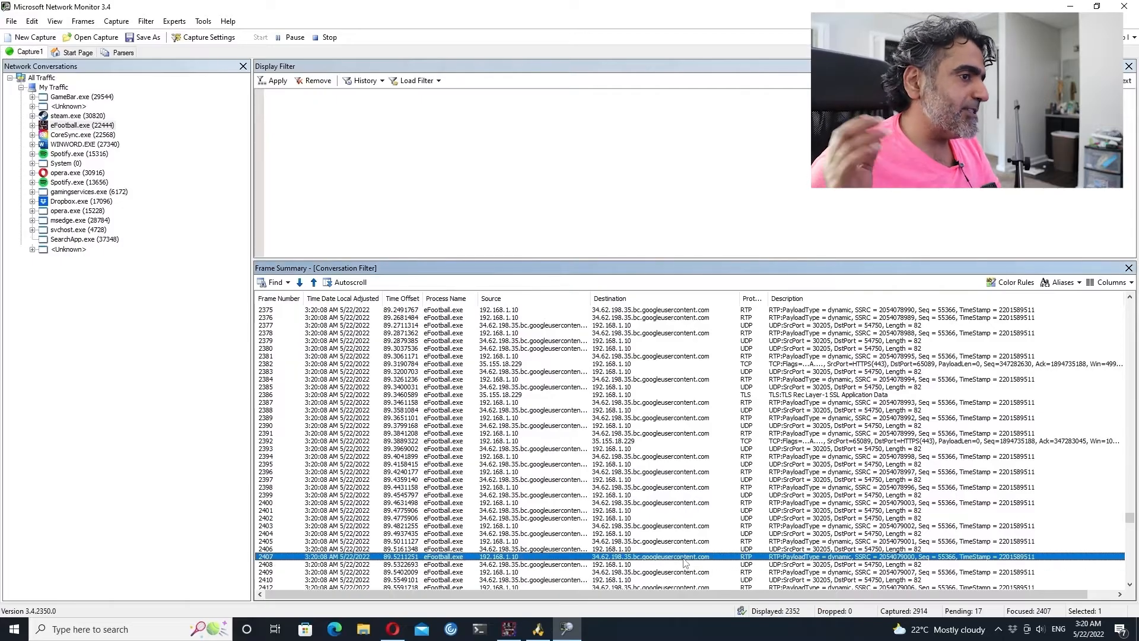
right_click(683, 556)
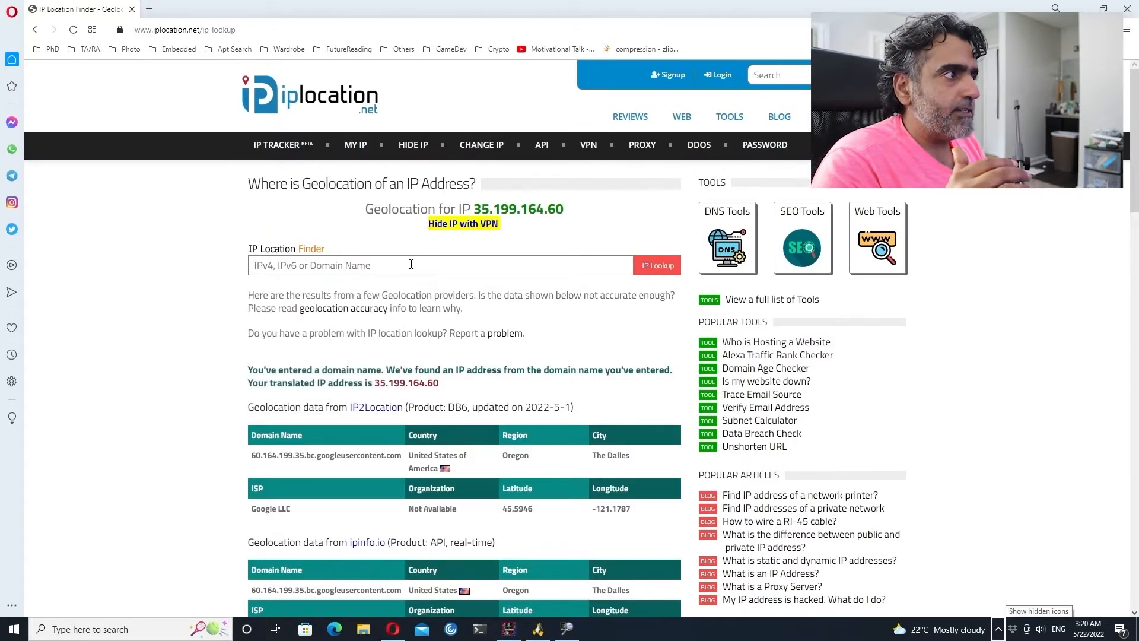
- Look up the pasted domain, highlight ISP Google LLC, and return to Network Monitor
click(440, 265)
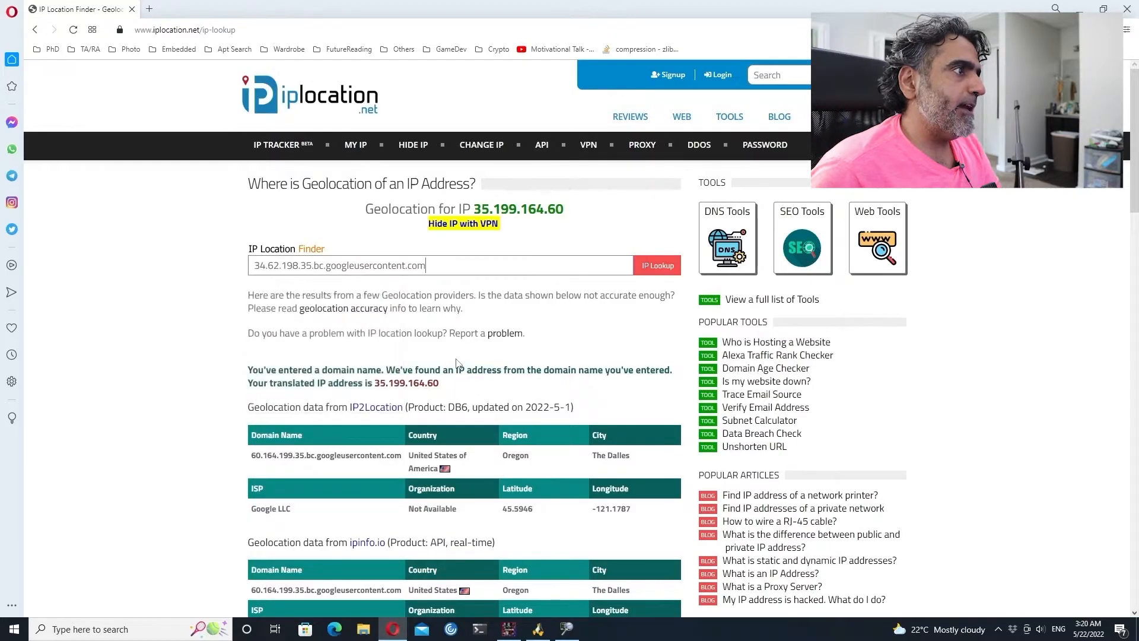
click(657, 265)
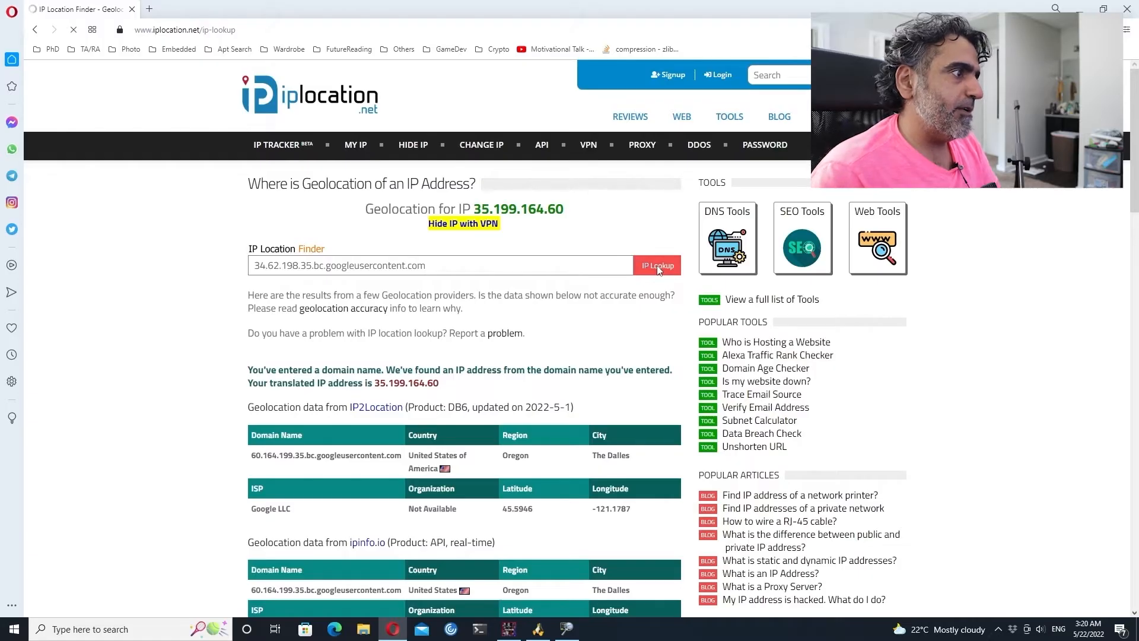
click(656, 266)
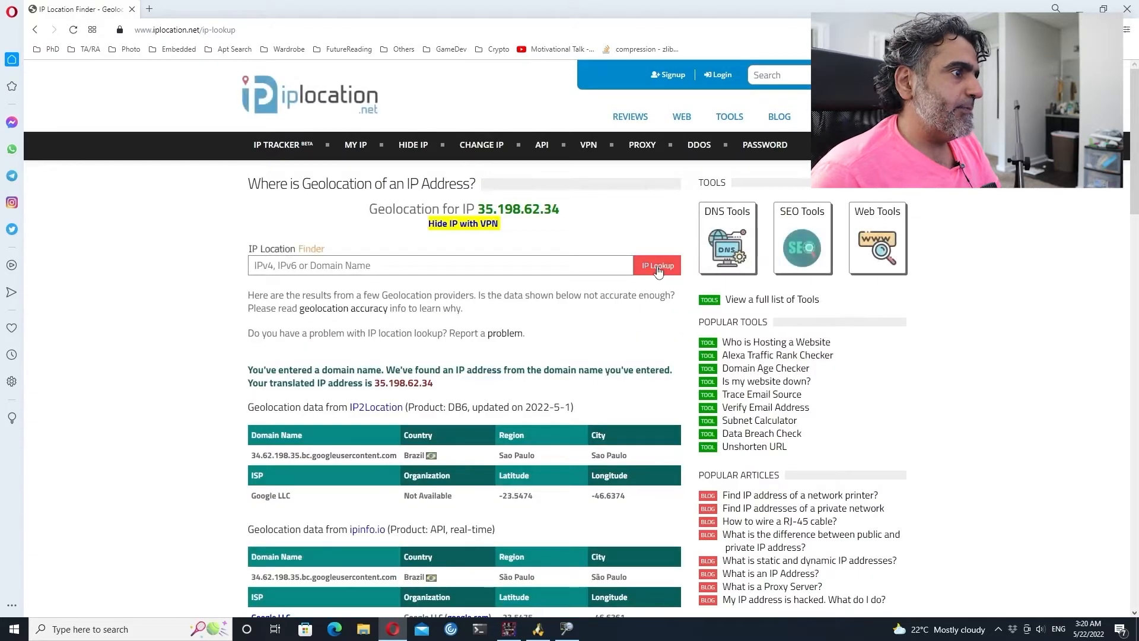
mouse_move(274, 491)
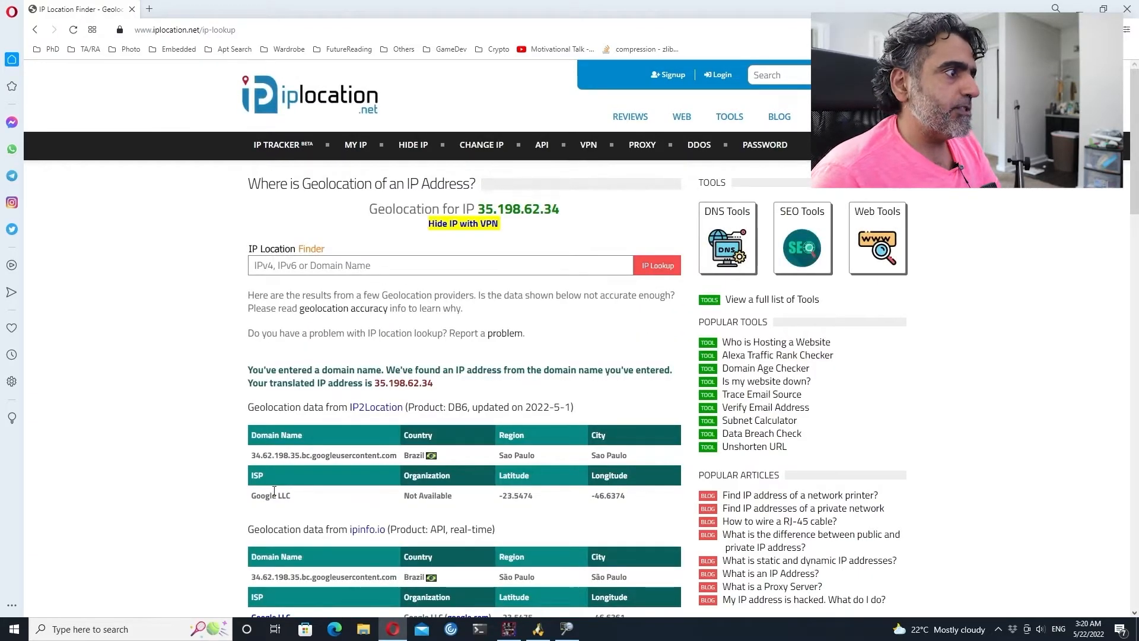
double_click(414, 455)
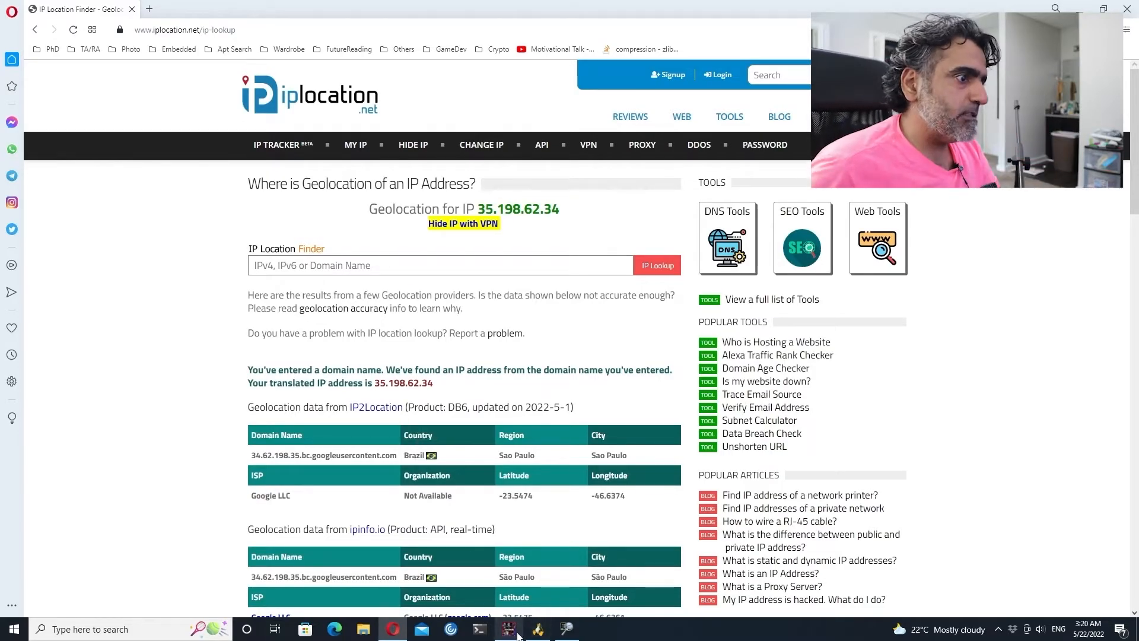
click(508, 629)
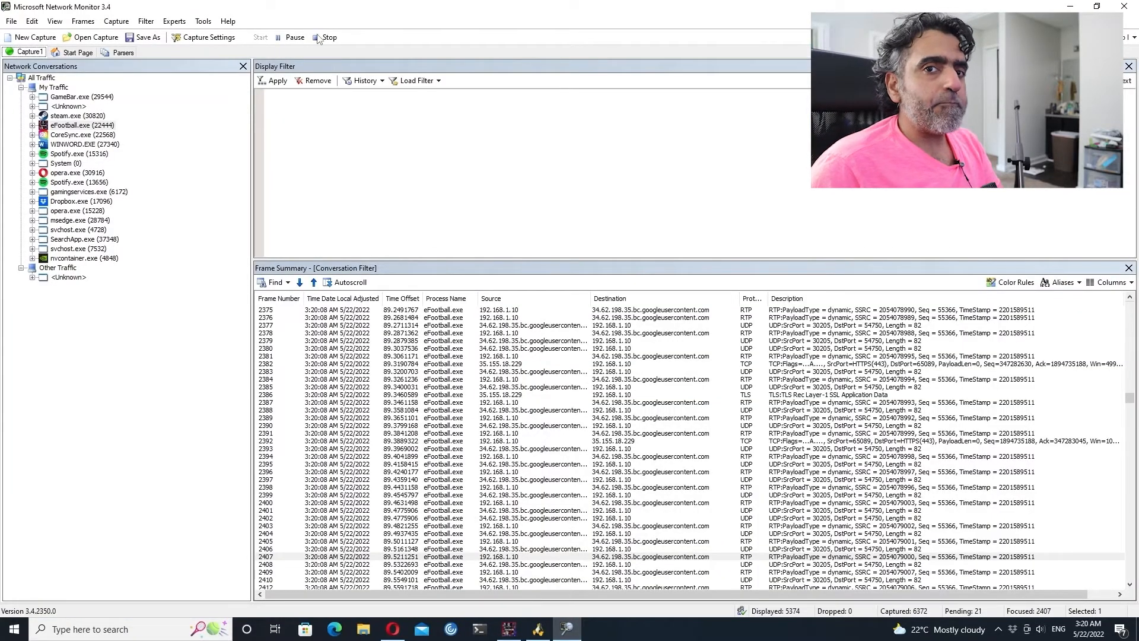
mouse_move(328, 39)
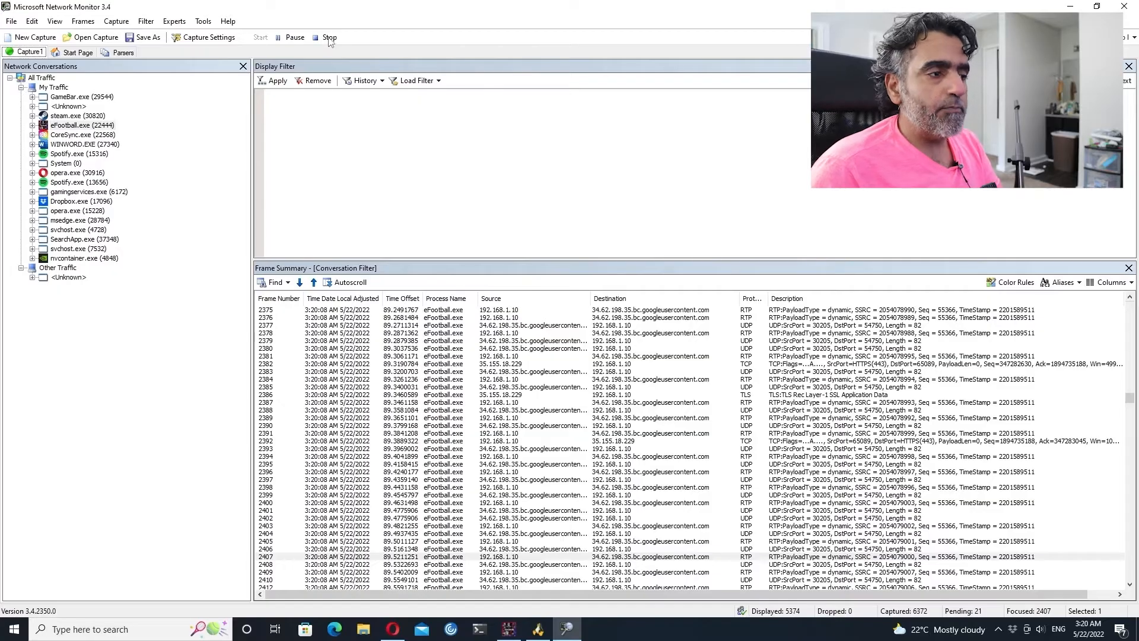
- Stop the capture, switch to PES 2021, and open a new empty capture tab
click(329, 37)
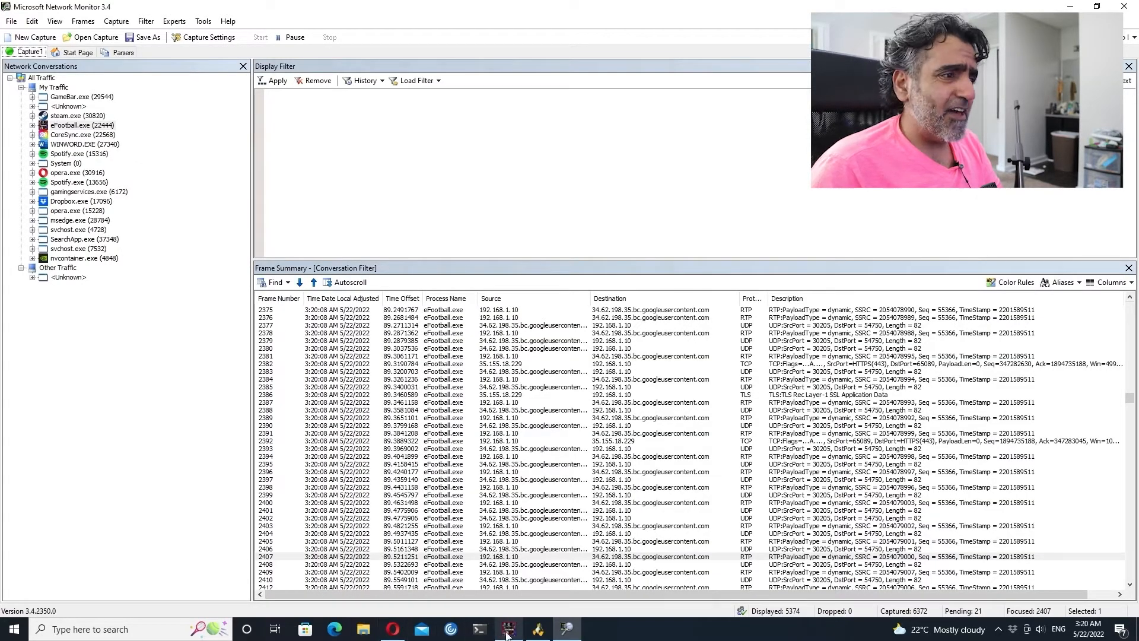
click(508, 629)
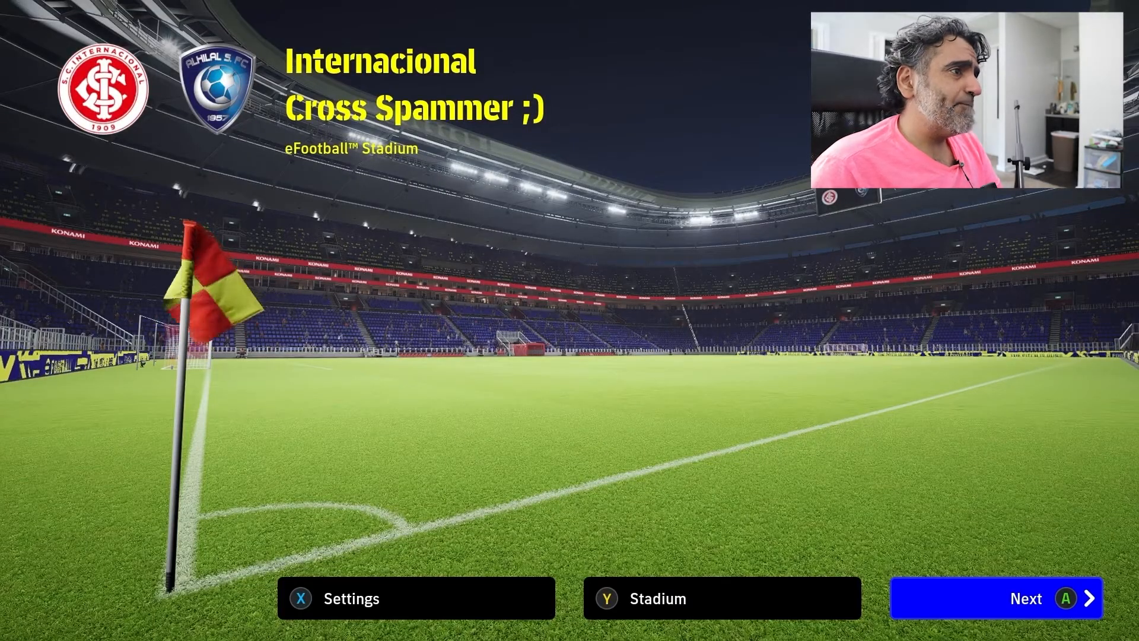
click(1027, 598)
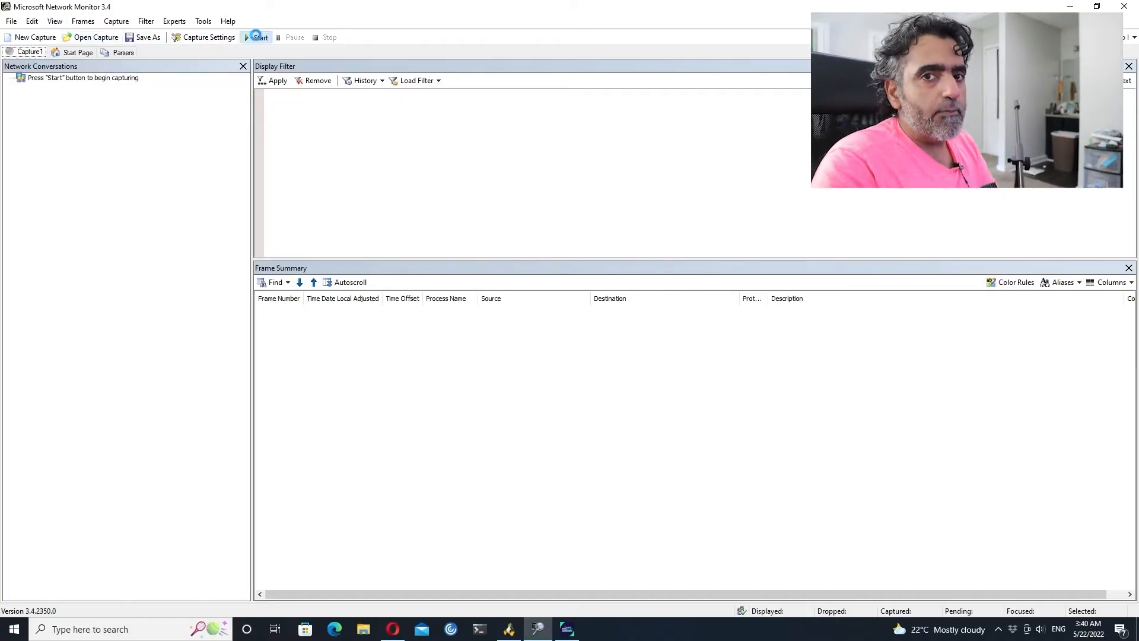
- Start a new capture showing only PES2021.exe traffic, then switch to the game
click(258, 37)
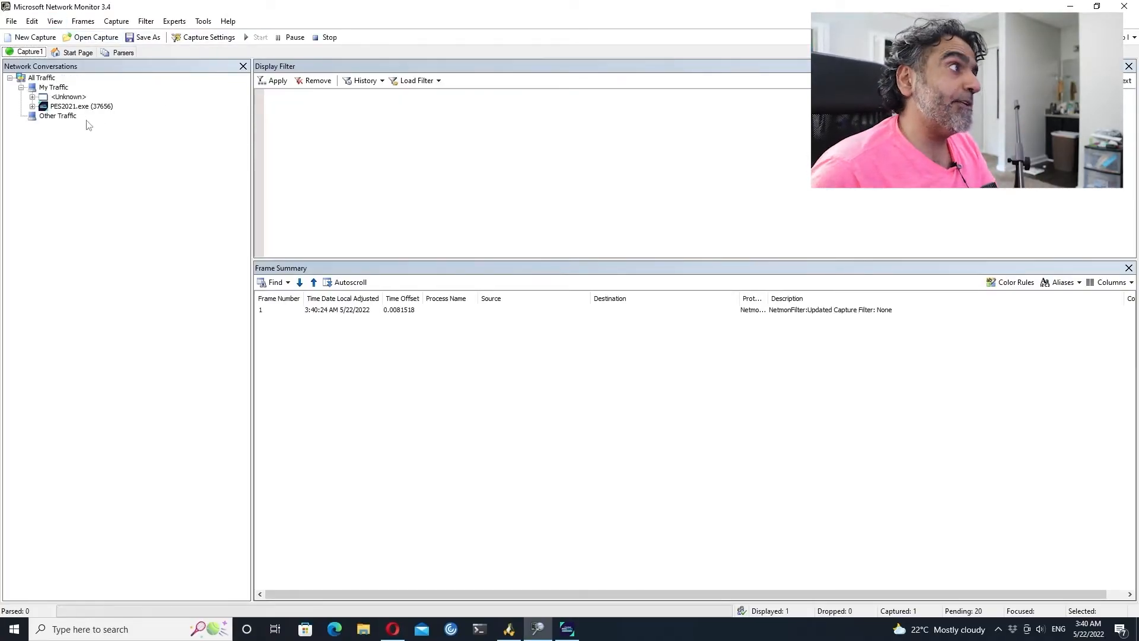
click(80, 107)
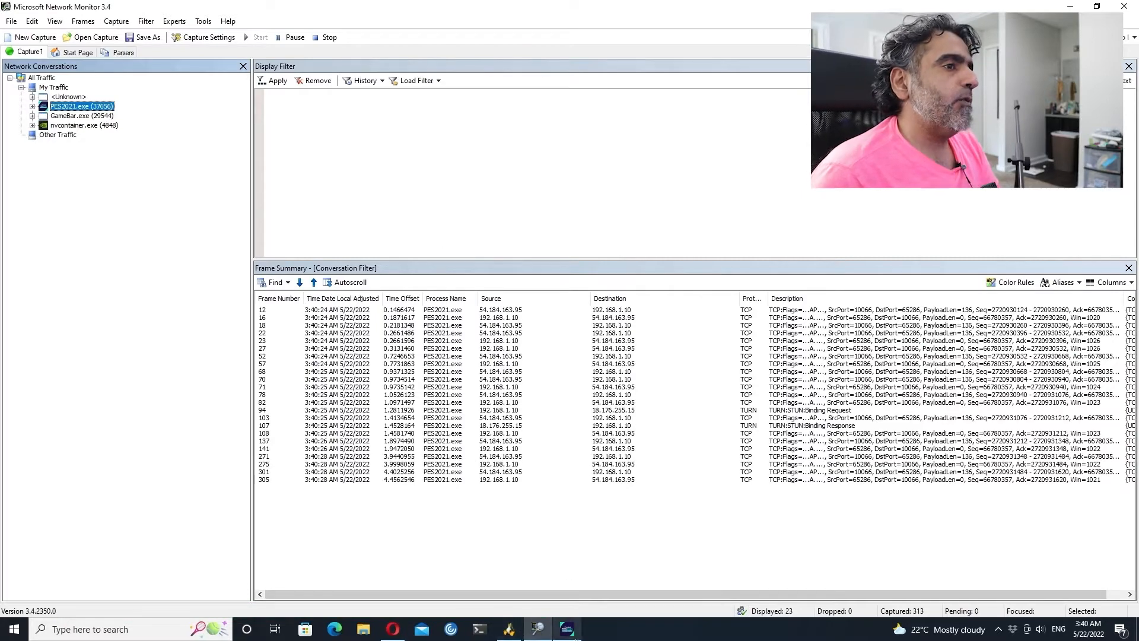
click(566, 629)
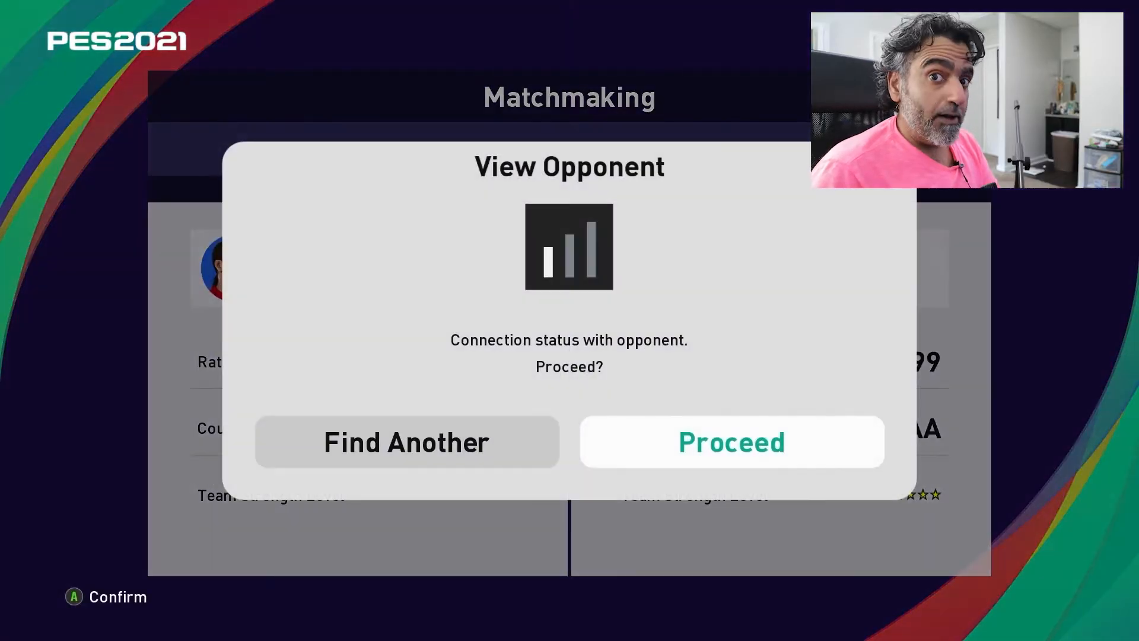
- Check the opponent's connection status in PES 2021 matchmaking
click(730, 442)
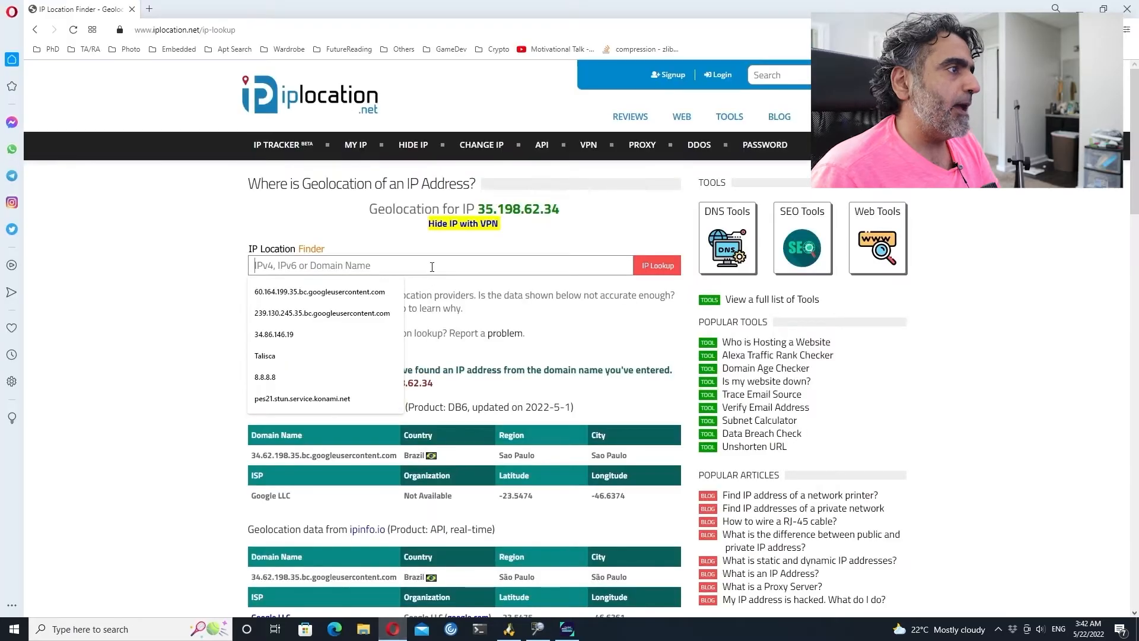
- Look up 27.73.196.57 on iplocation.net and highlight its ISP, Viettel Group
text(27.73.196.57)
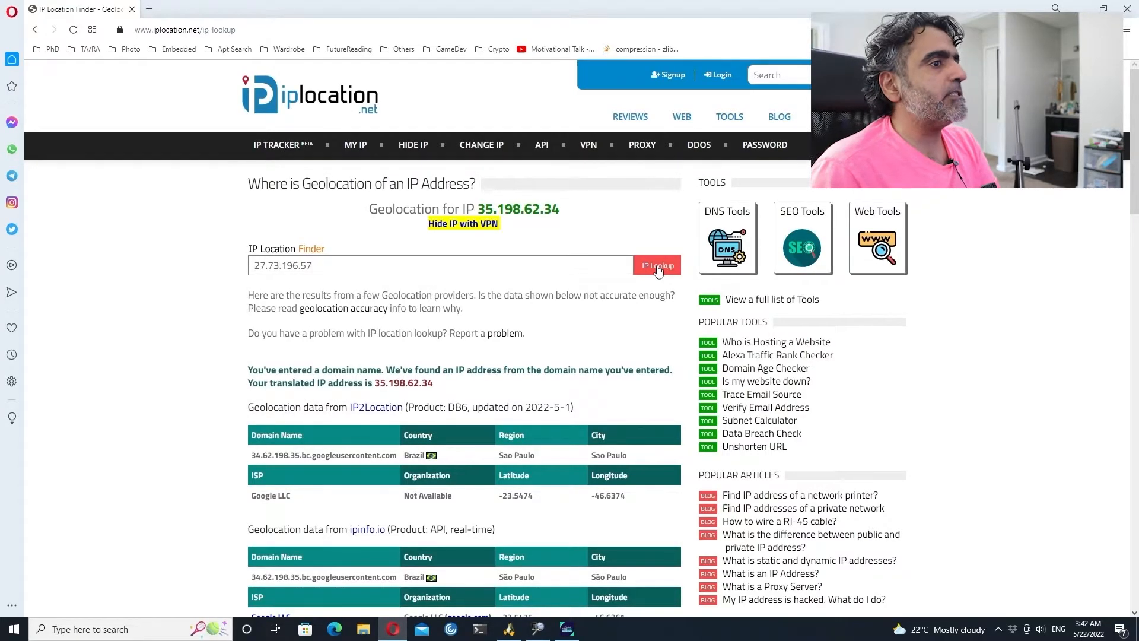
click(656, 265)
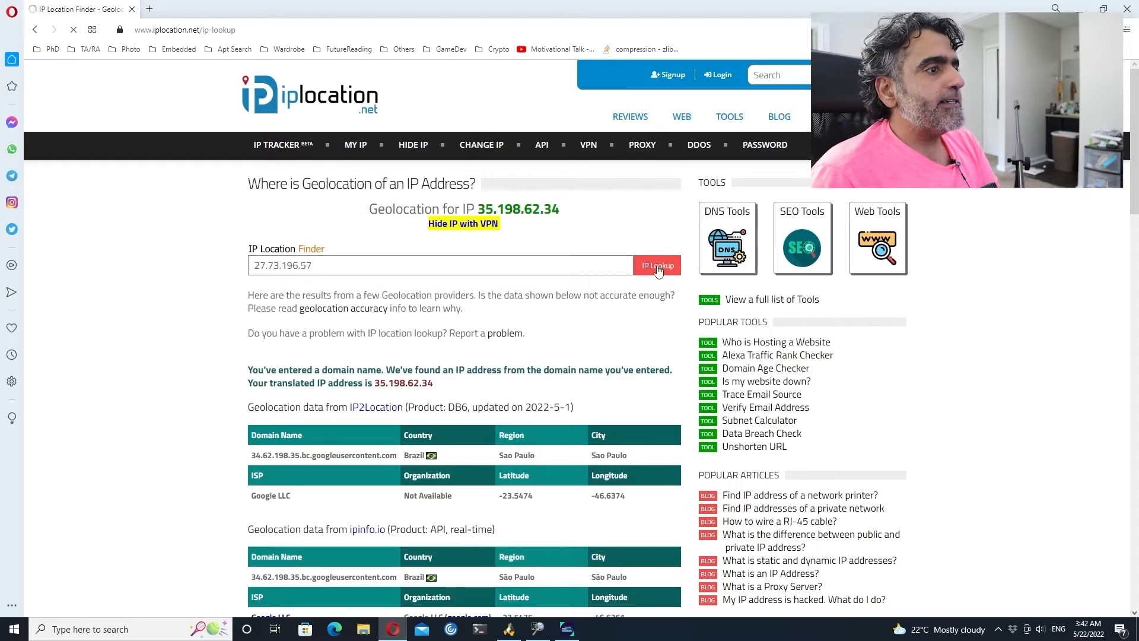
click(656, 265)
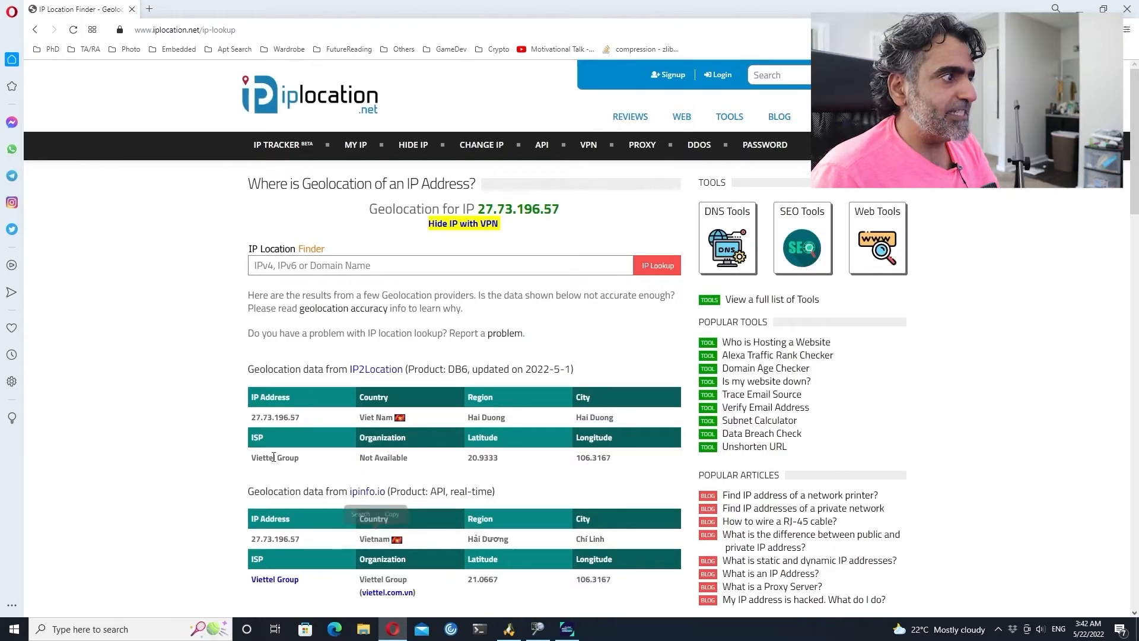
double_click(275, 457)
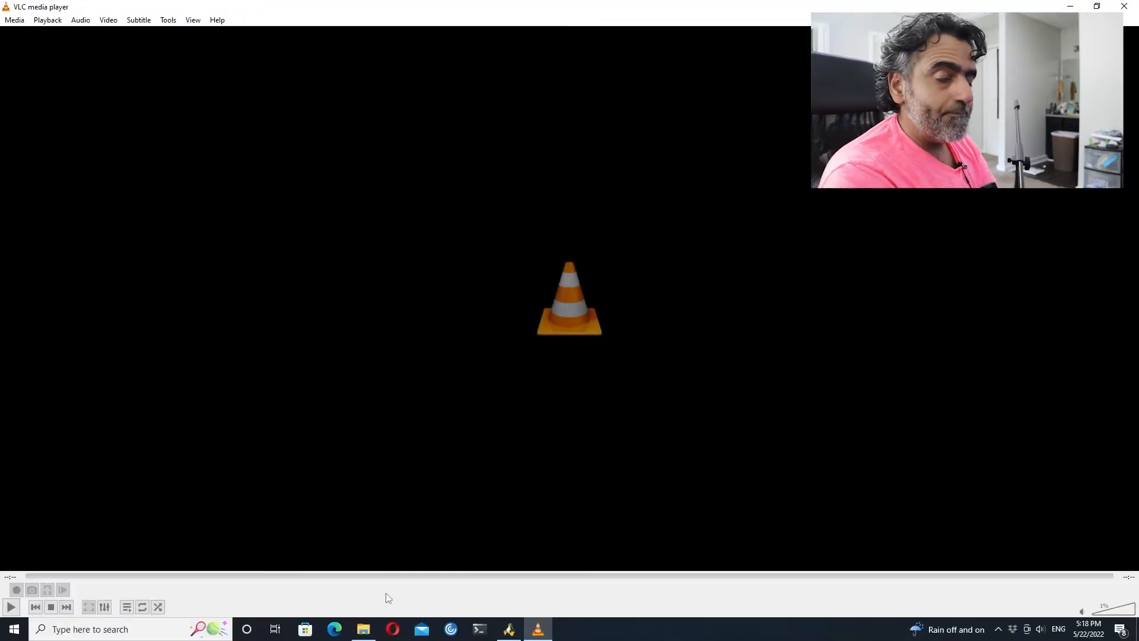
mouse_move(473, 506)
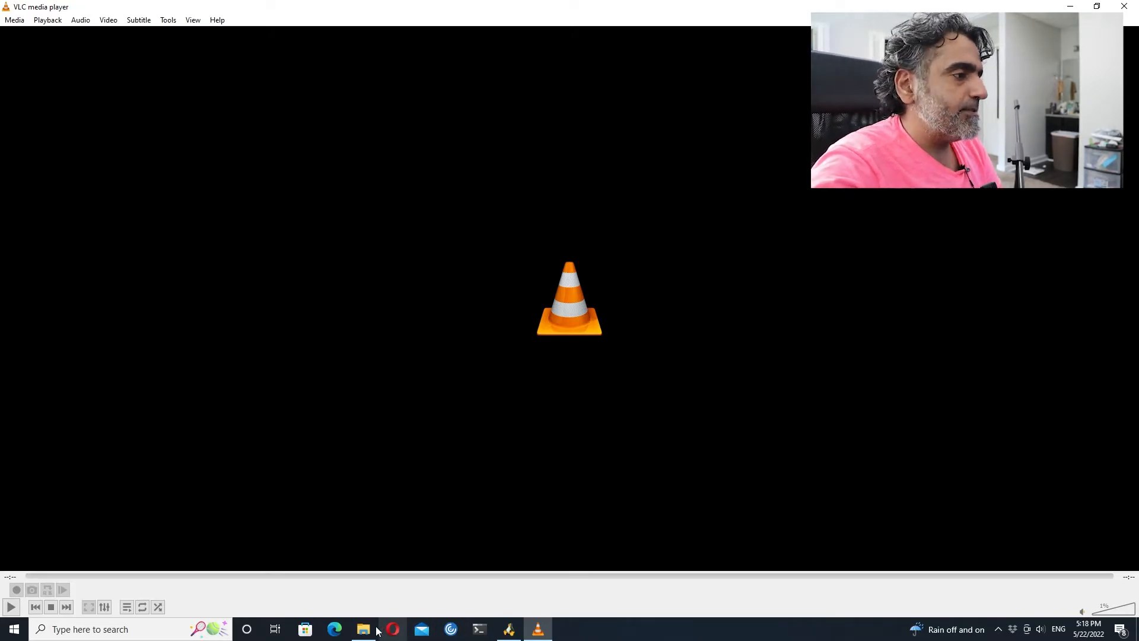
- Open Brazil-server.JPG in Photos, zoom in twice on the packet rows, then close it
click(362, 629)
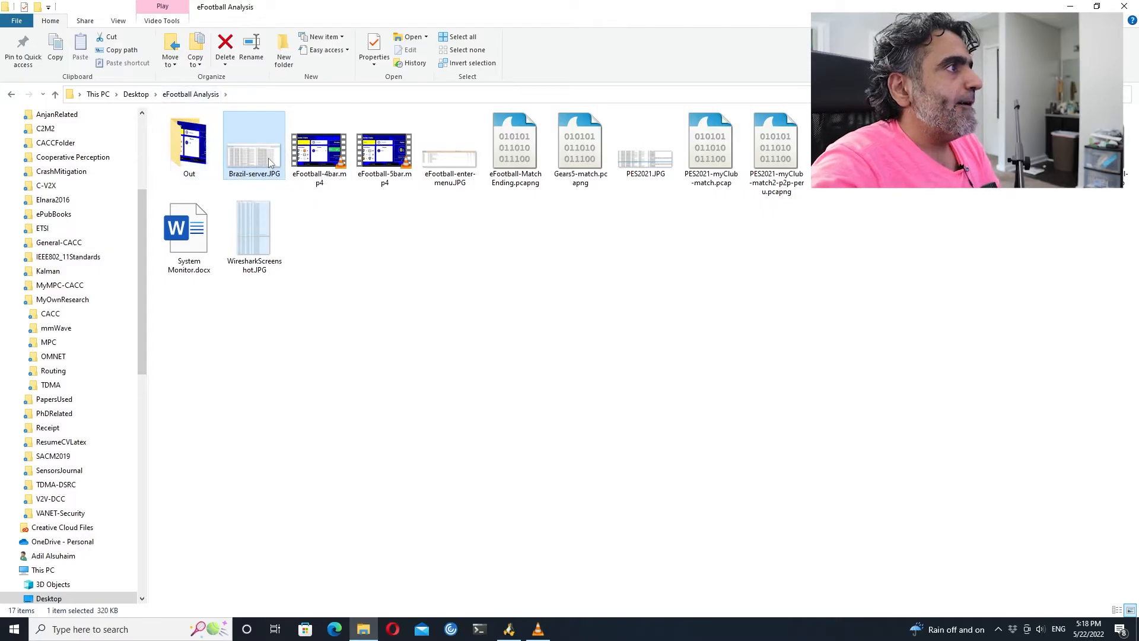
double_click(253, 145)
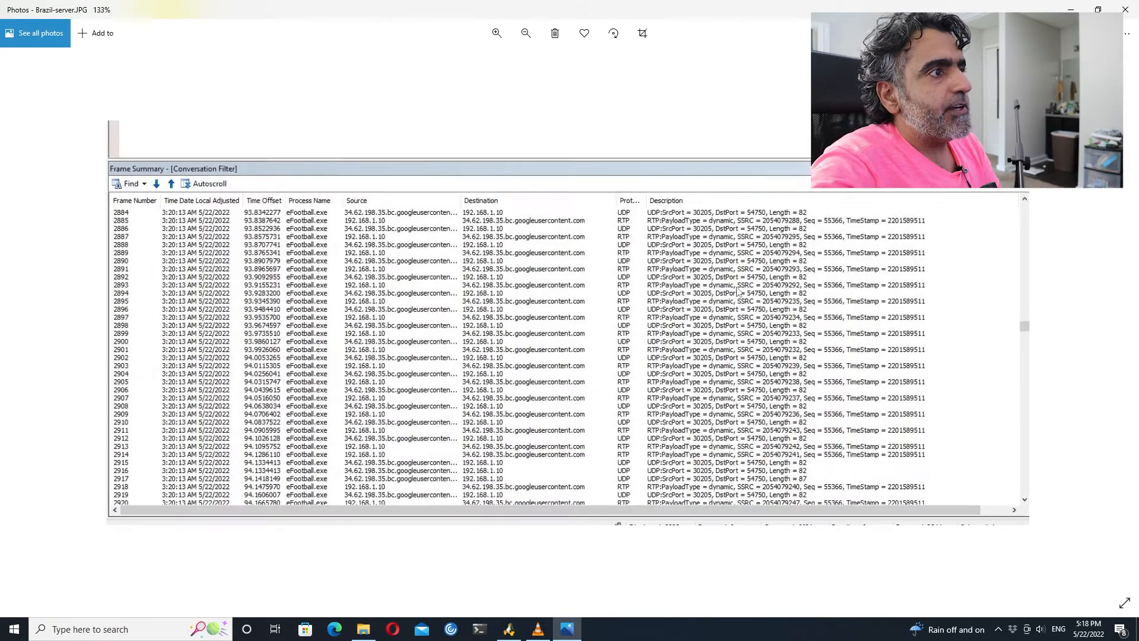
click(496, 33)
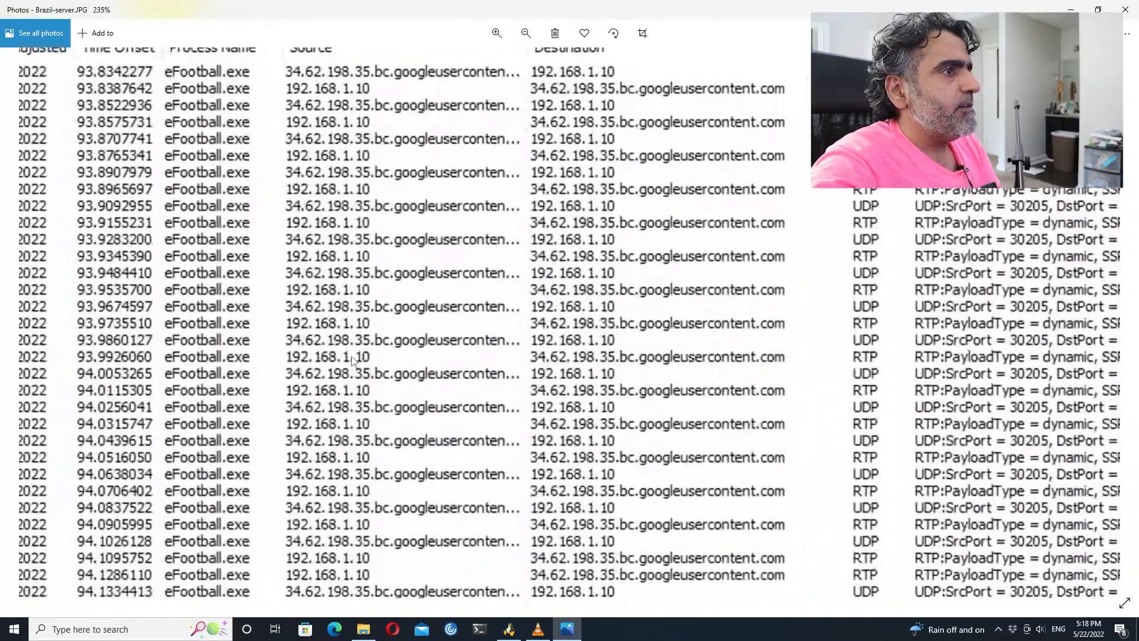
click(496, 33)
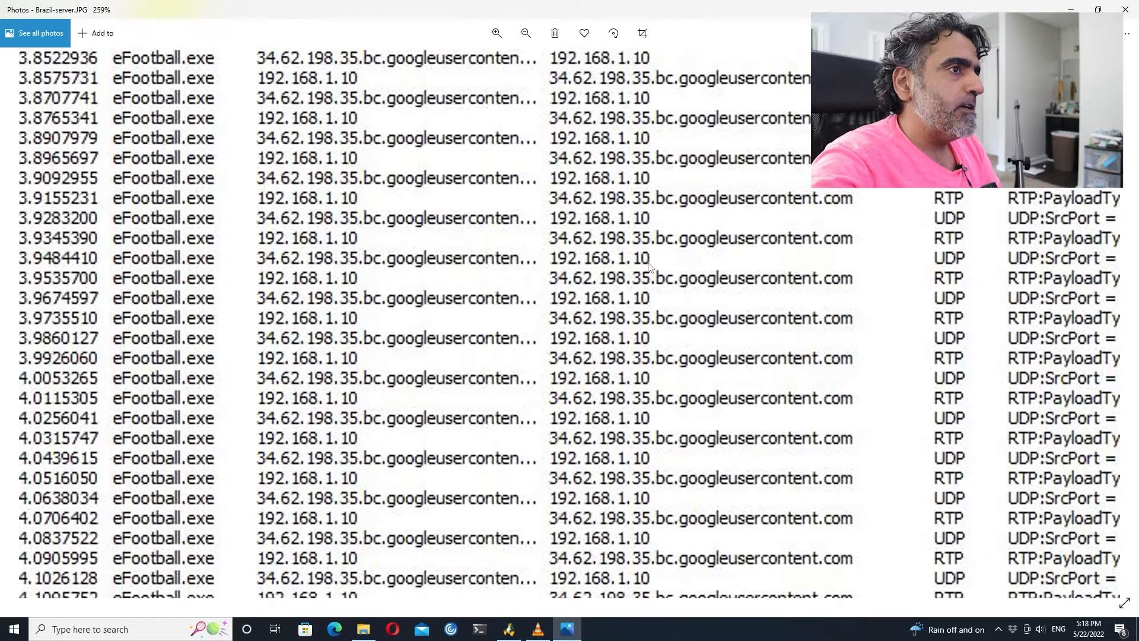
mouse_move(605, 295)
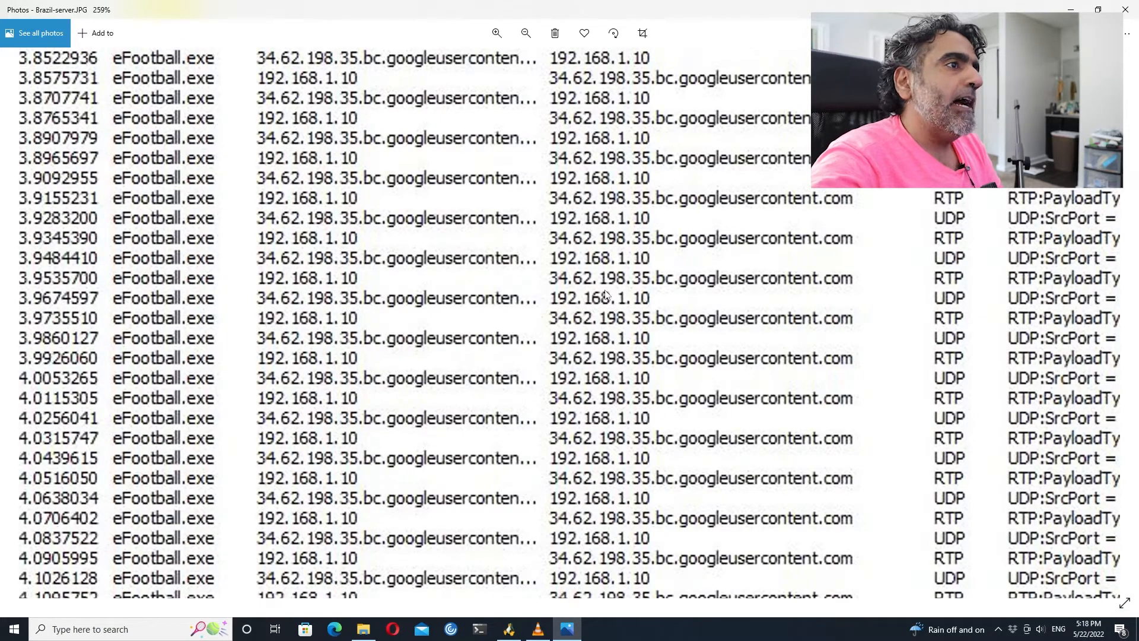
mouse_move(713, 273)
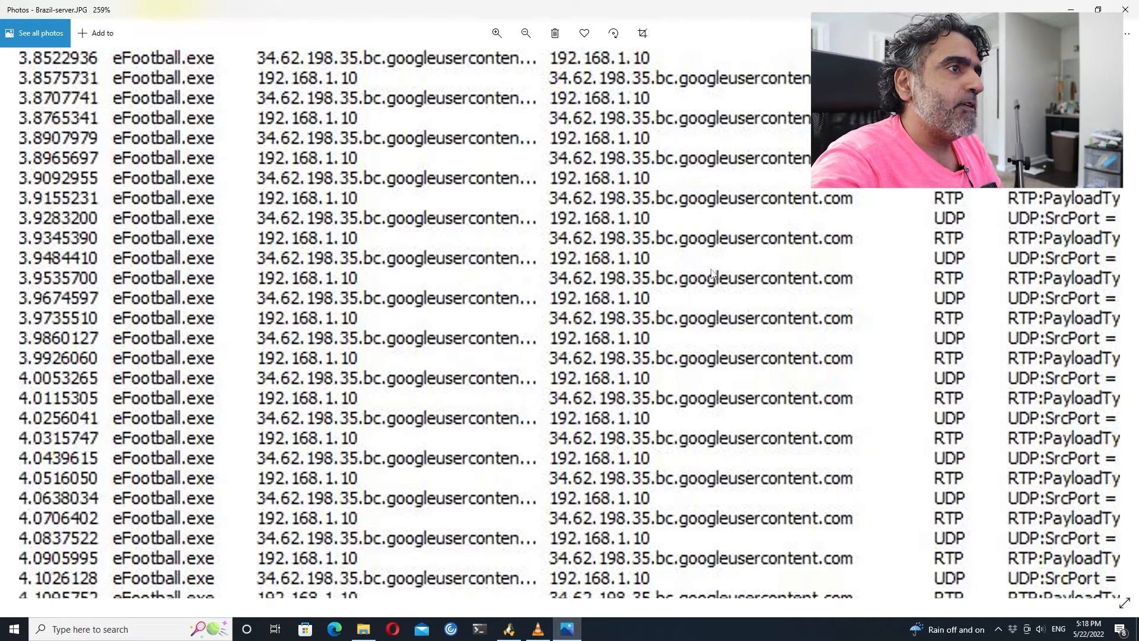
mouse_move(683, 301)
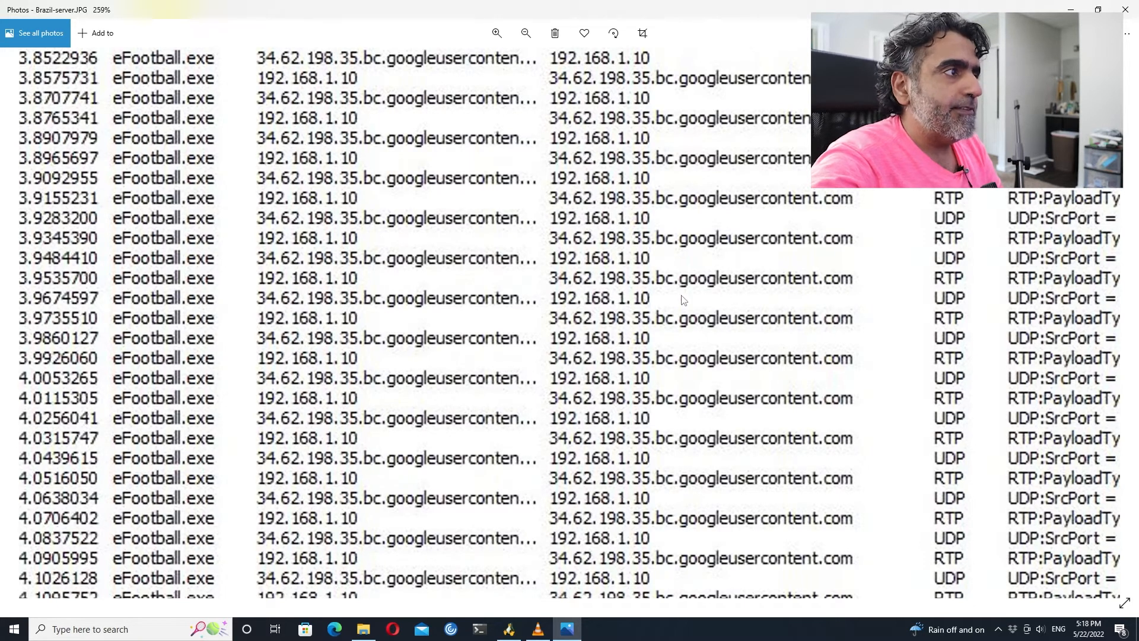
click(524, 33)
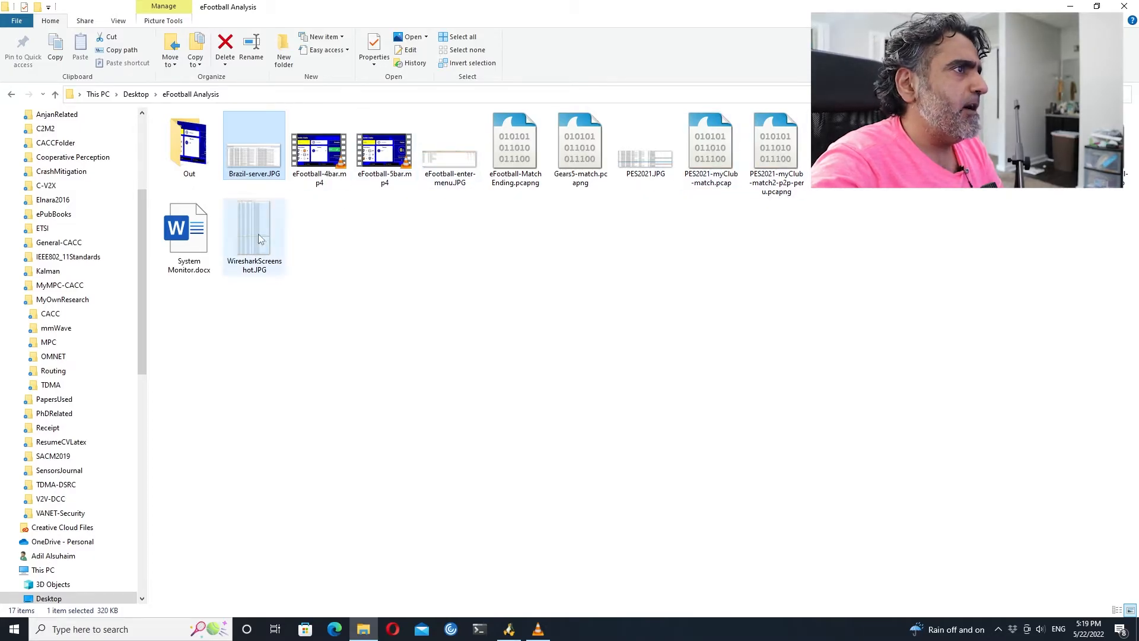
- Review eFootball-MatchEnding.pcapng's creation date in Properties, then open it in Wireshark
click(515, 149)
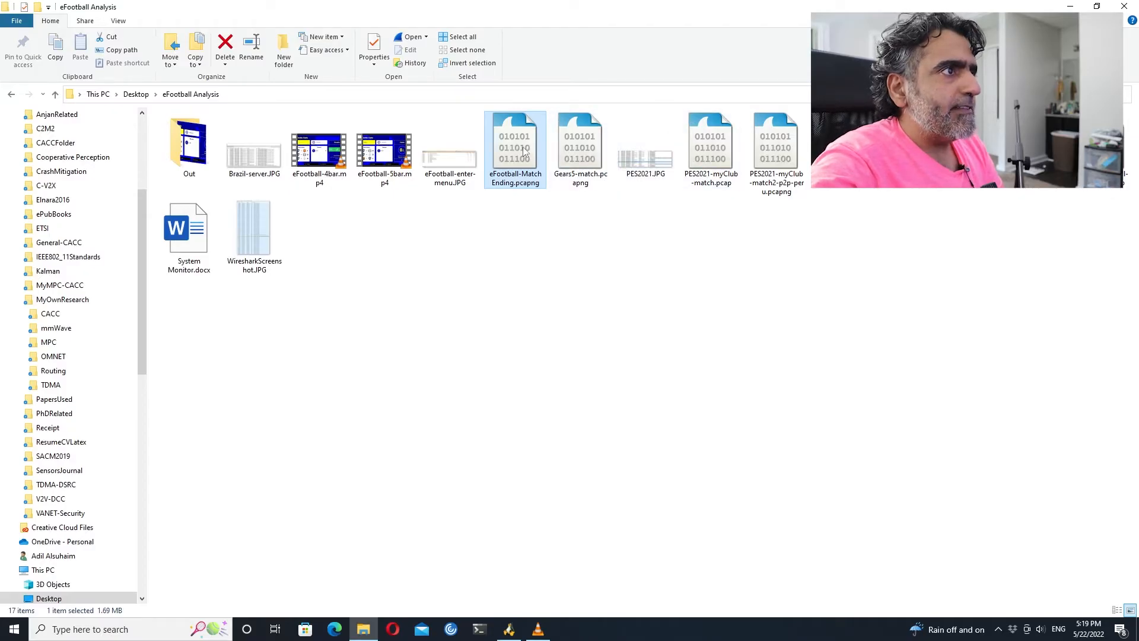
mouse_move(517, 222)
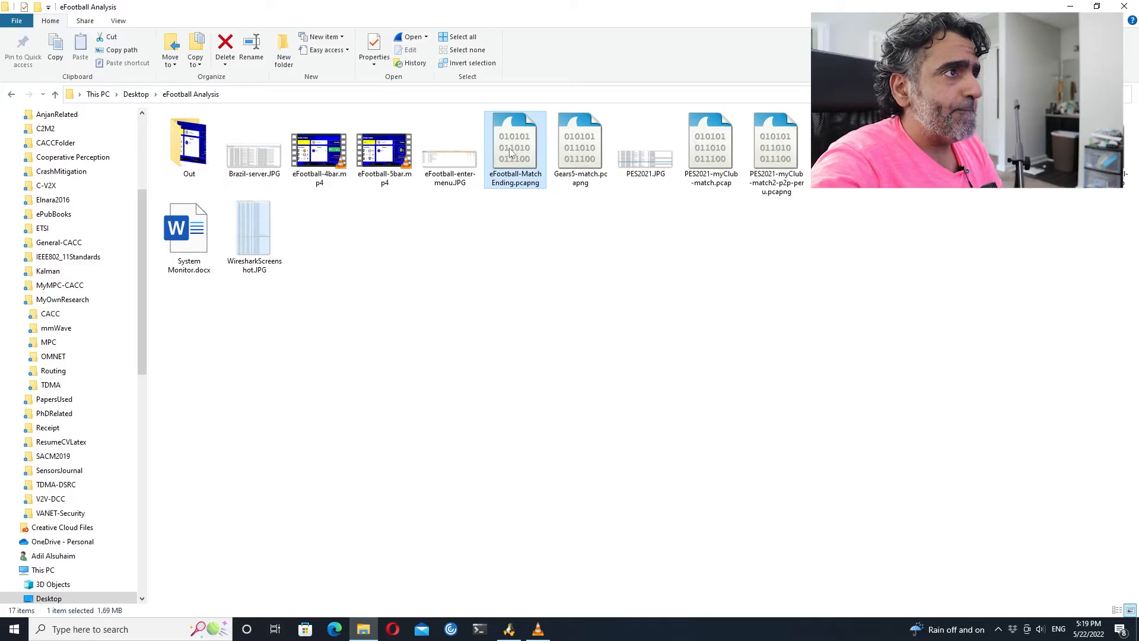
click(373, 45)
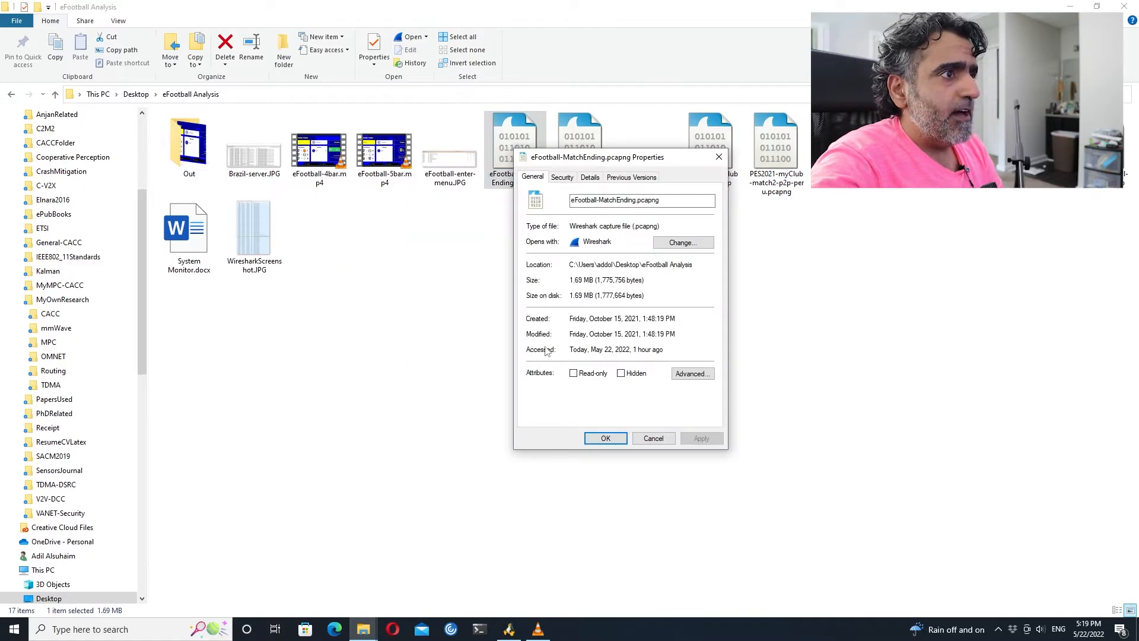
double_click(619, 318)
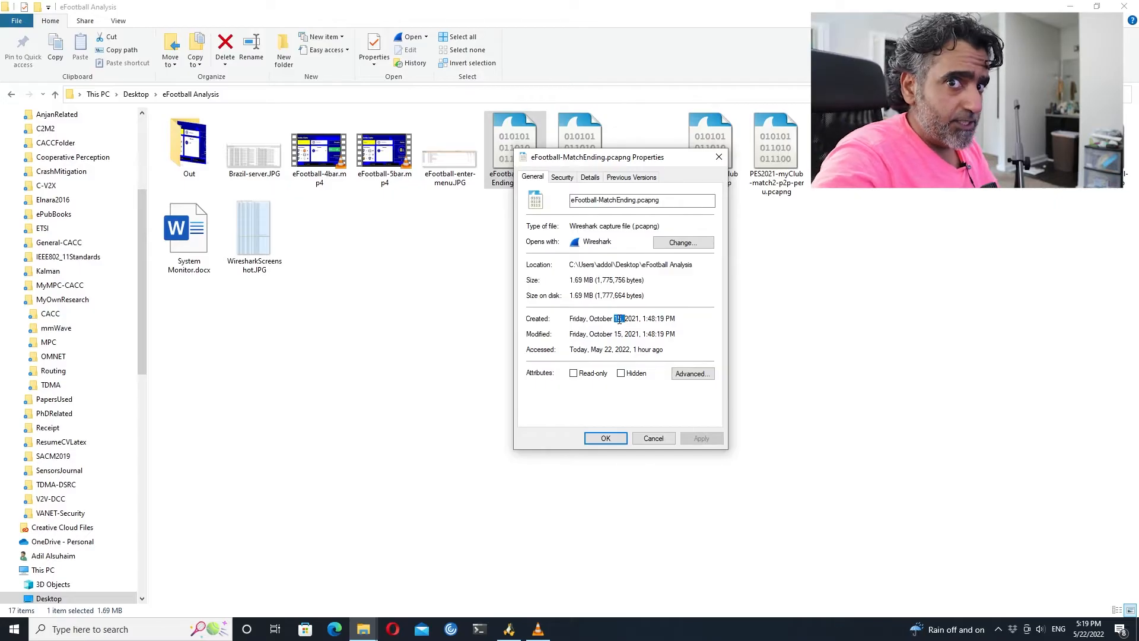
click(653, 438)
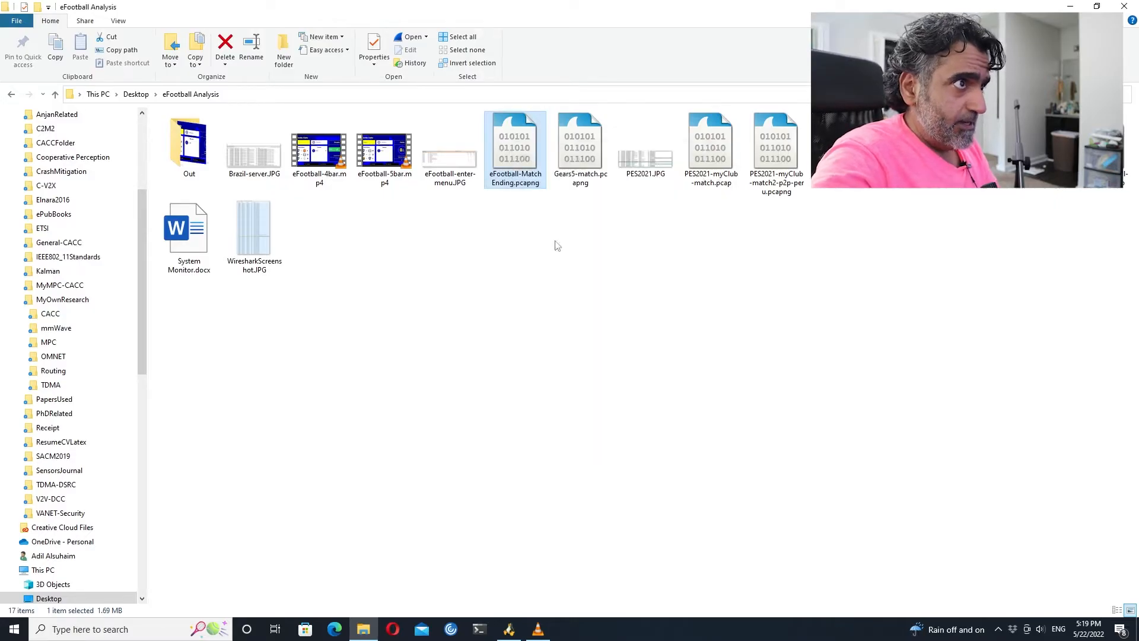
double_click(514, 150)
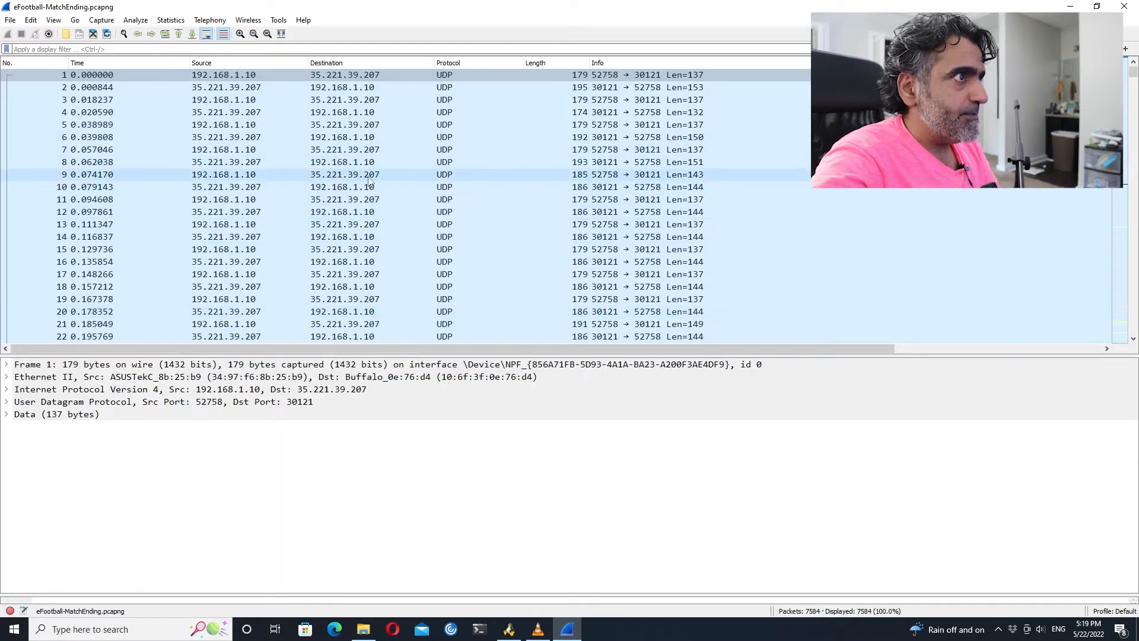
- Copy the destination value 35.221.39.207 from packet 9's IPv4 header, then return to Opera
click(342, 174)
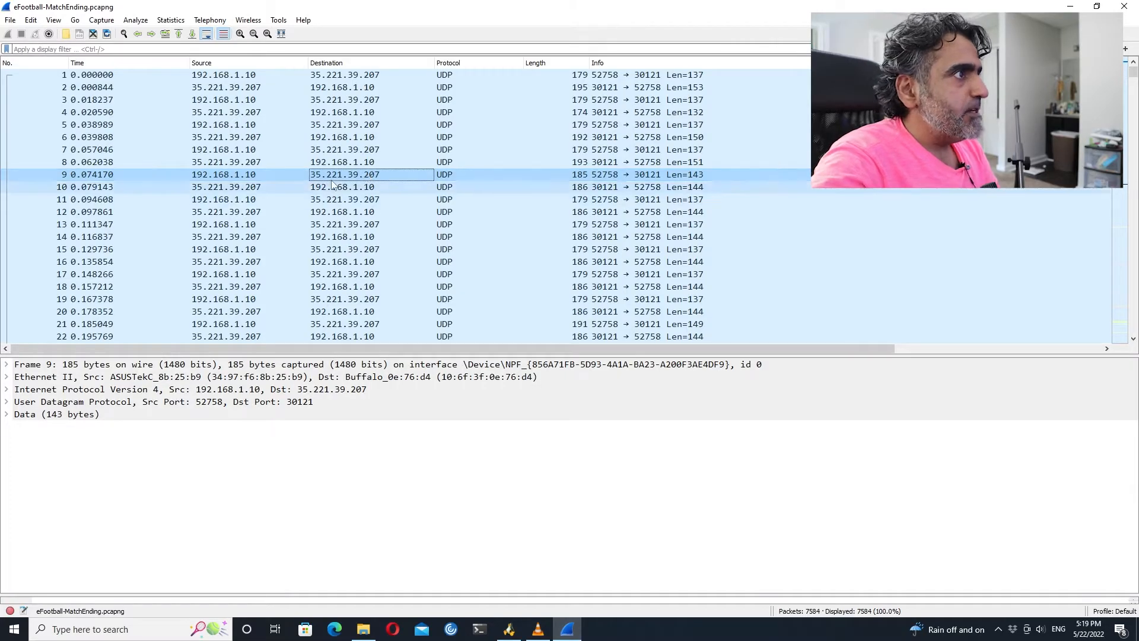
click(6, 402)
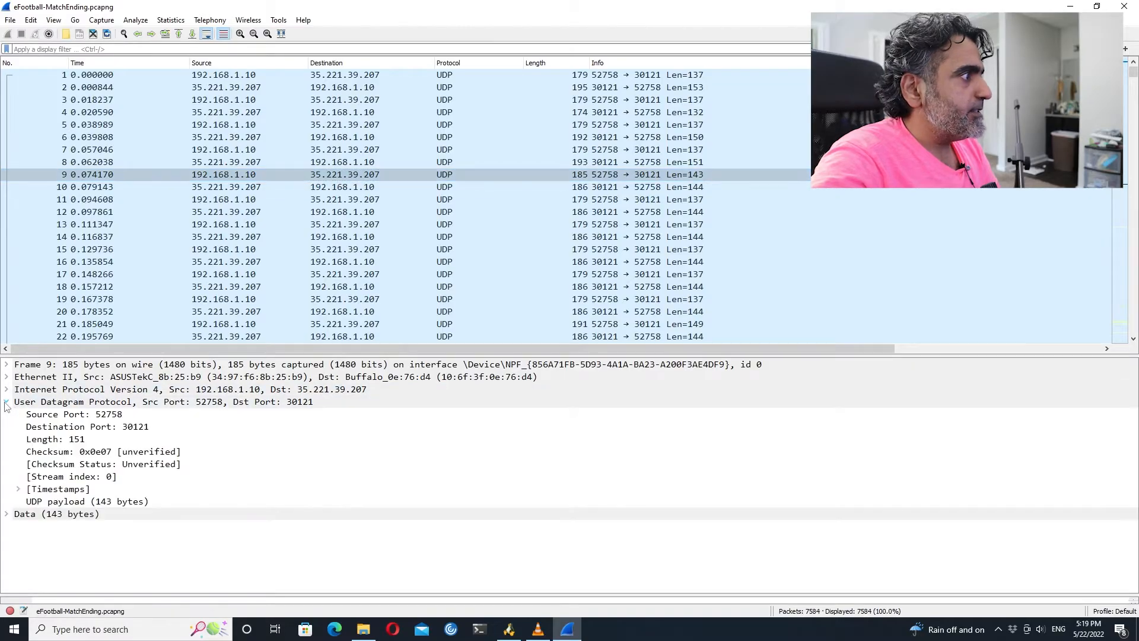
click(6, 389)
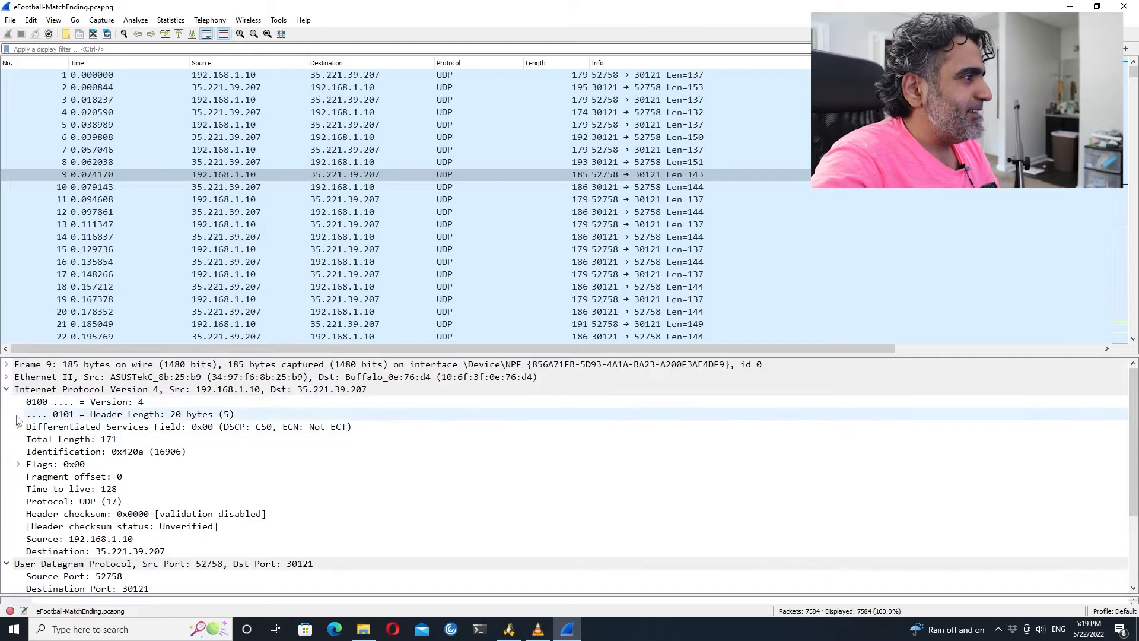
right_click(94, 550)
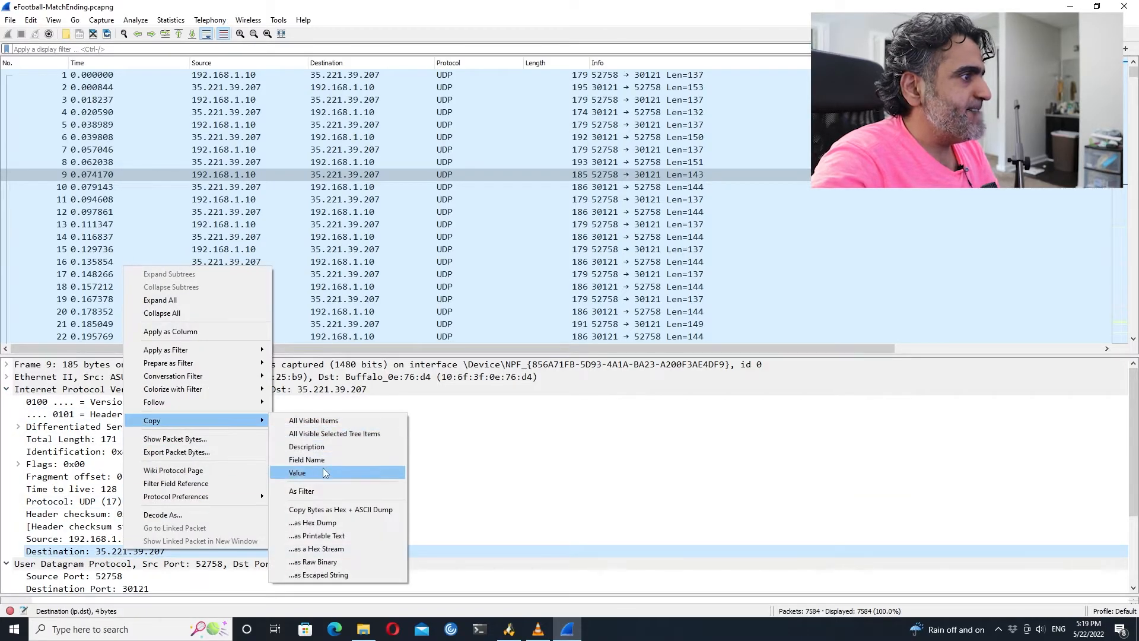
click(296, 472)
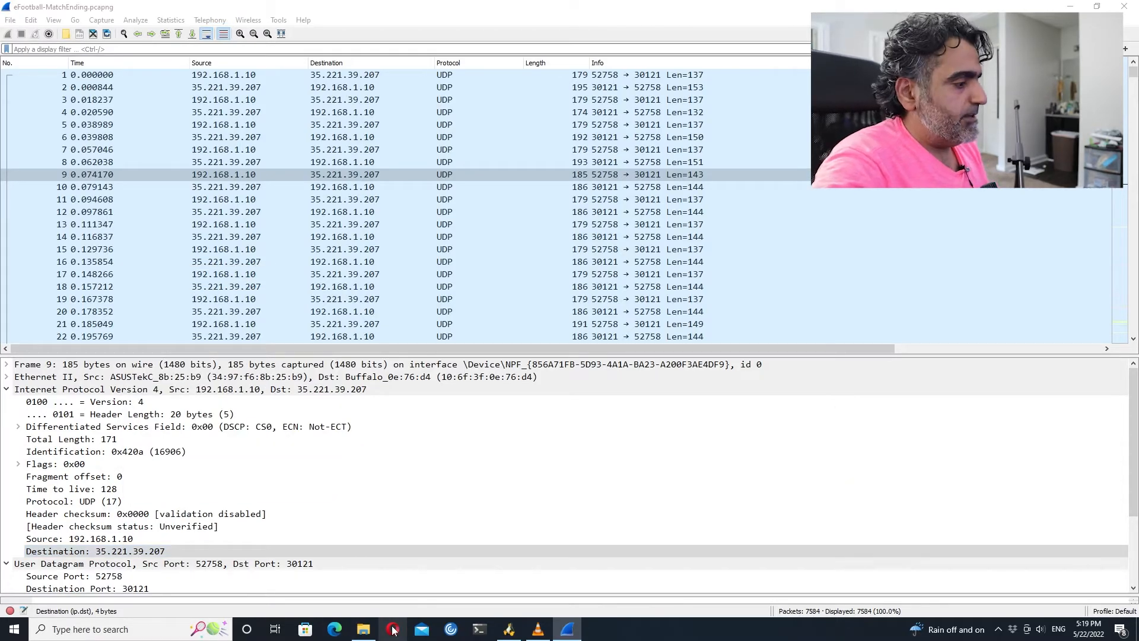
click(391, 629)
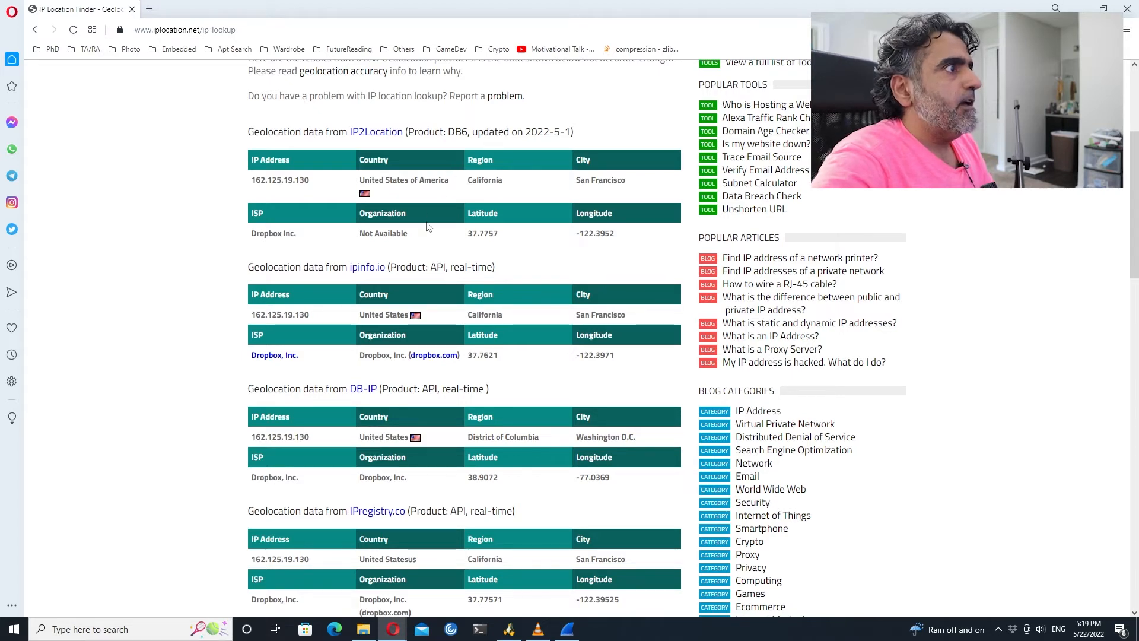
- Look up 35.221.39.207 and highlight the California, Mountain View result
scroll(up, 3)
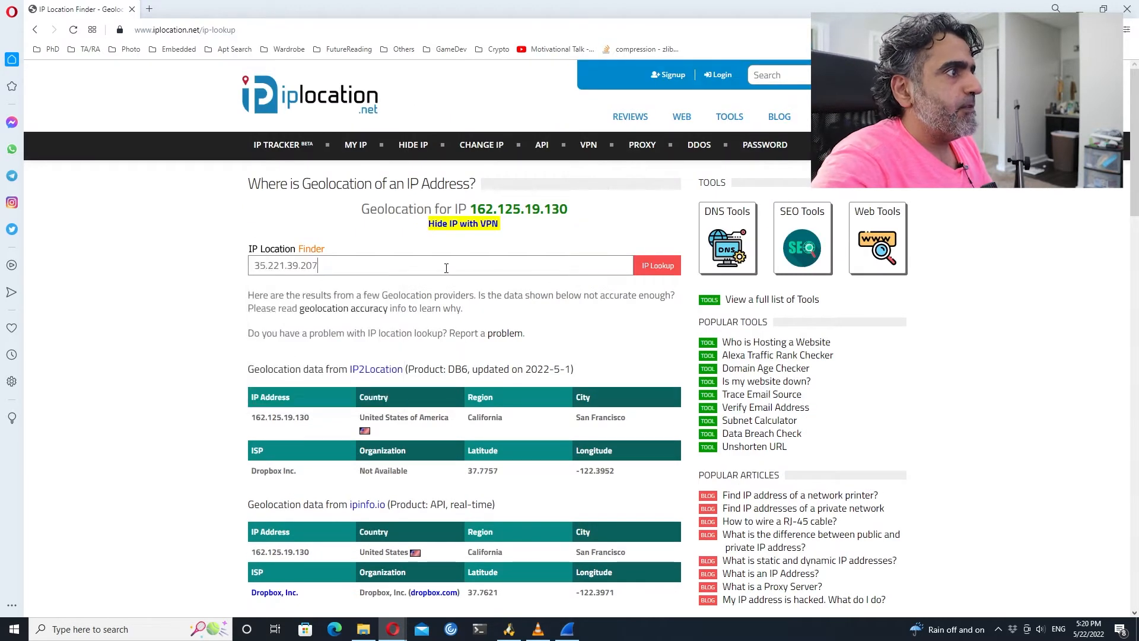
click(656, 265)
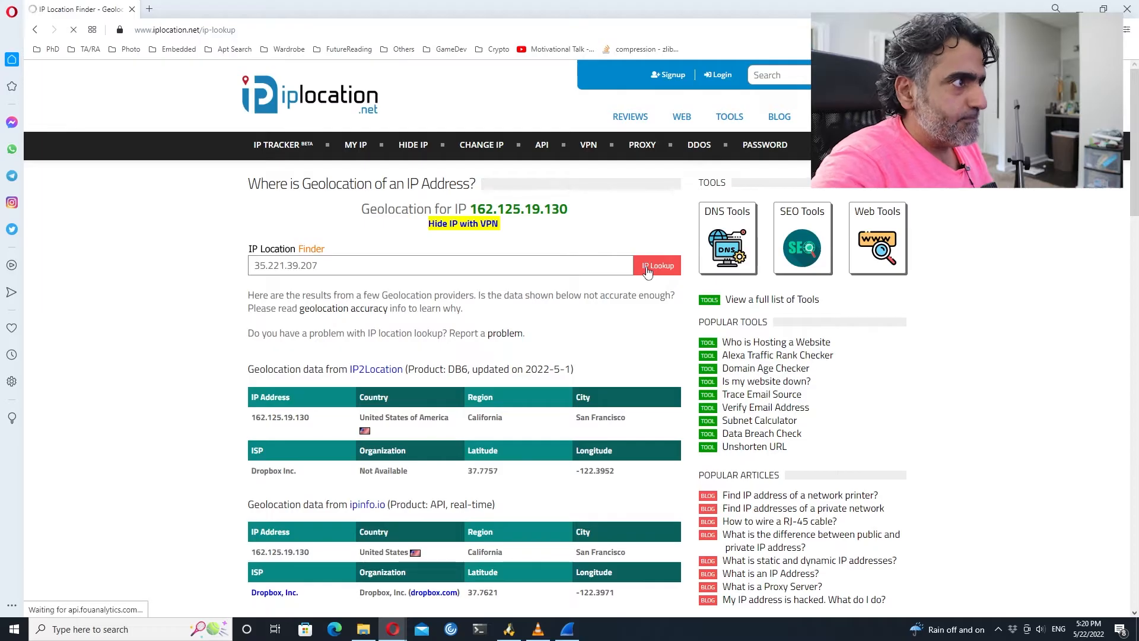
click(657, 265)
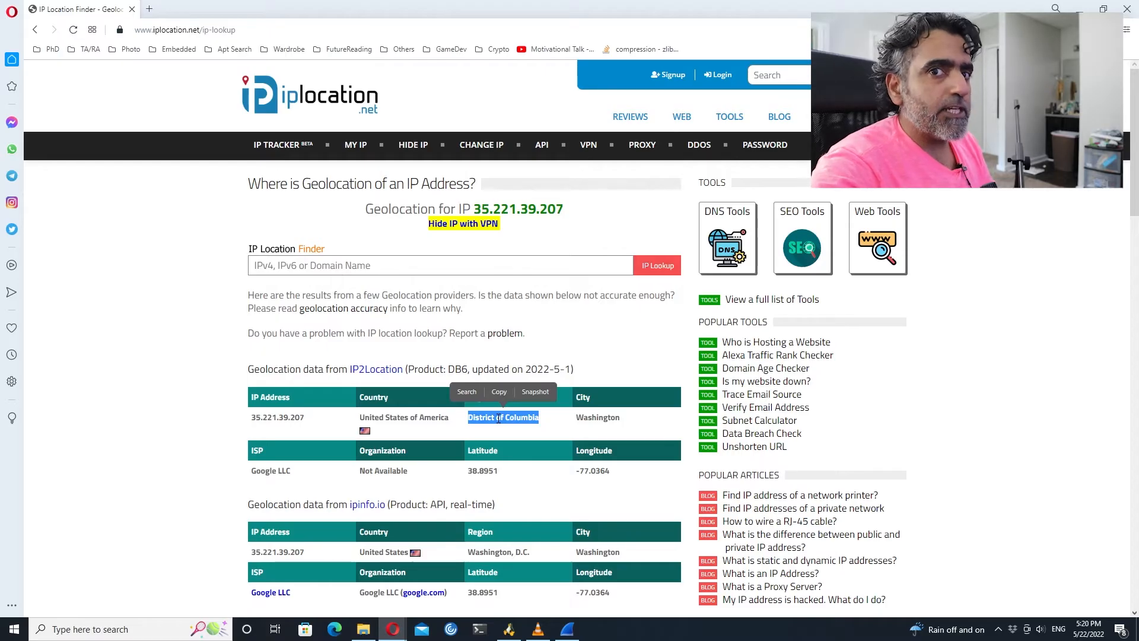
mouse_move(497, 436)
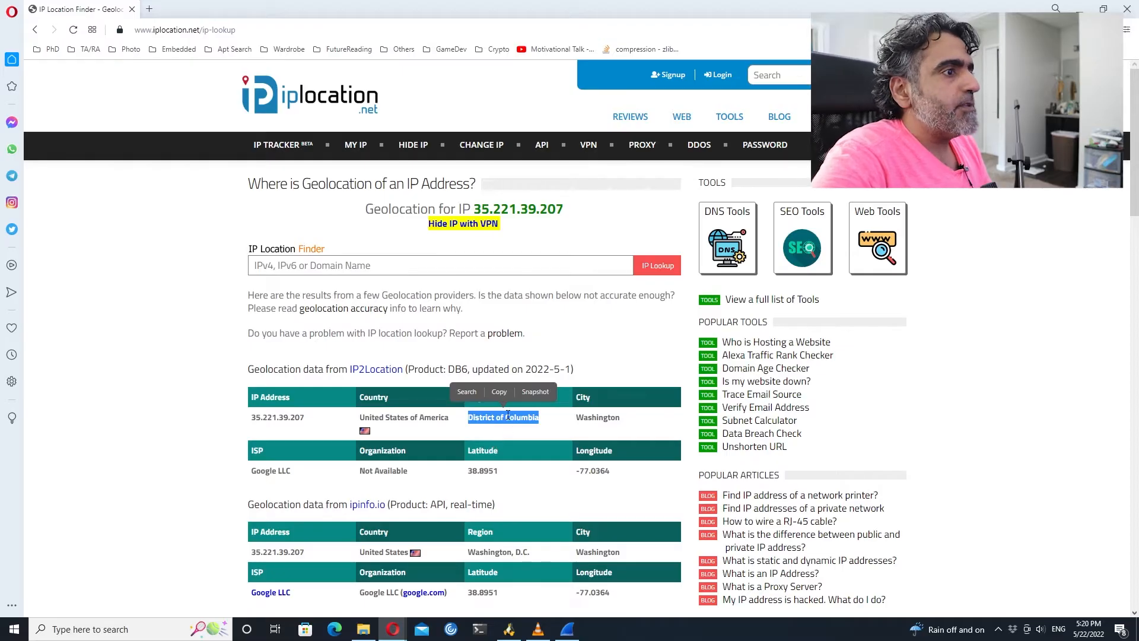
scroll(down, 3)
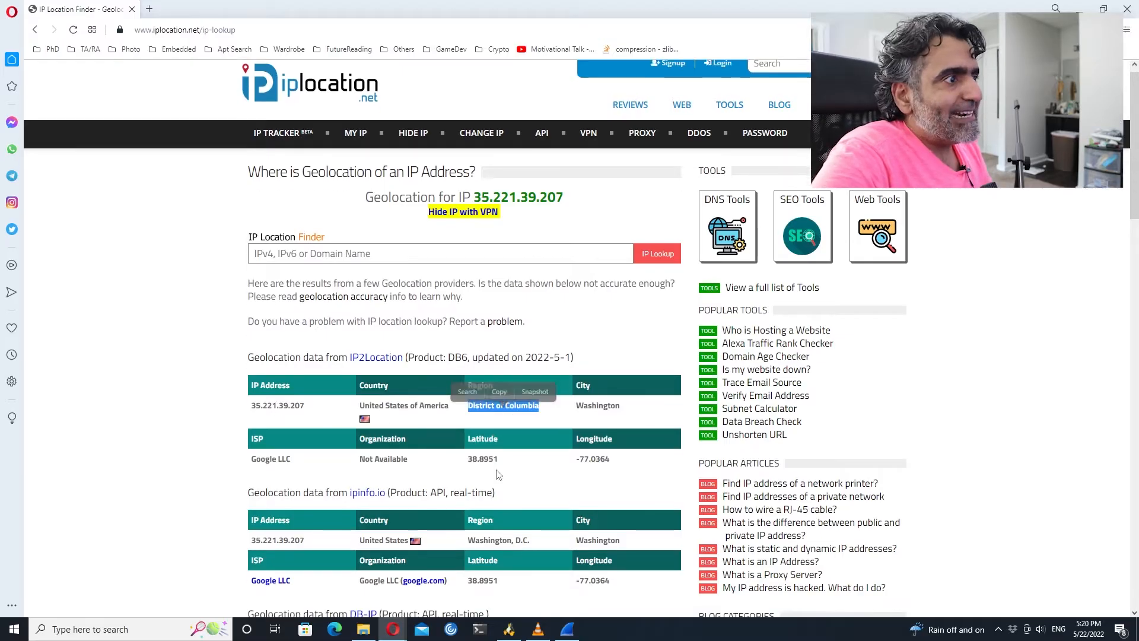
scroll(down, 3)
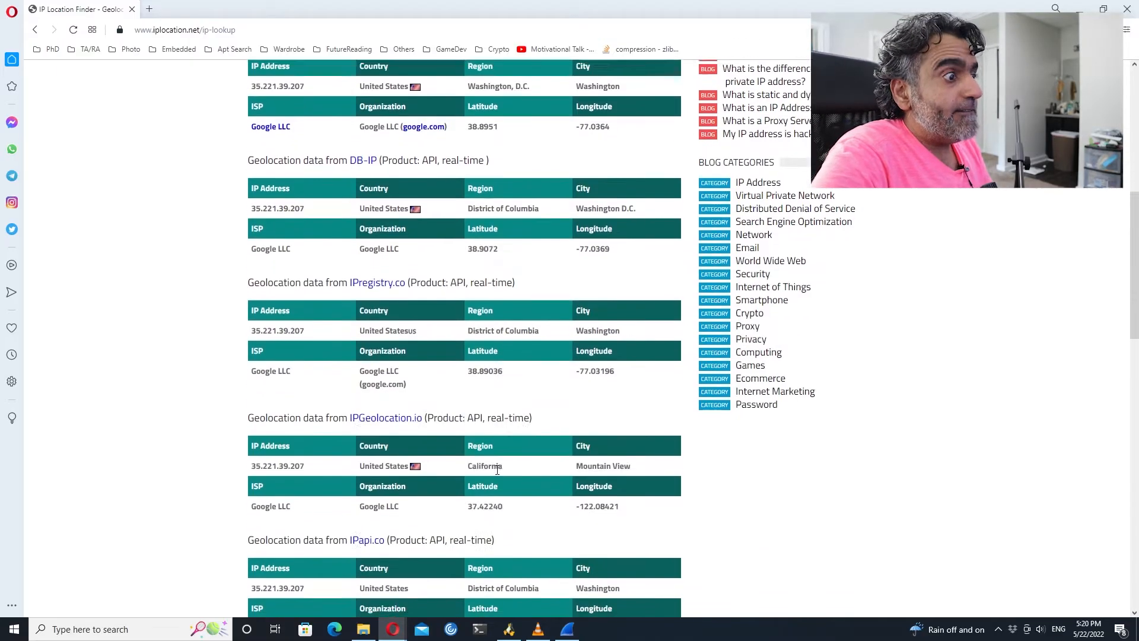
scroll(down, 3)
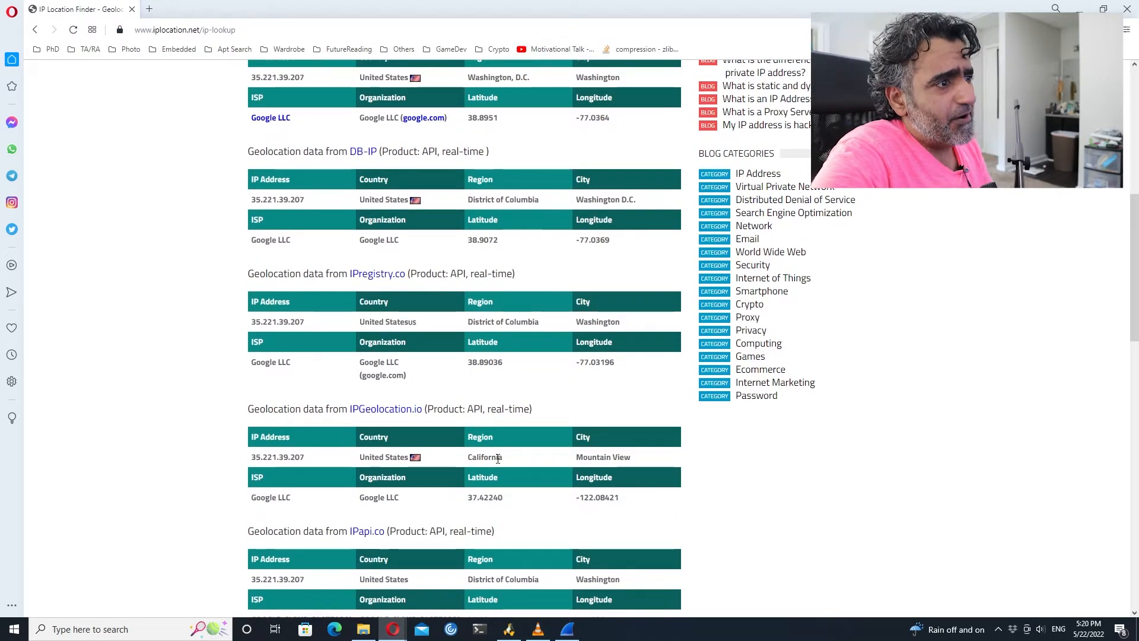
double_click(484, 456)
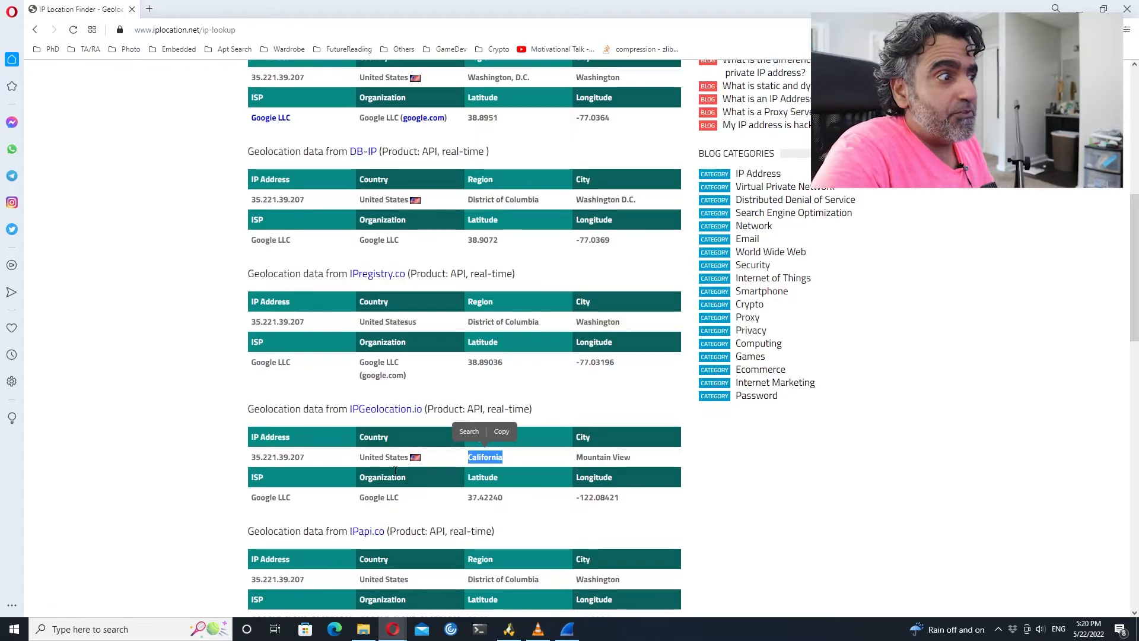
double_click(592, 457)
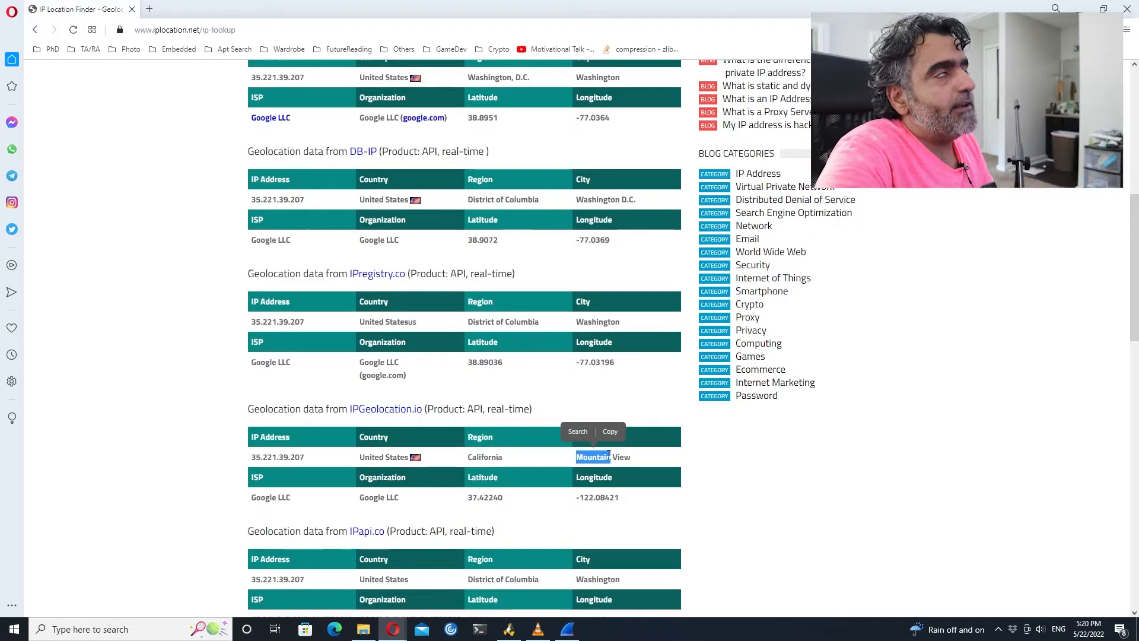
mouse_move(556, 456)
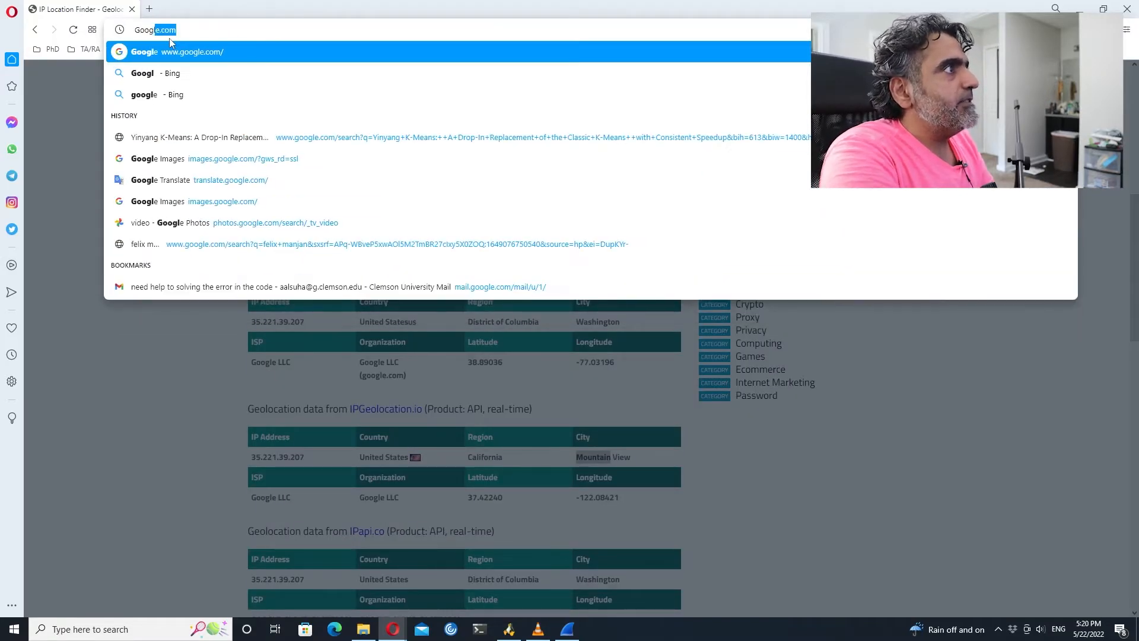
- Search 'Google Cloud Services Locations' and open the locations page in a new tab
text(Google Cloud Ser)
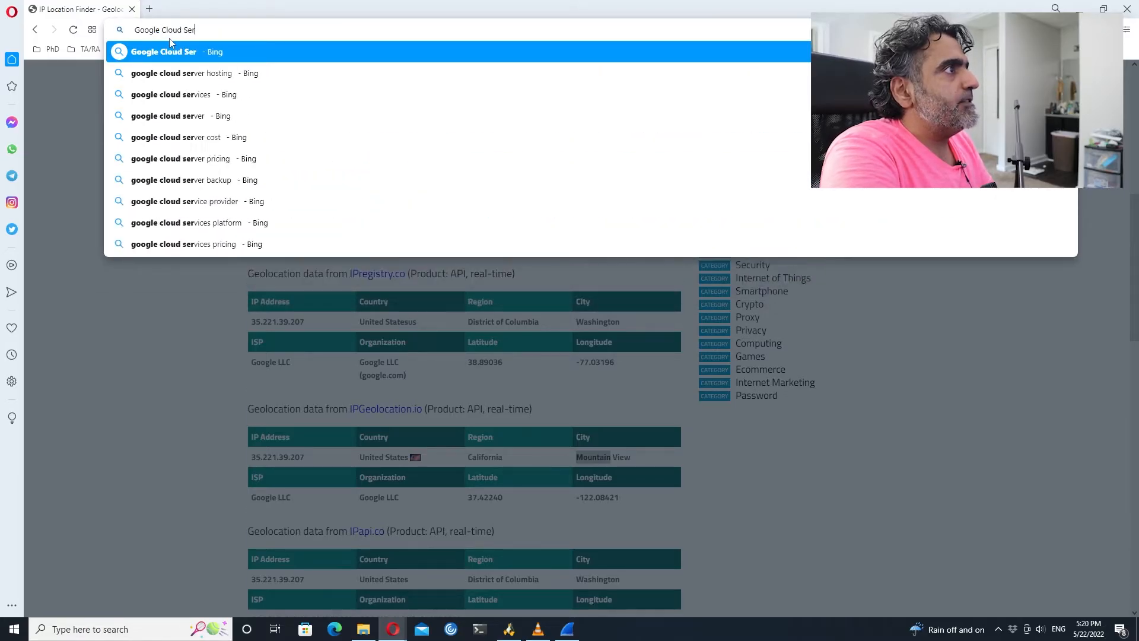
text(vices Locatio)
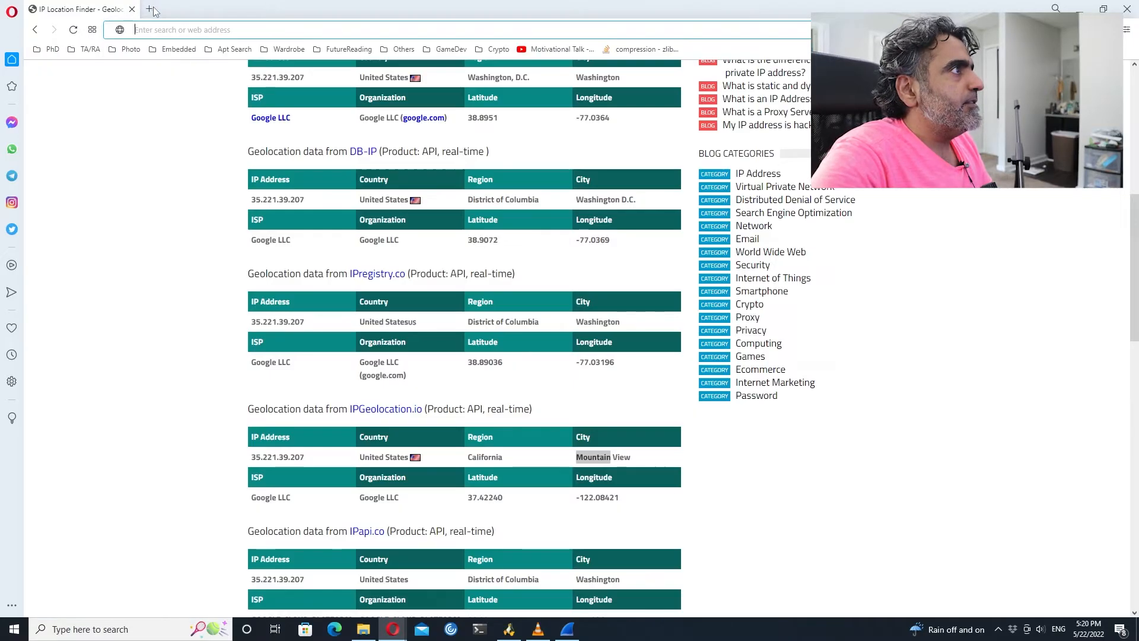
click(153, 9)
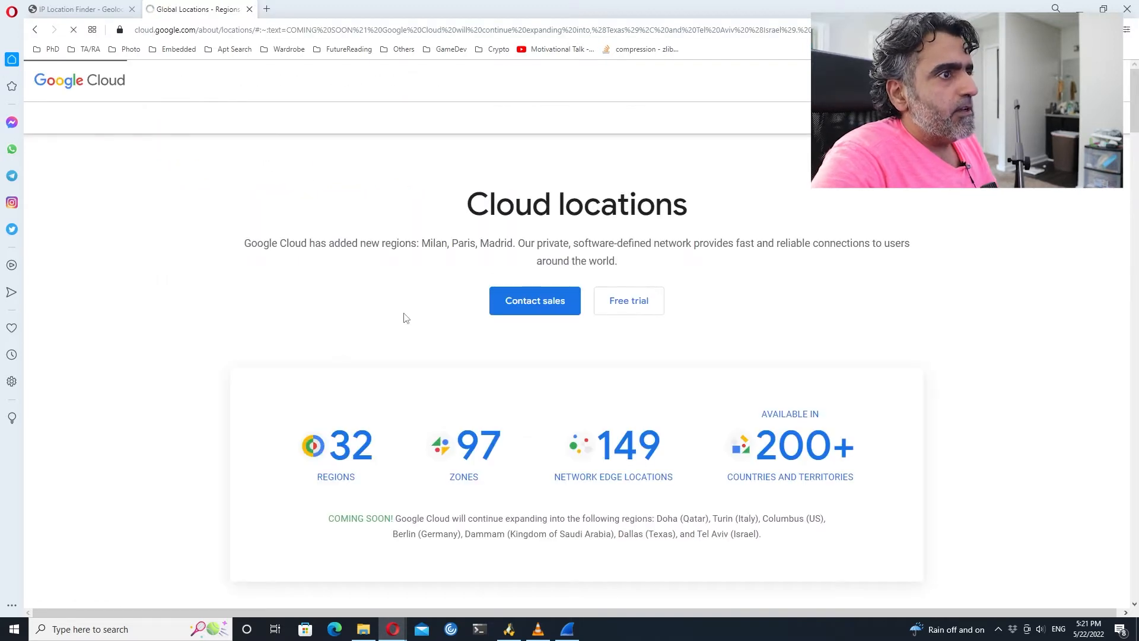
- Scroll to the Google Cloud regions map, compare with the 35.221.39.207 results, then return
scroll(down, 3)
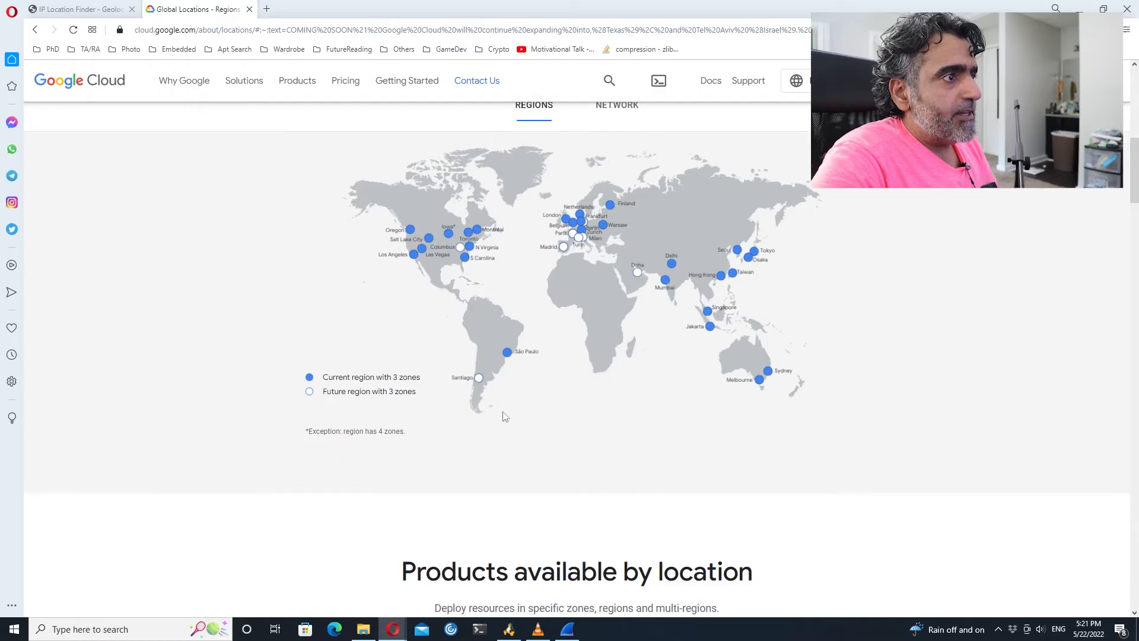
mouse_move(515, 447)
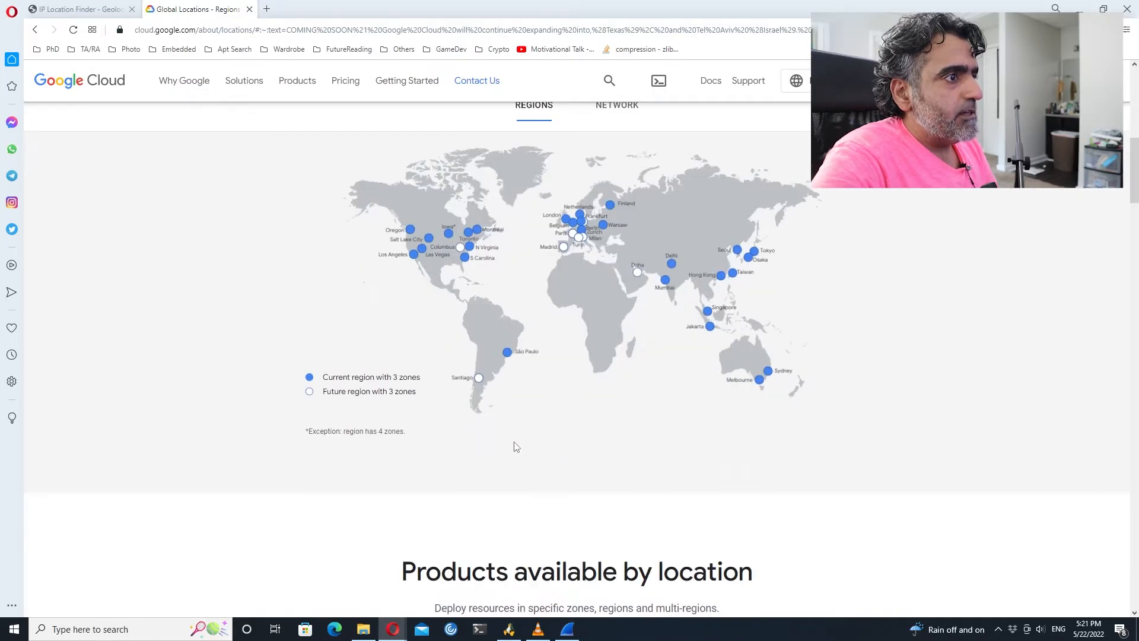
mouse_move(512, 365)
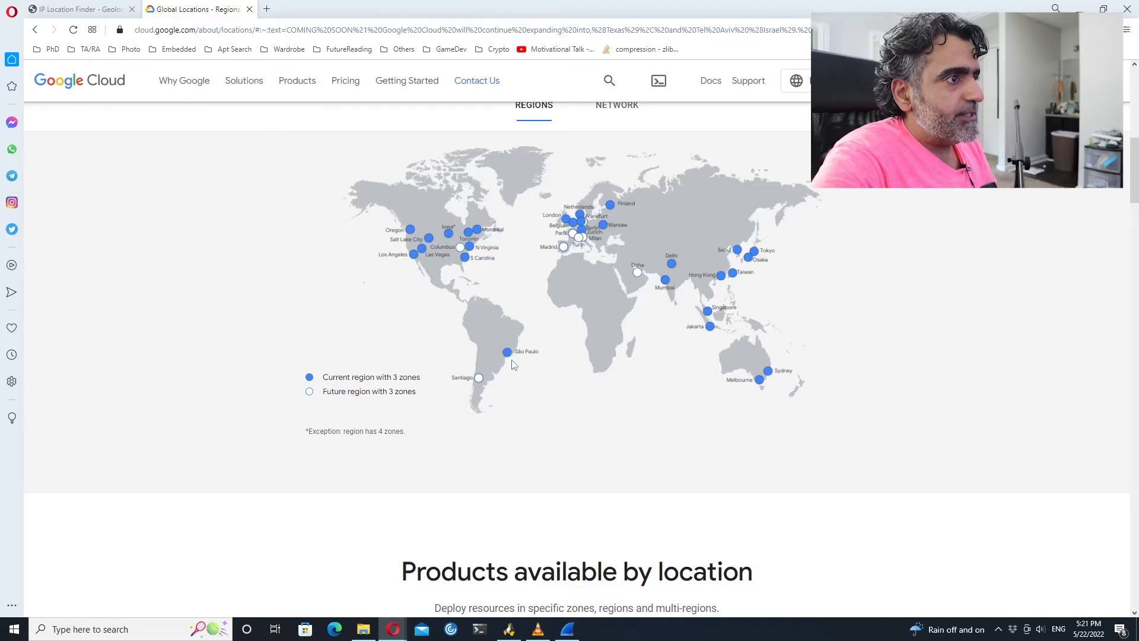
scroll(down, 3)
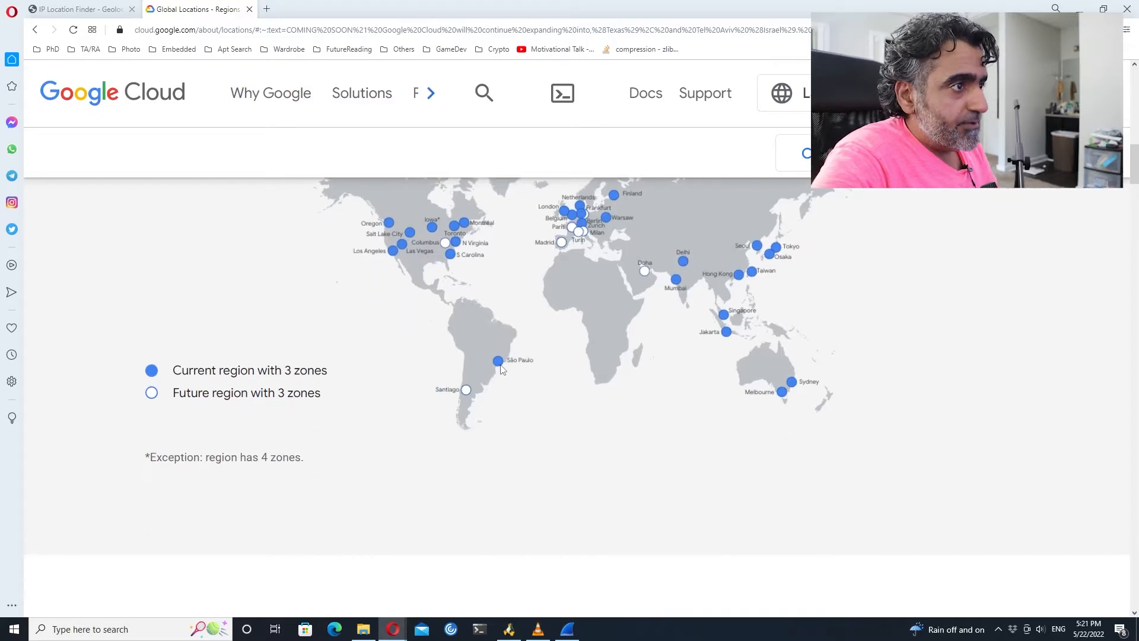
mouse_move(467, 395)
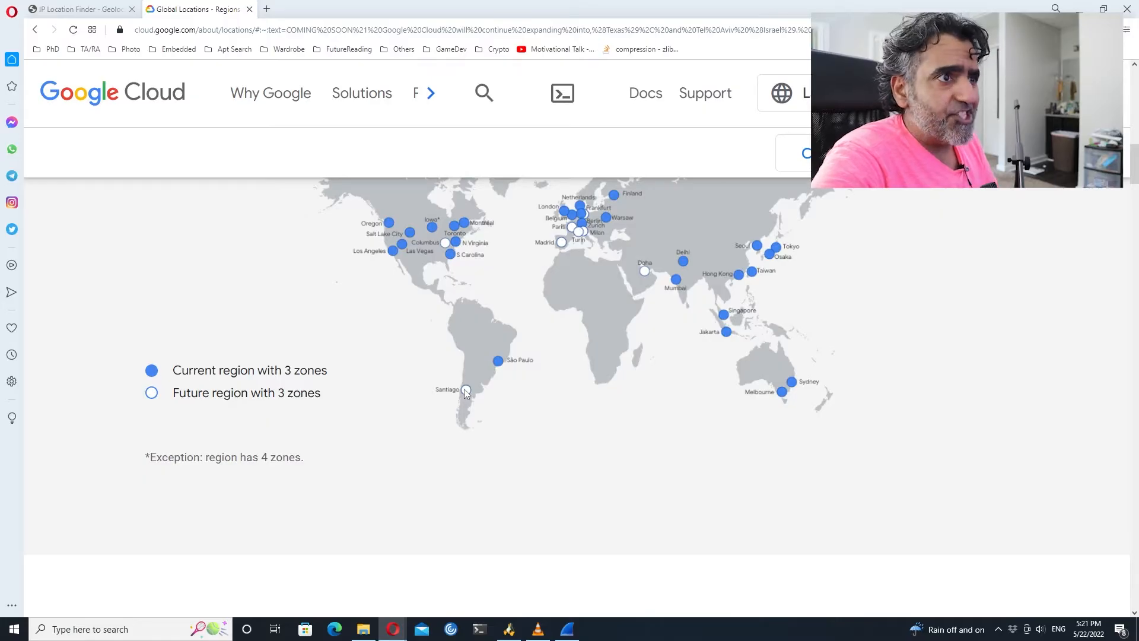
mouse_move(598, 285)
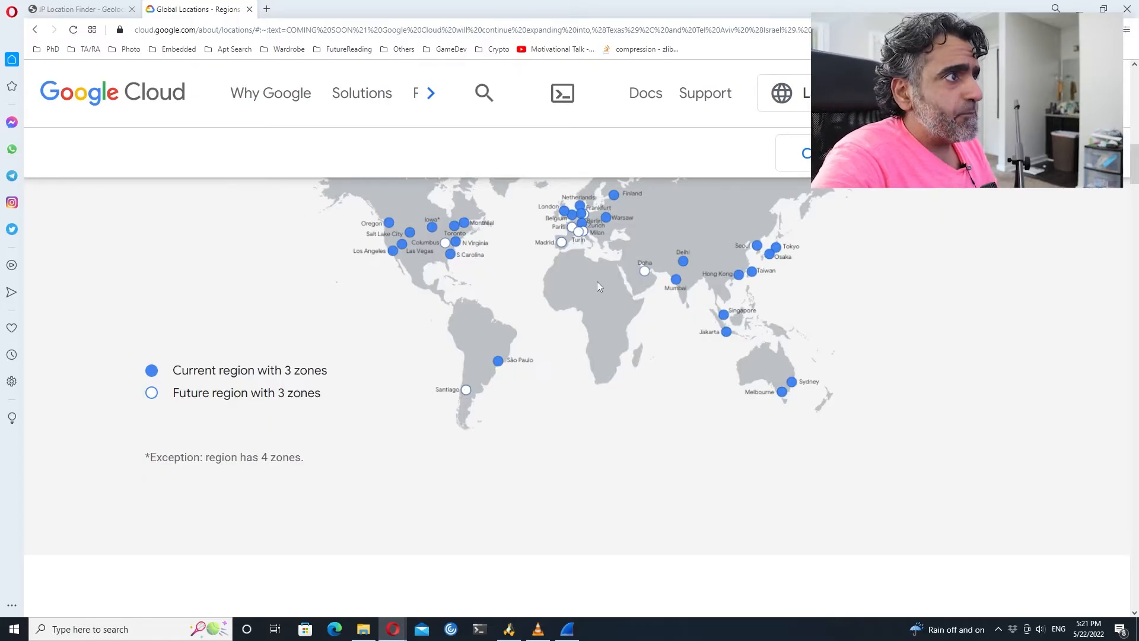
scroll(down, 3)
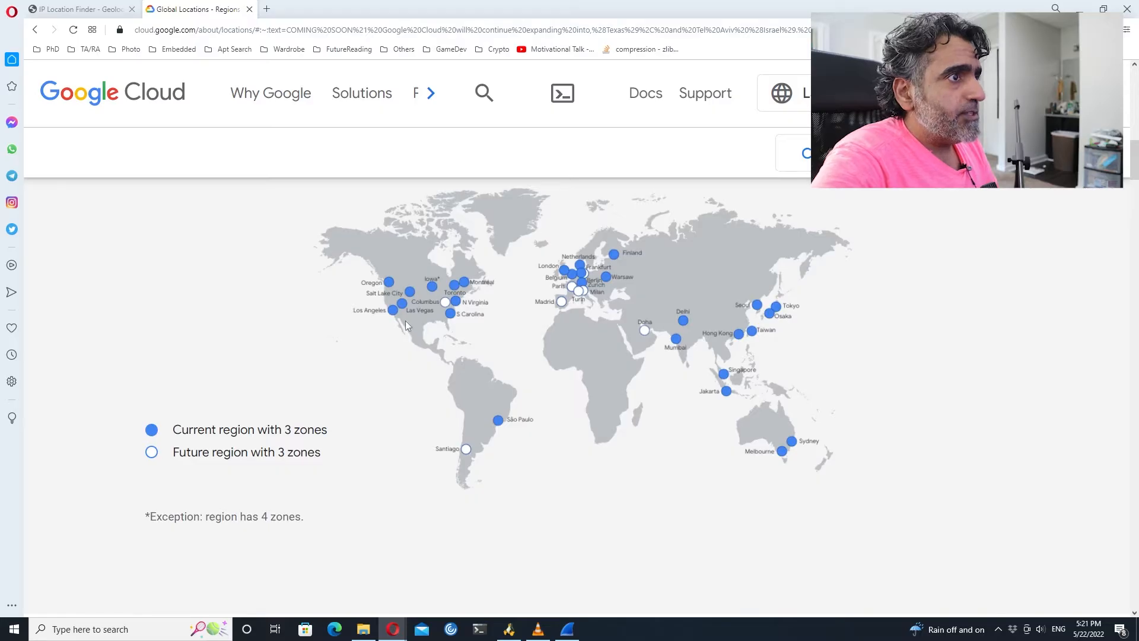
mouse_move(464, 305)
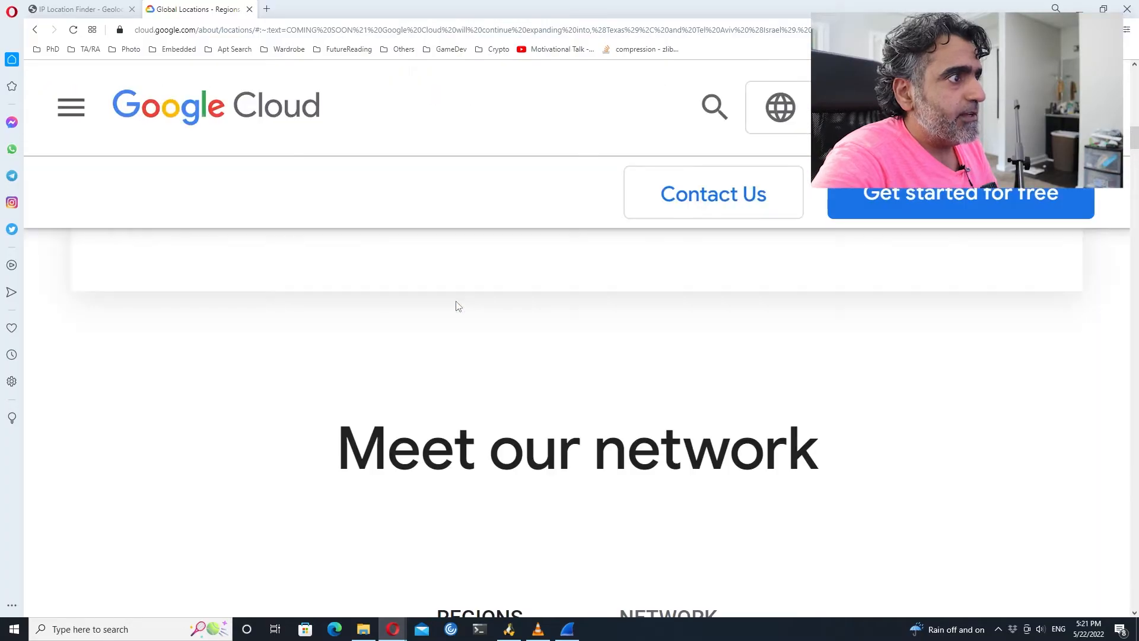
scroll(down, 3)
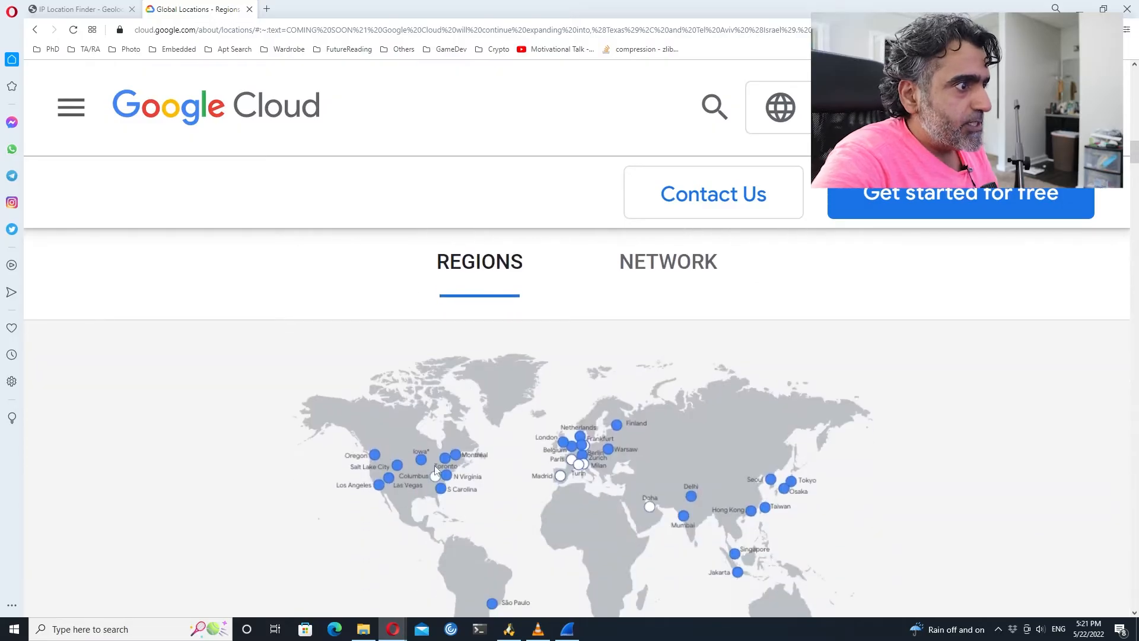
mouse_move(479, 482)
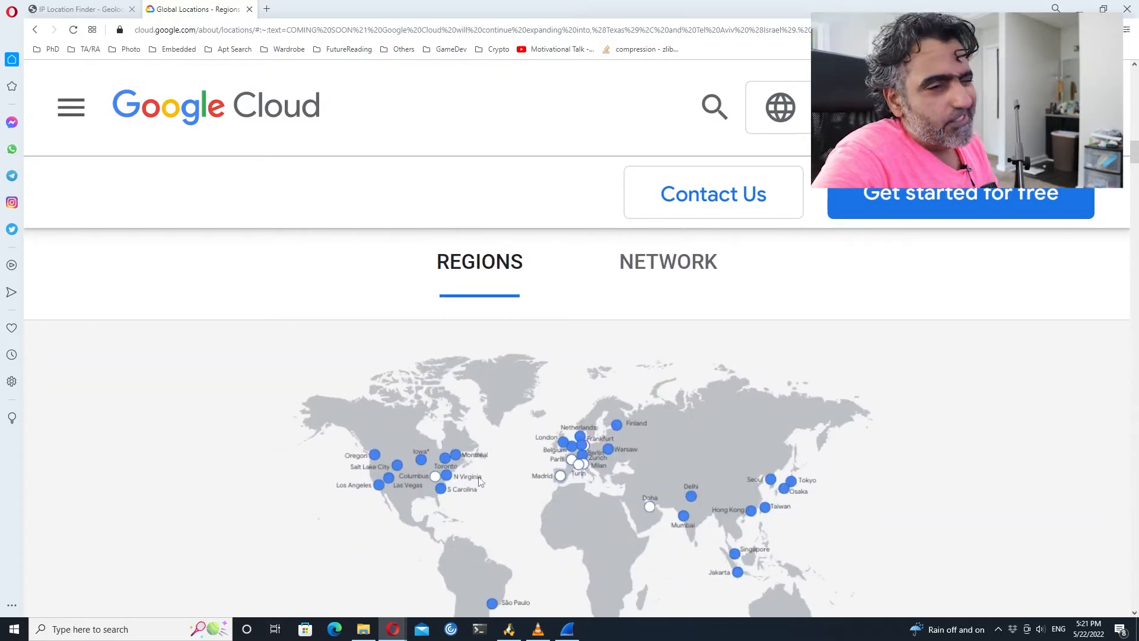
mouse_move(362, 457)
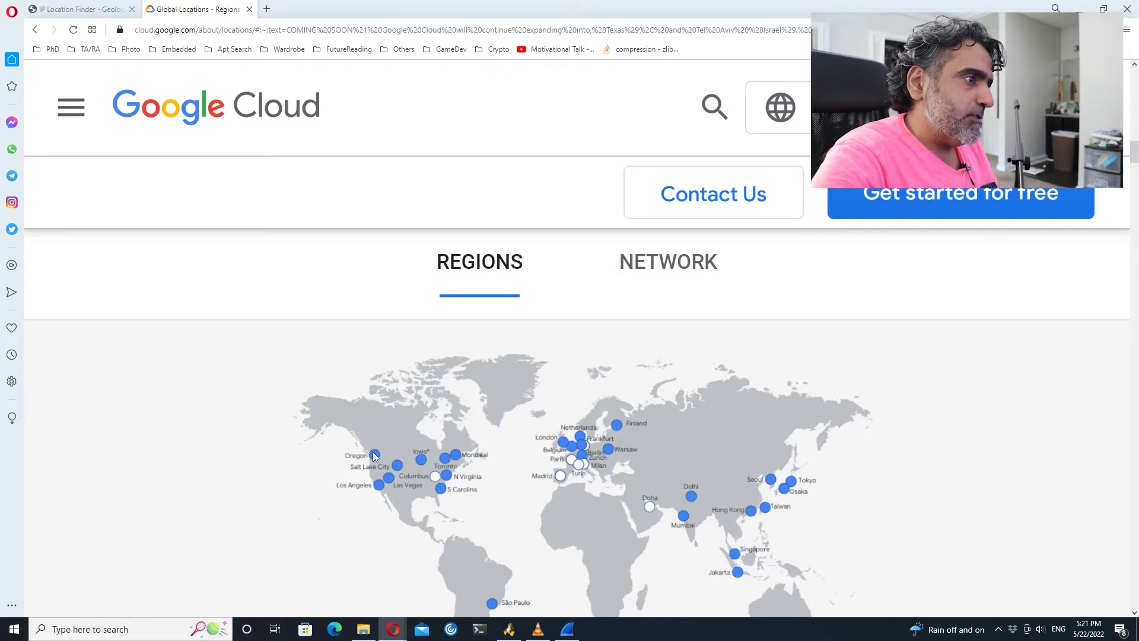
mouse_move(519, 466)
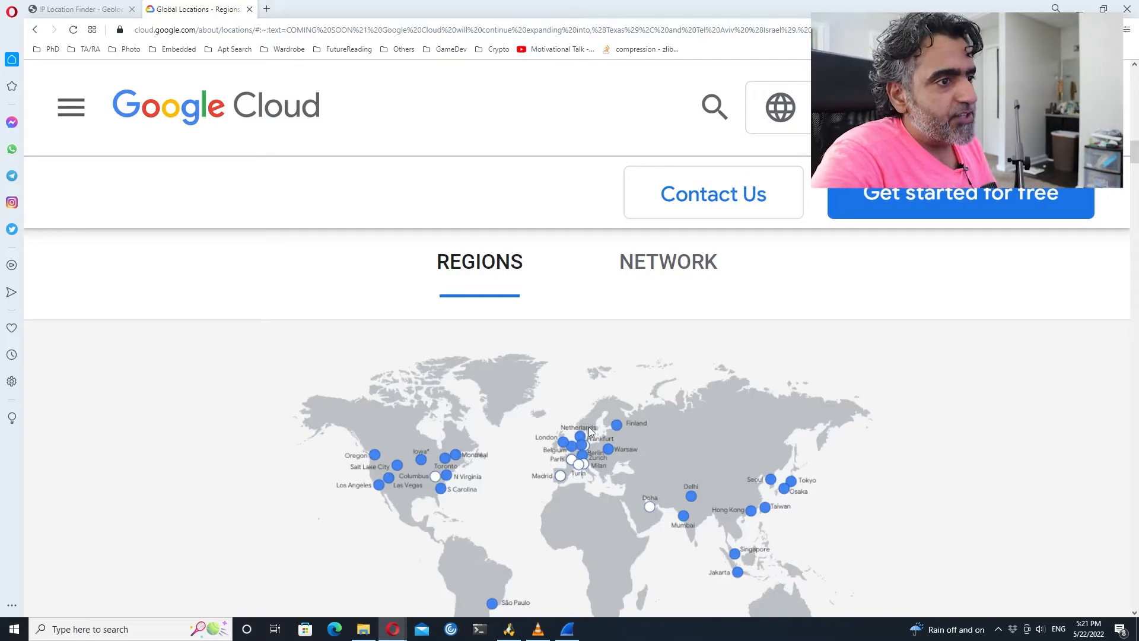
scroll(down, 3)
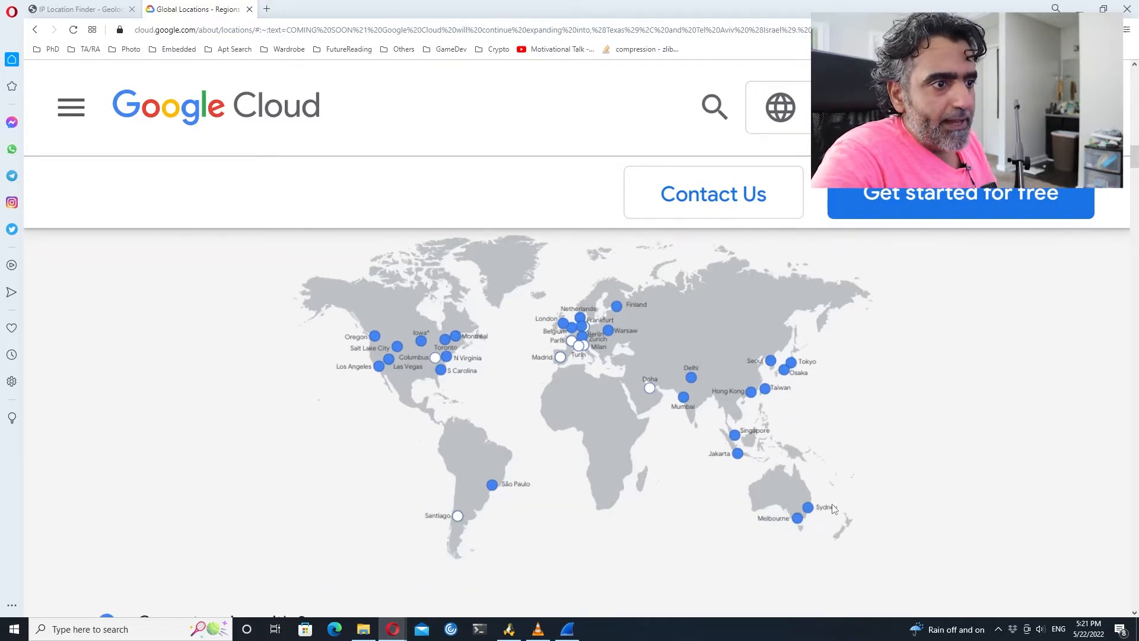
mouse_move(796, 547)
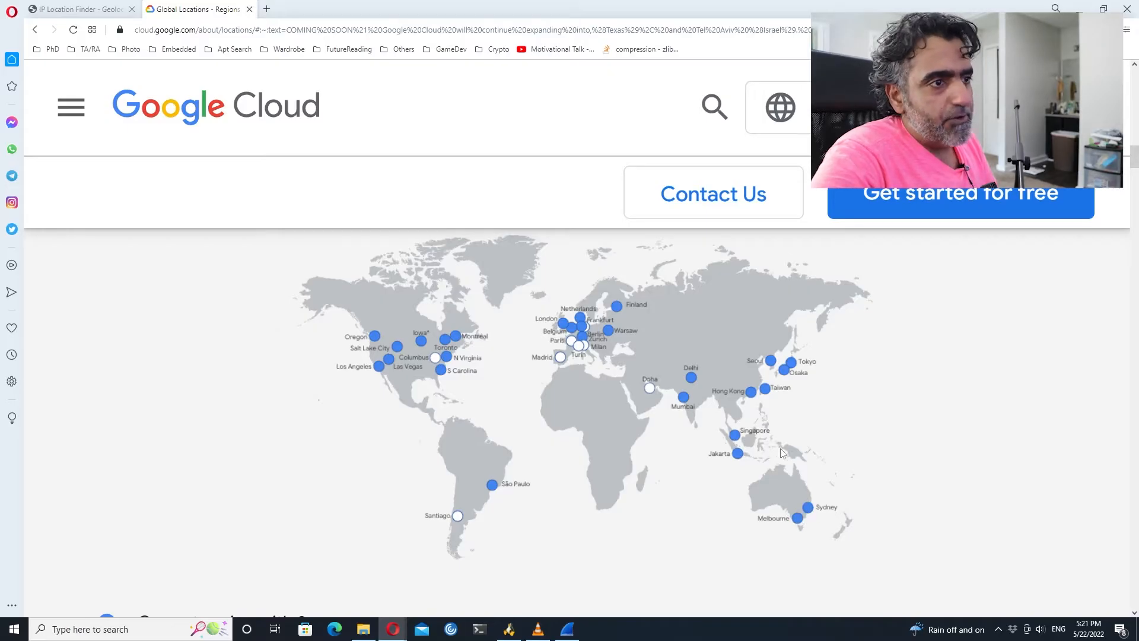
mouse_move(836, 401)
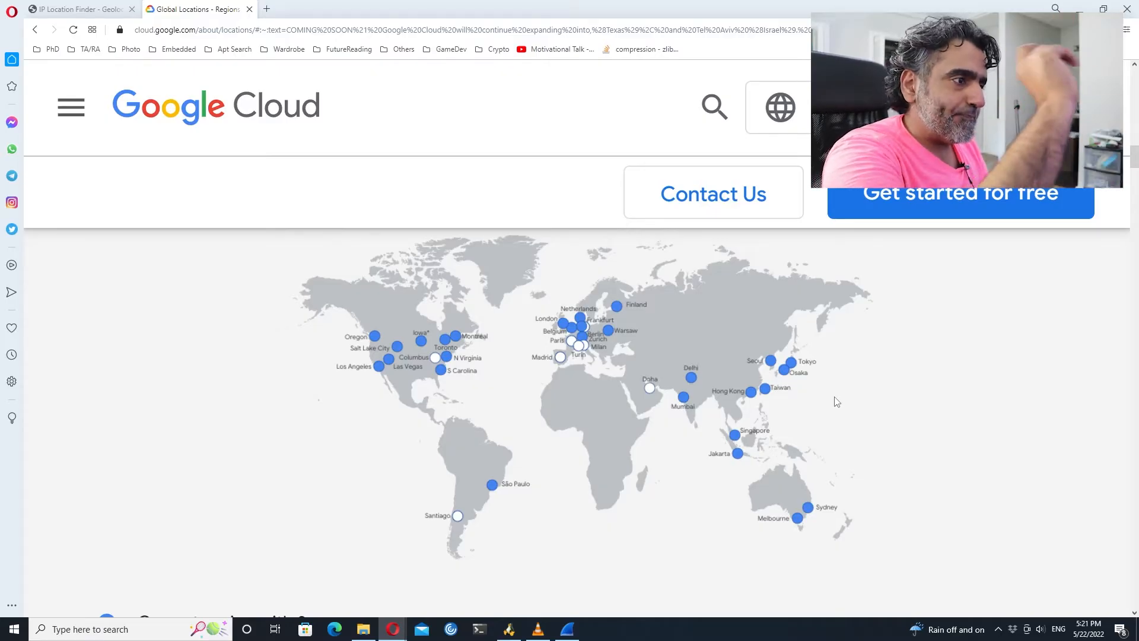
mouse_move(772, 444)
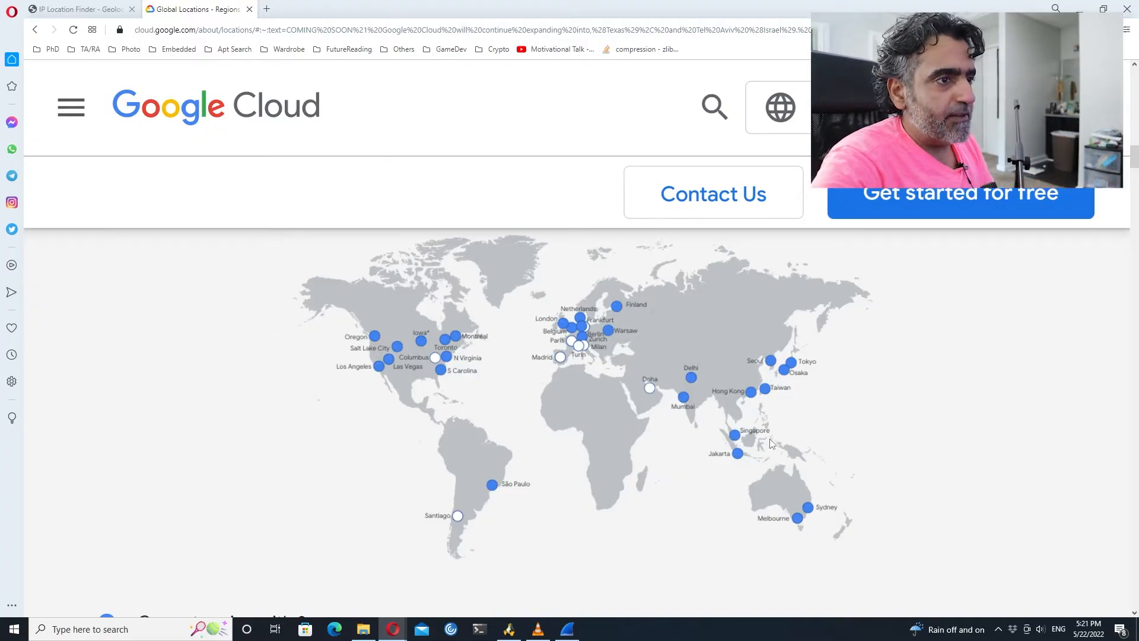
mouse_move(769, 424)
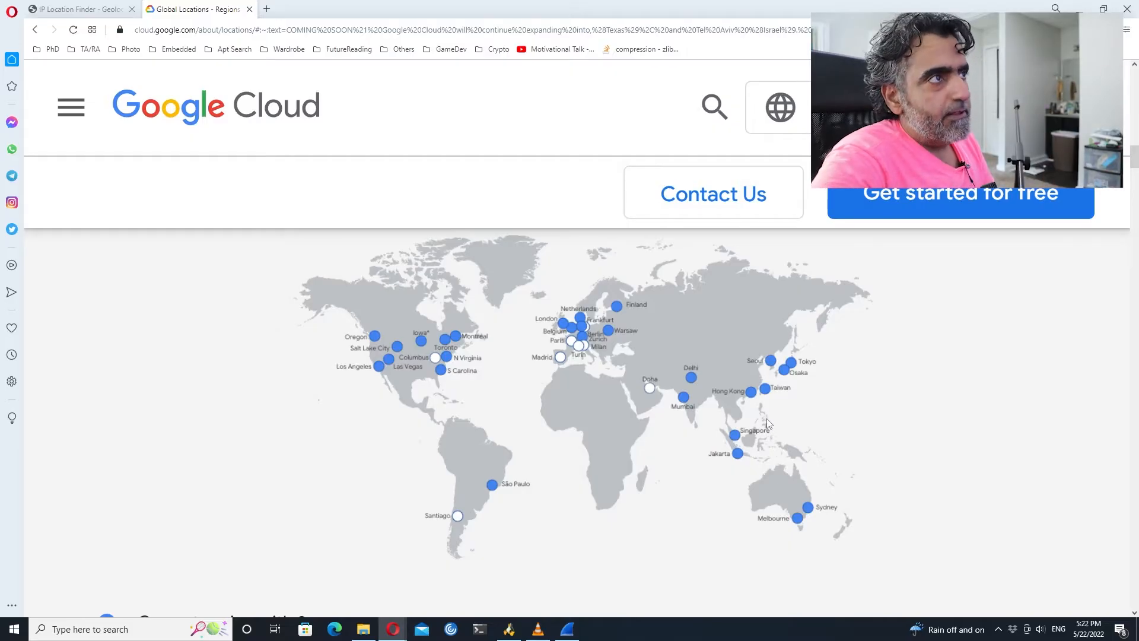
click(69, 9)
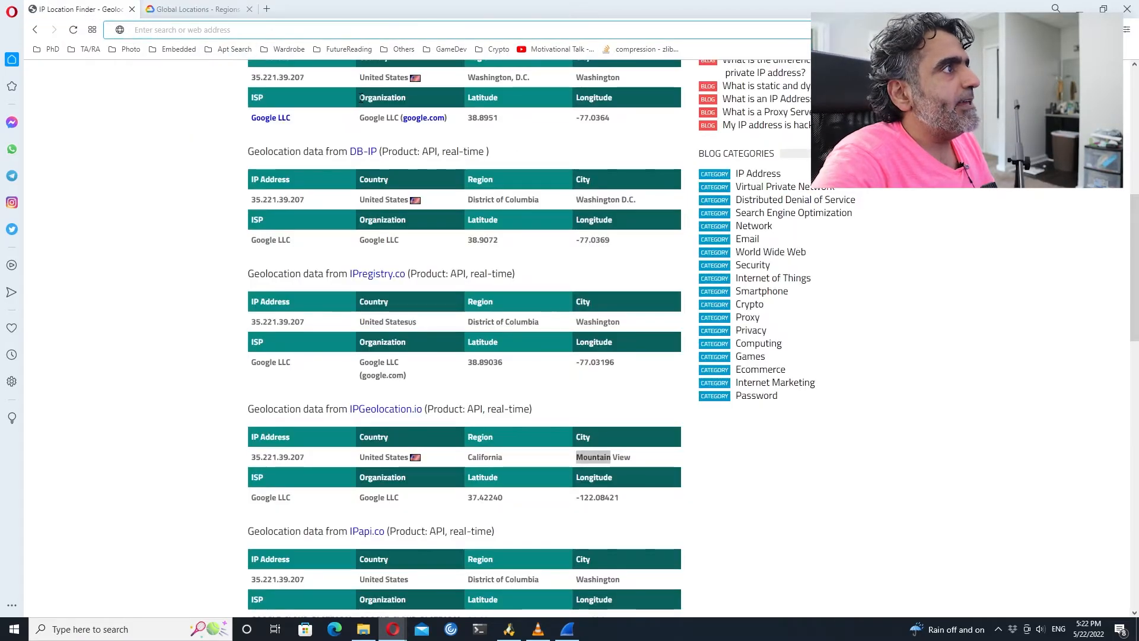
scroll(up, 3)
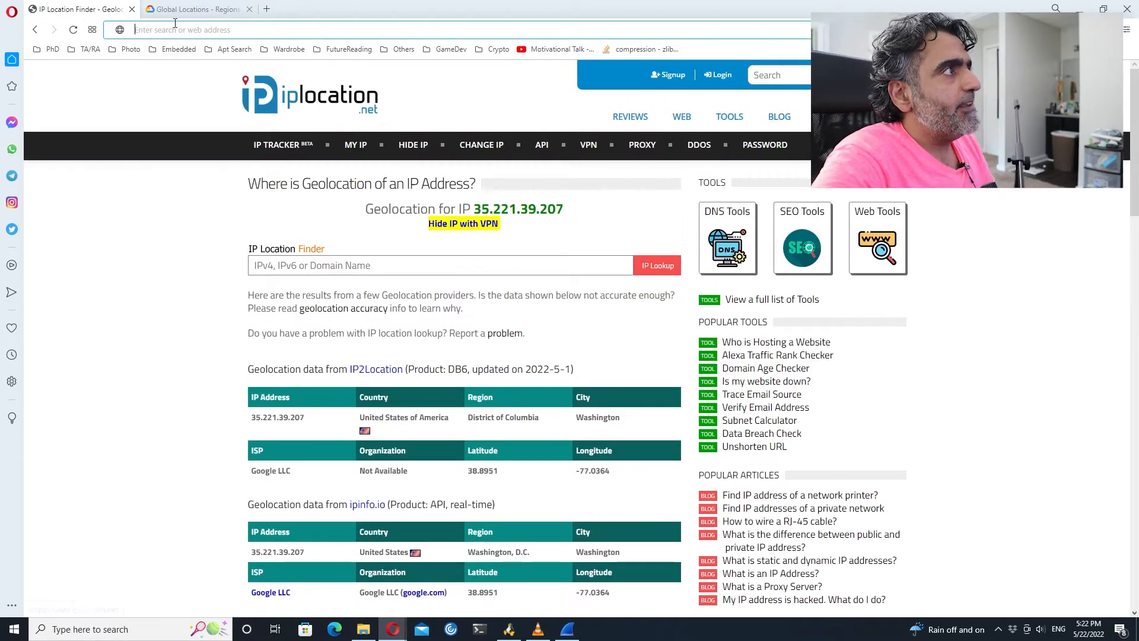
click(196, 9)
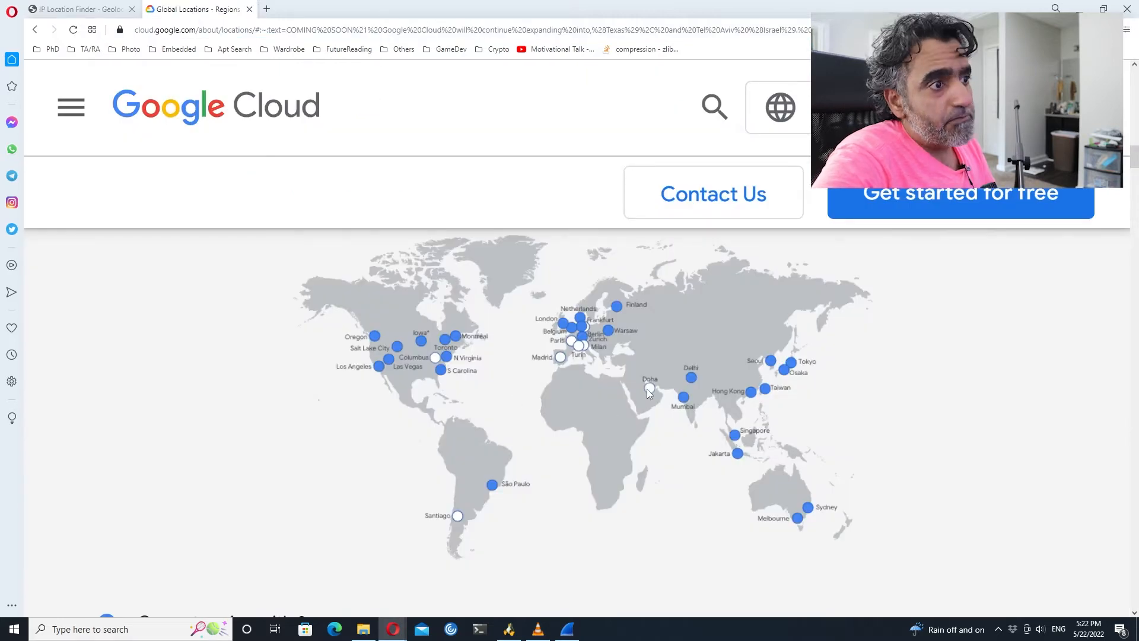
mouse_move(621, 487)
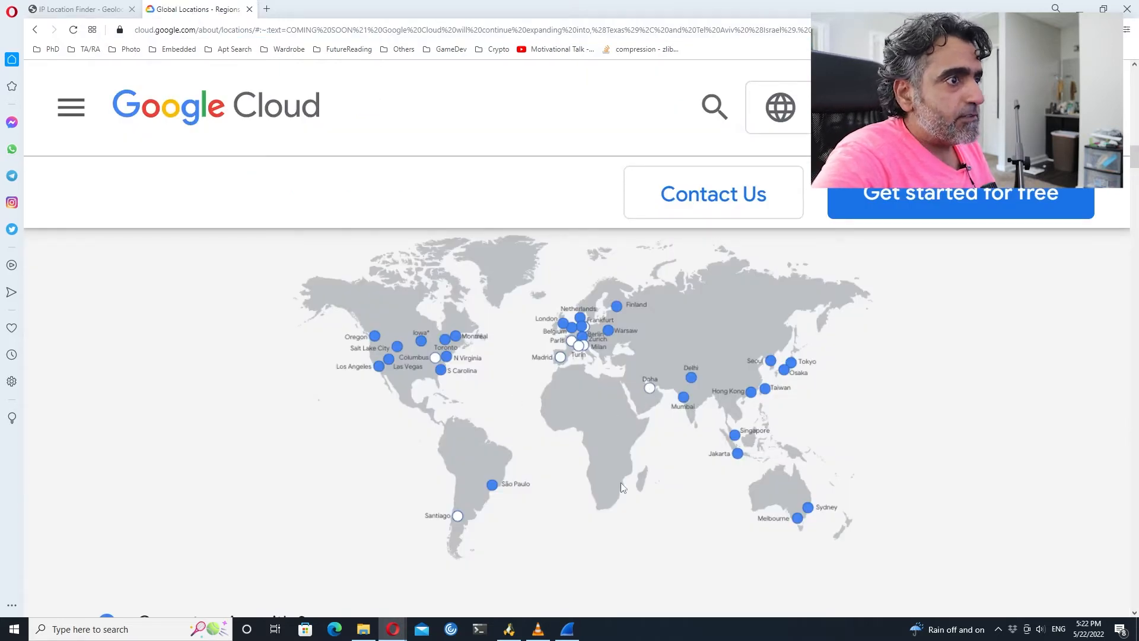
mouse_move(745, 409)
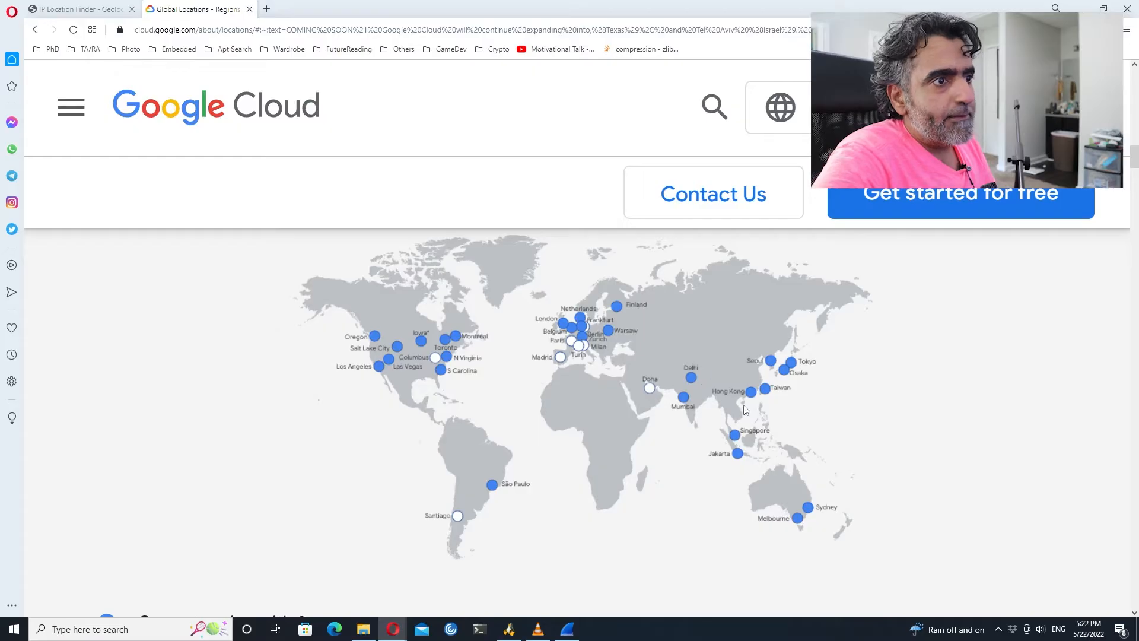
mouse_move(752, 419)
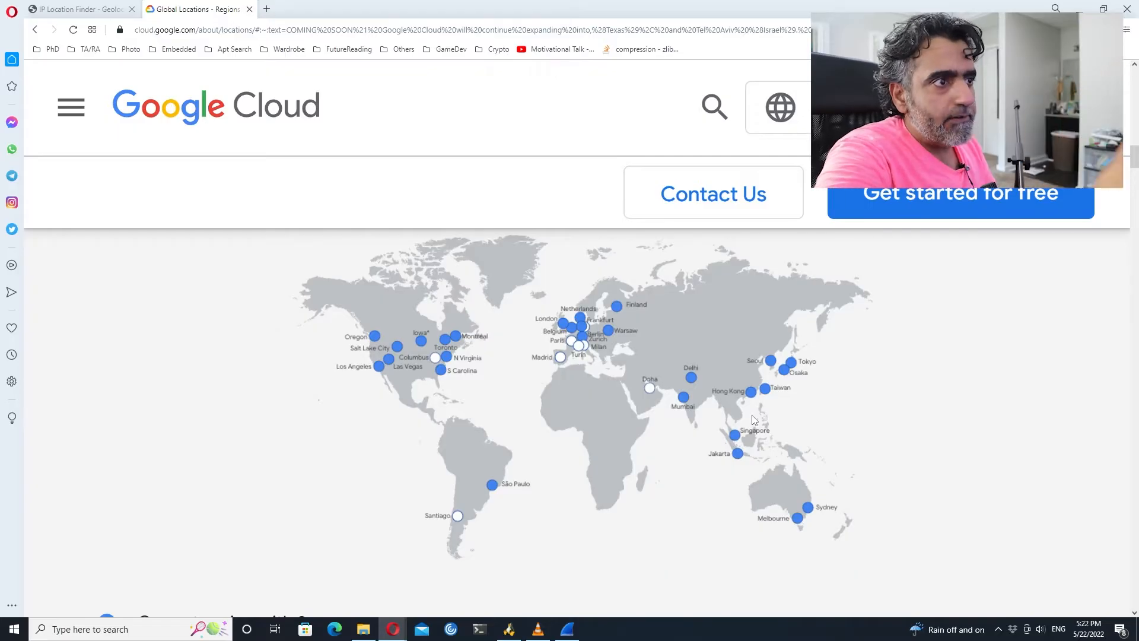
mouse_move(571, 338)
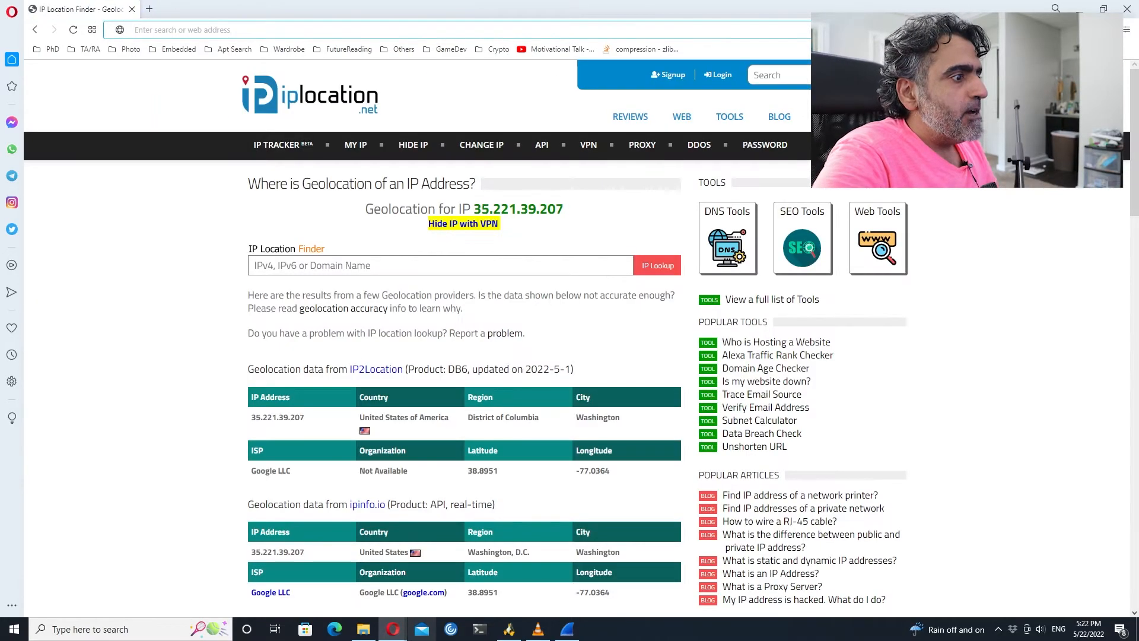
click(363, 629)
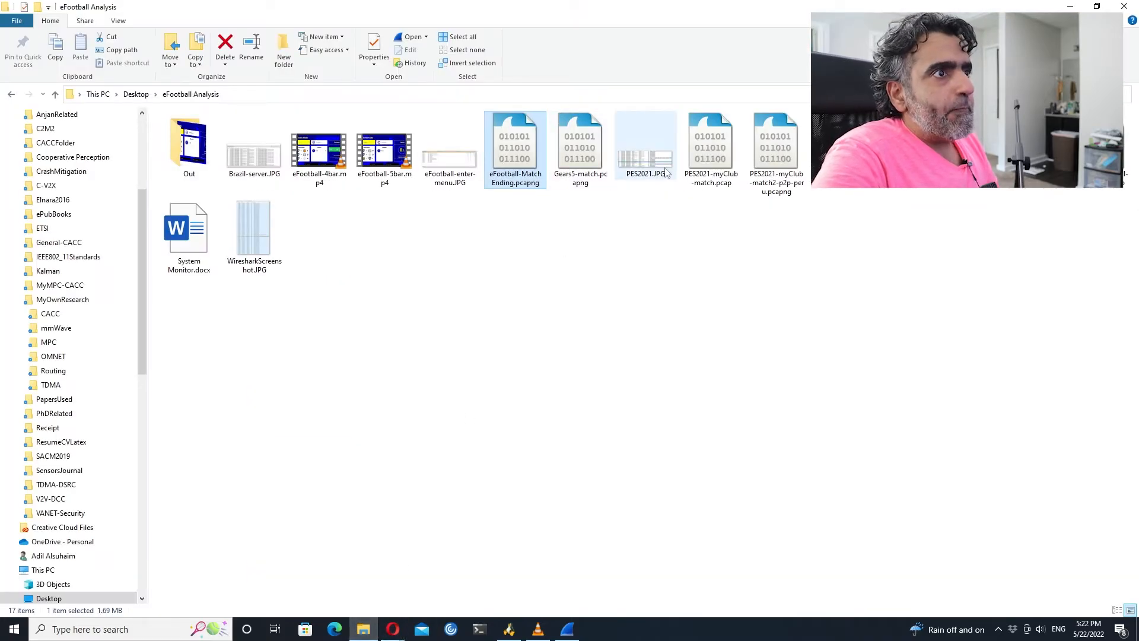
click(645, 145)
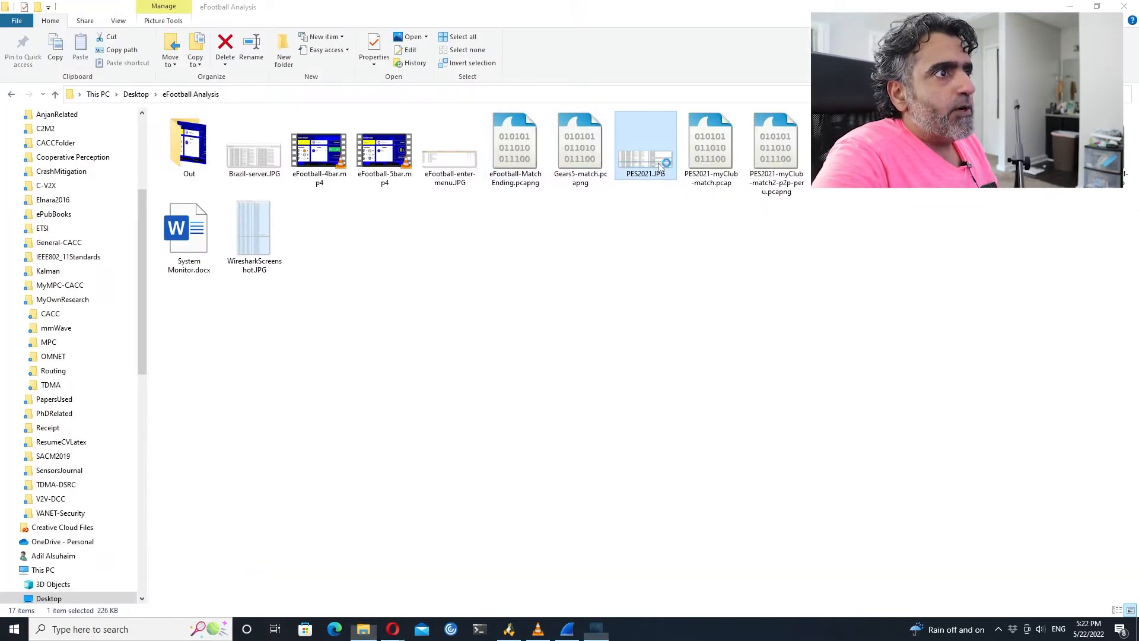
double_click(643, 145)
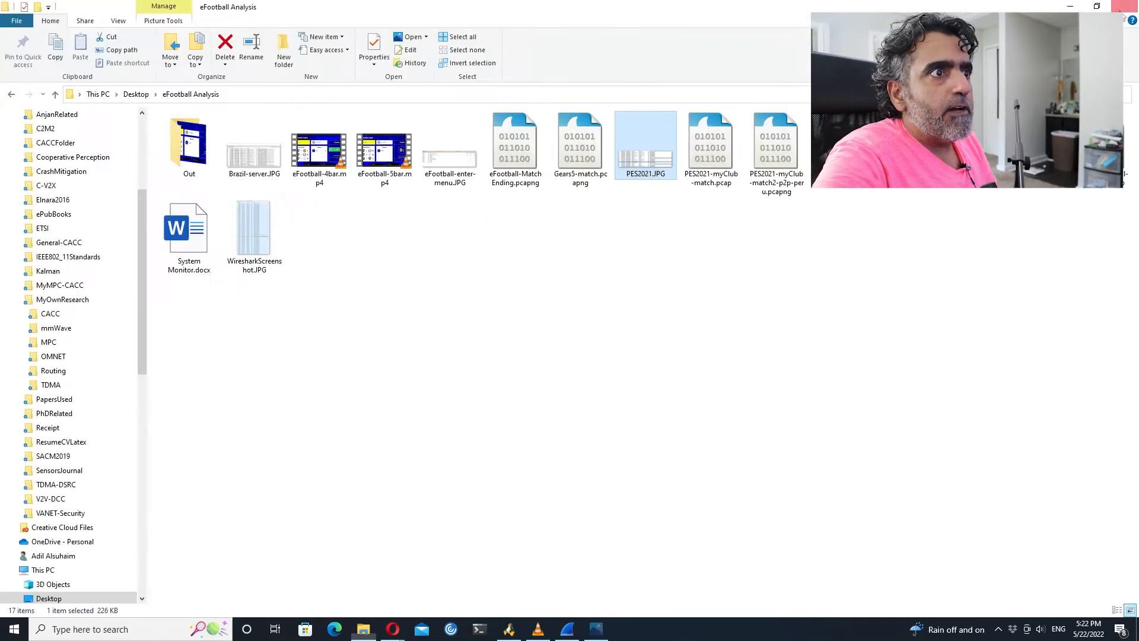
mouse_move(710, 153)
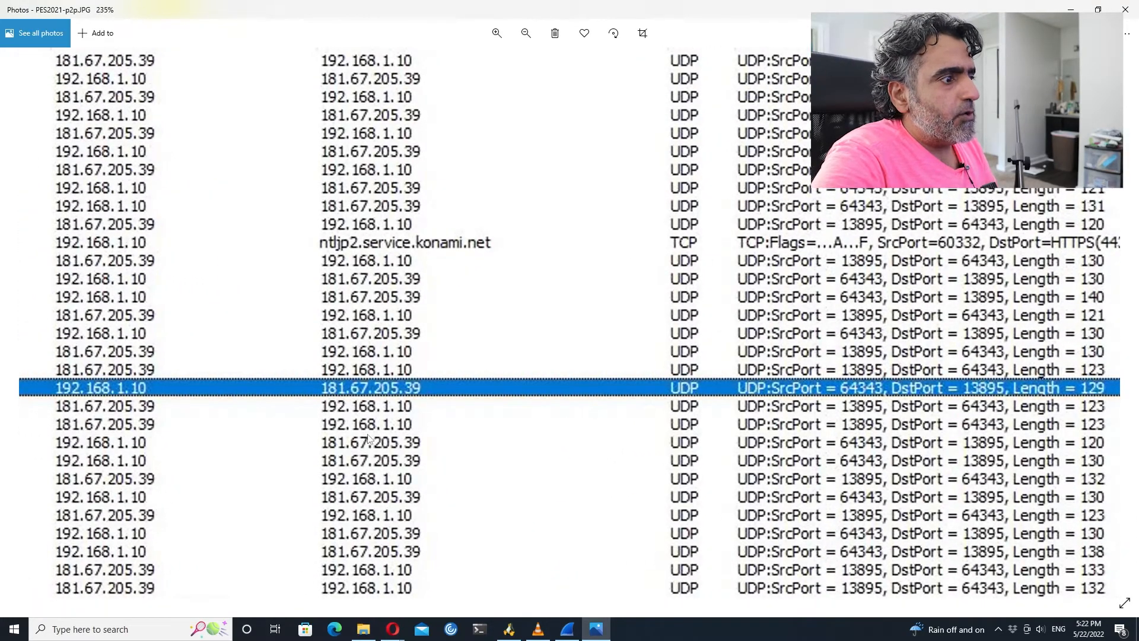
mouse_move(392, 629)
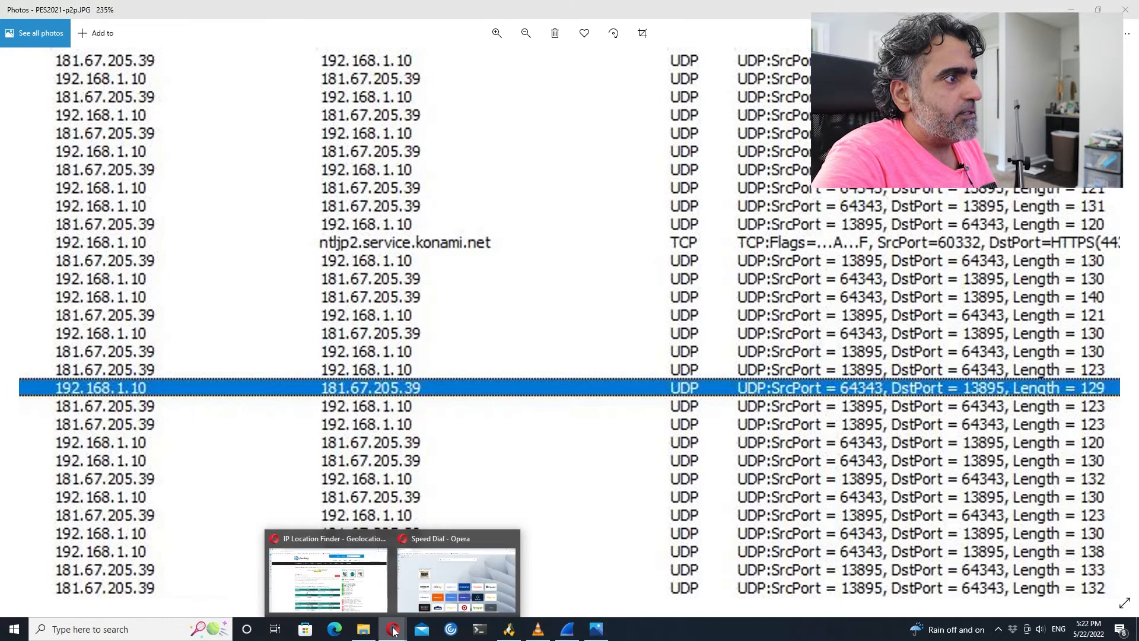
click(327, 574)
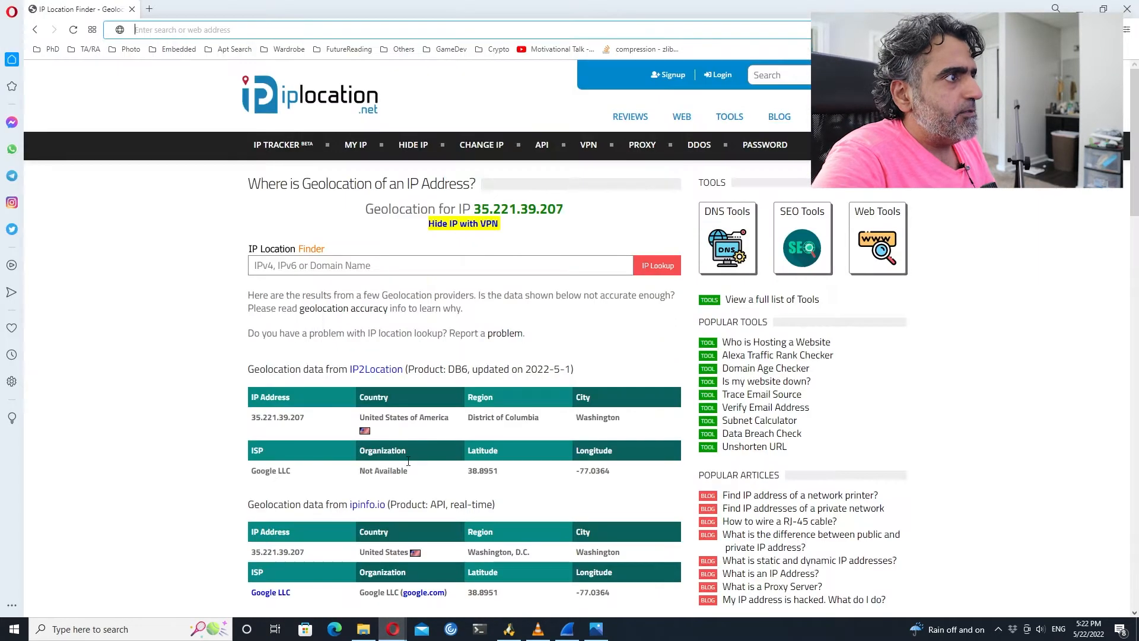
- Look up the geolocation of 181.67.205.39 on iplocation.net
text(18)
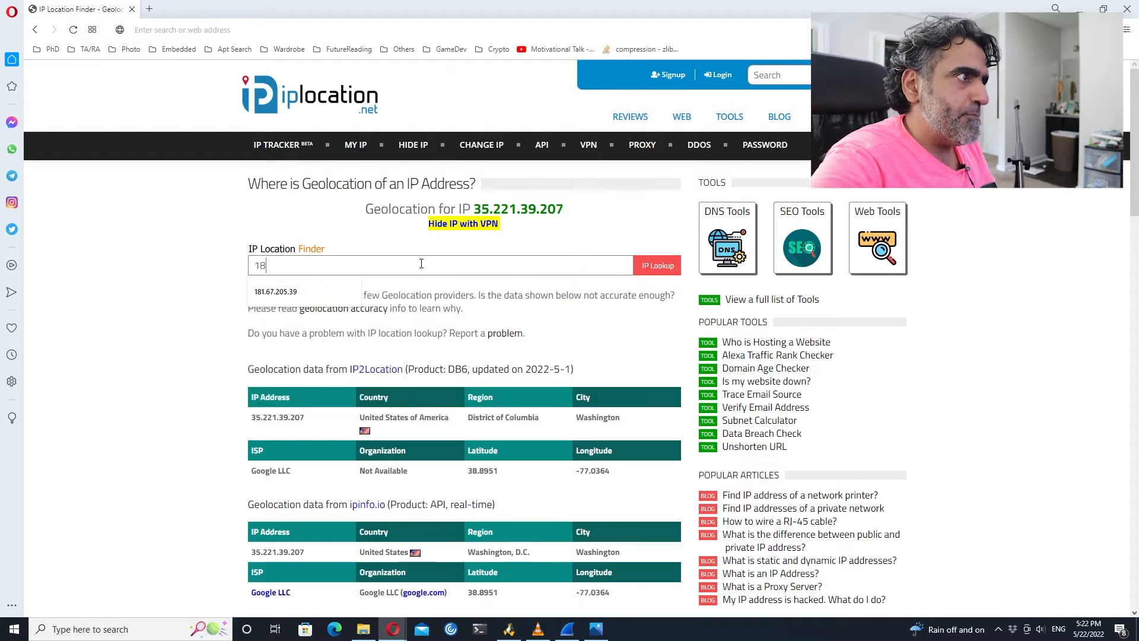
text(1.)
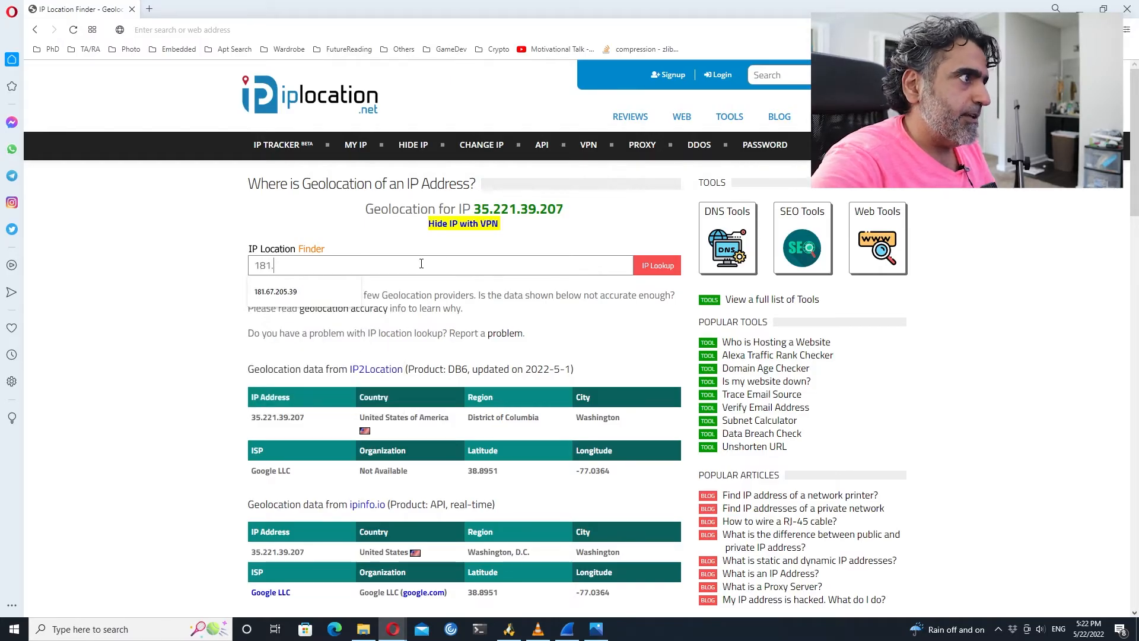
click(275, 291)
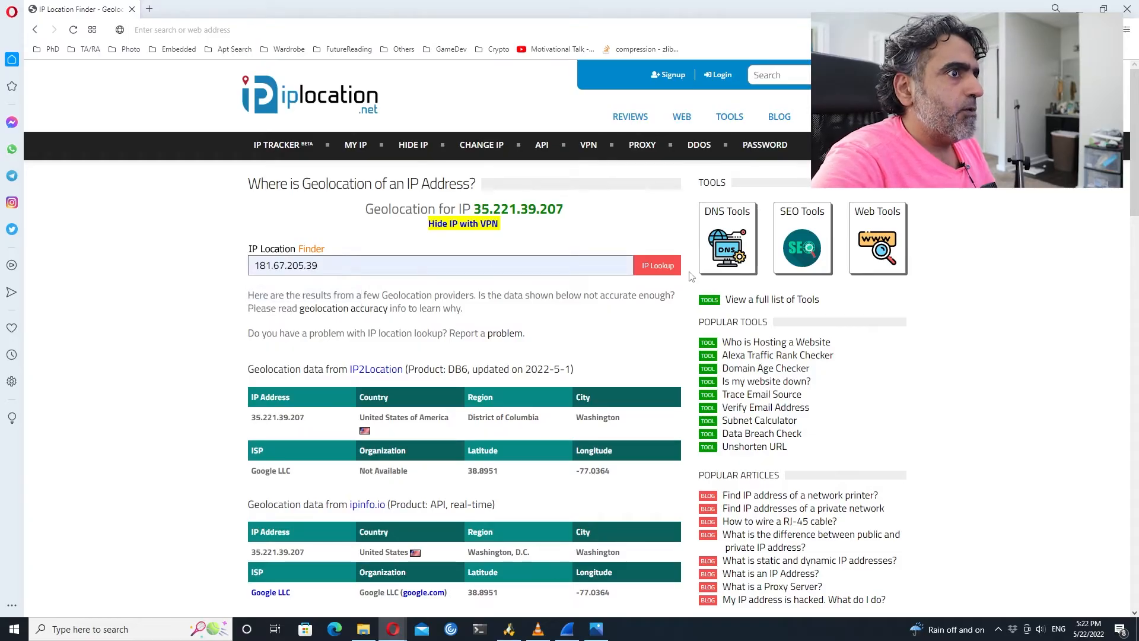
click(656, 265)
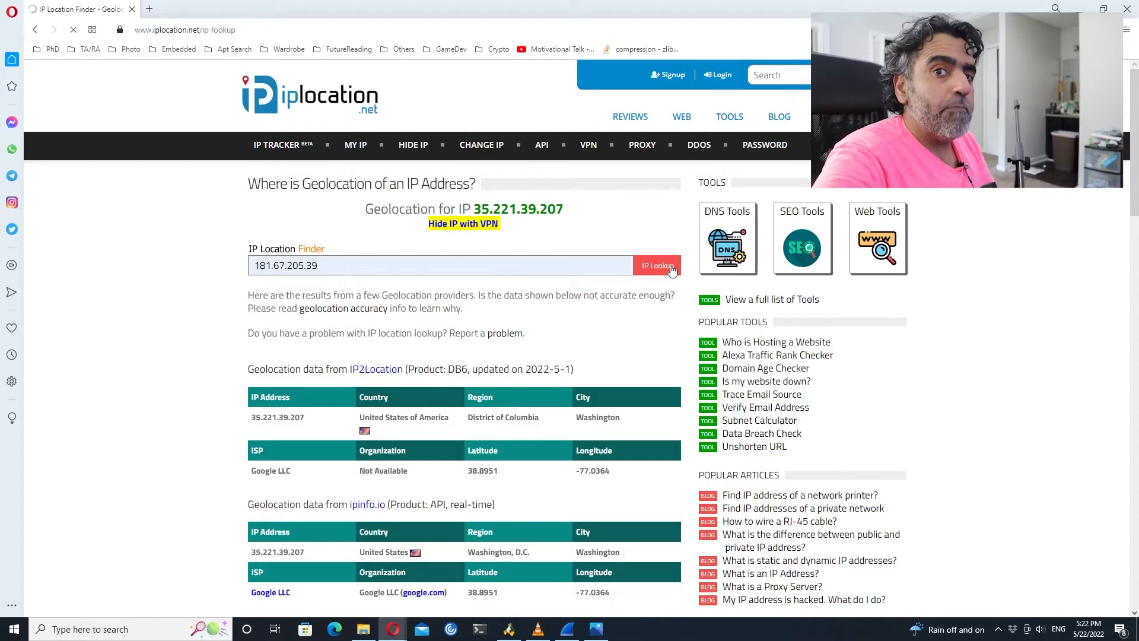
click(657, 266)
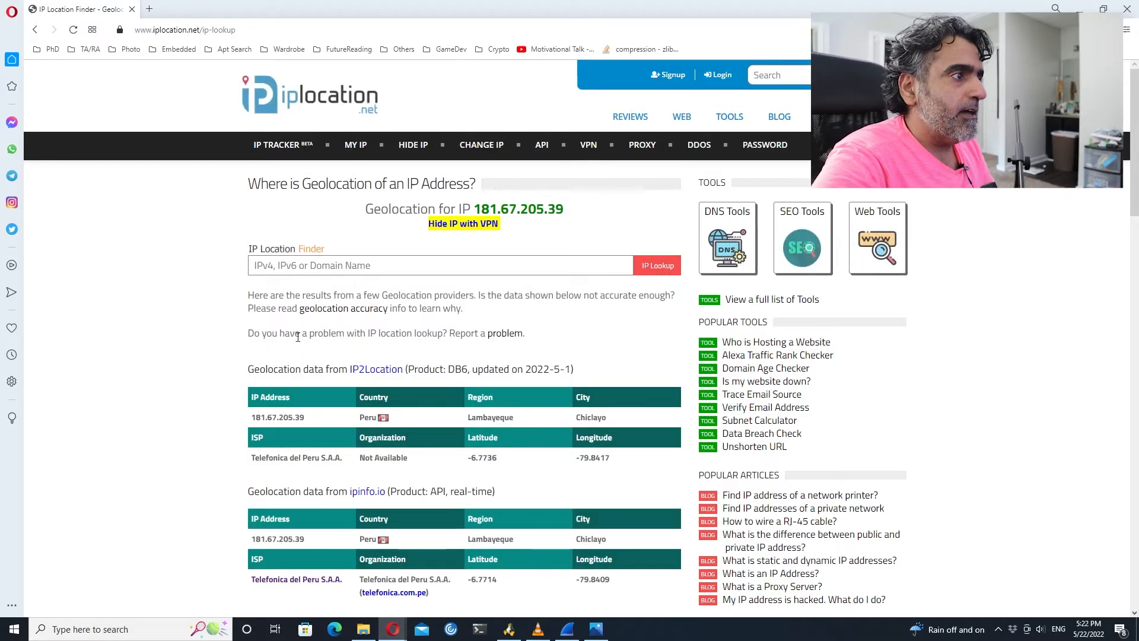
scroll(down, 3)
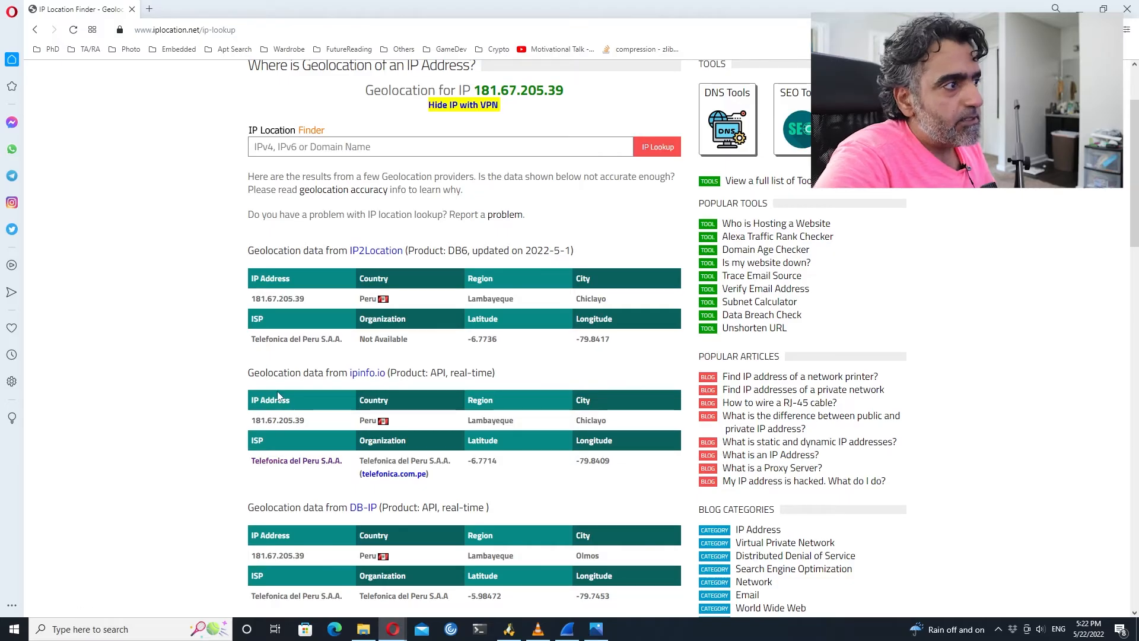
mouse_move(224, 303)
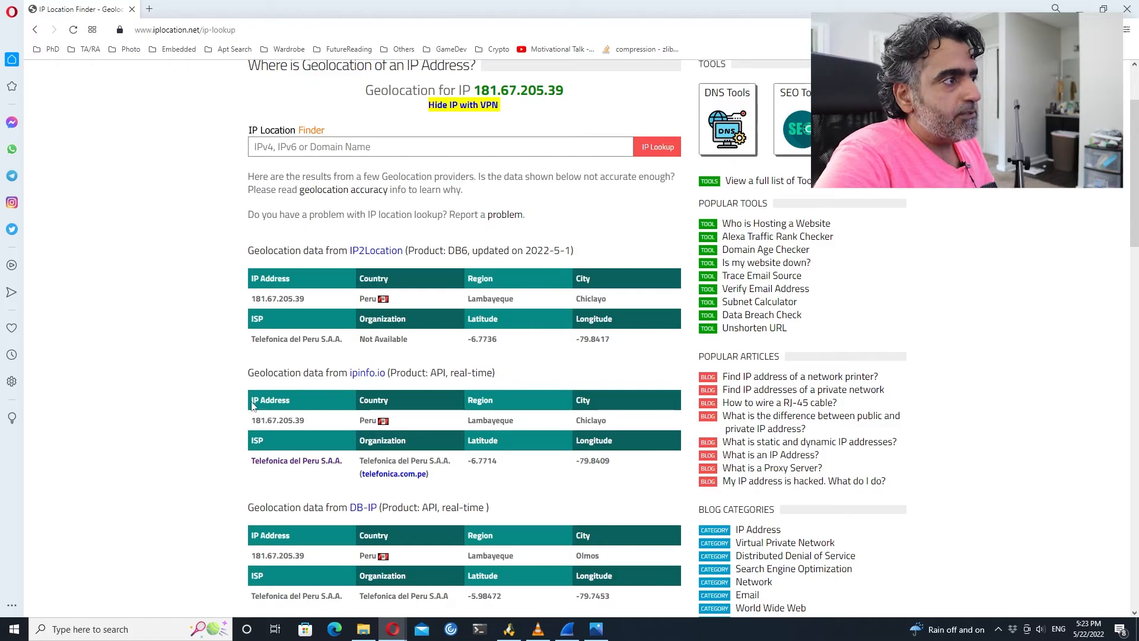
double_click(278, 298)
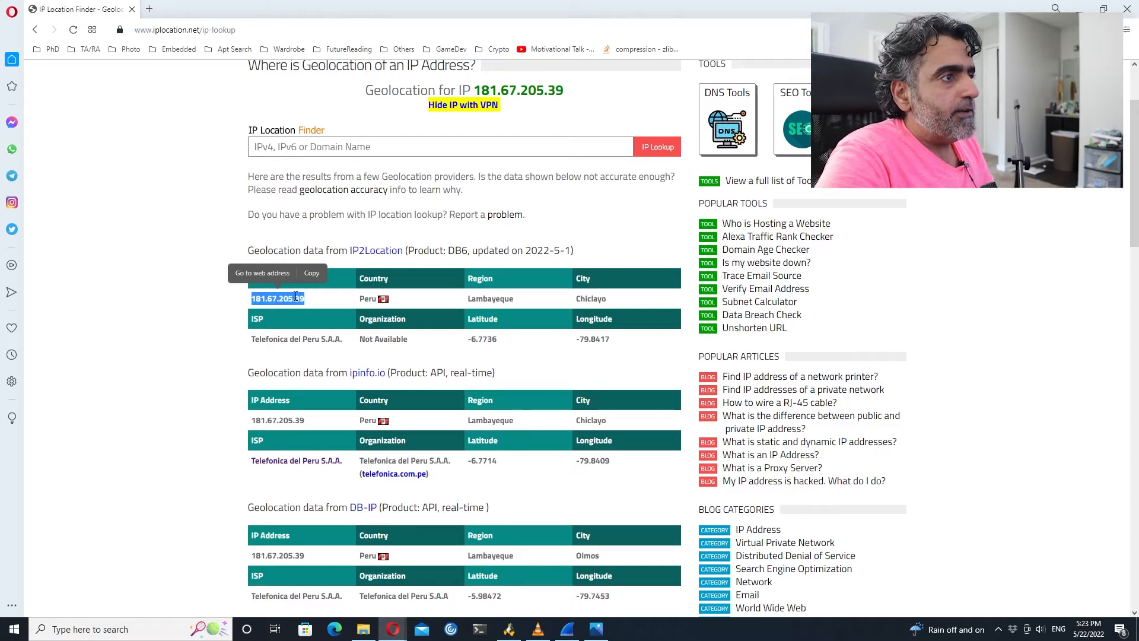
scroll(up, 3)
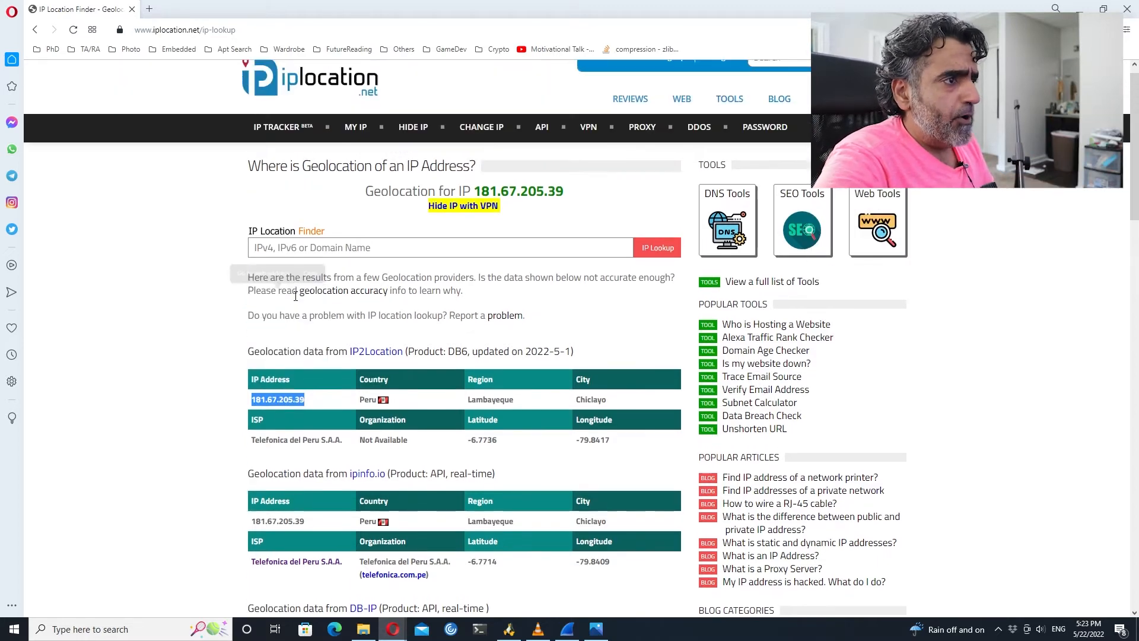
scroll(down, 3)
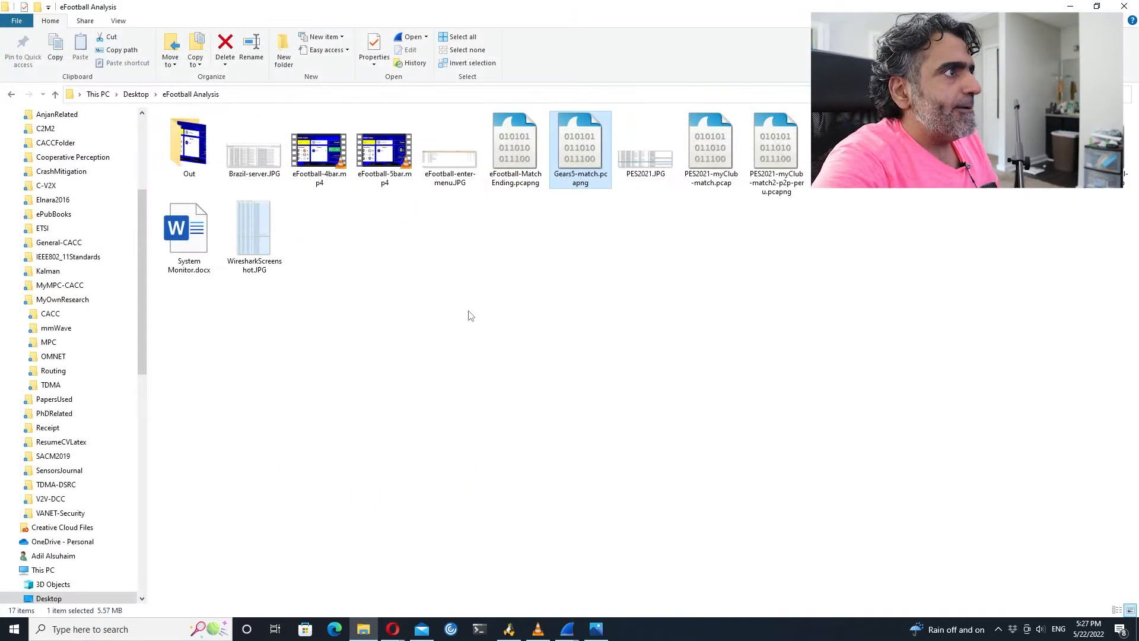
mouse_move(497, 592)
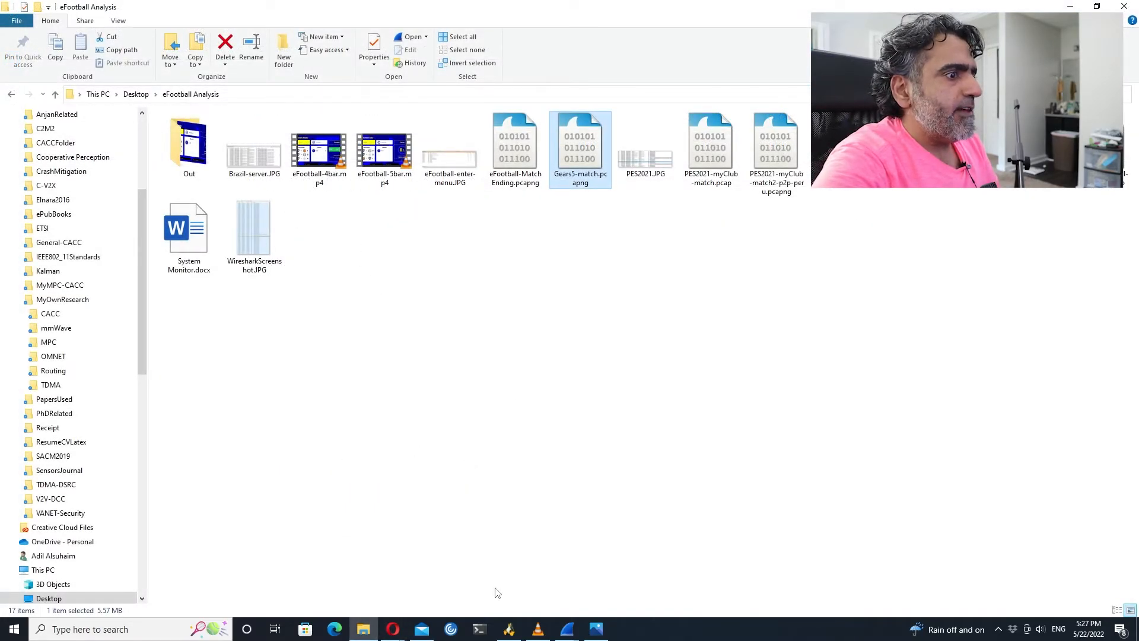
click(508, 629)
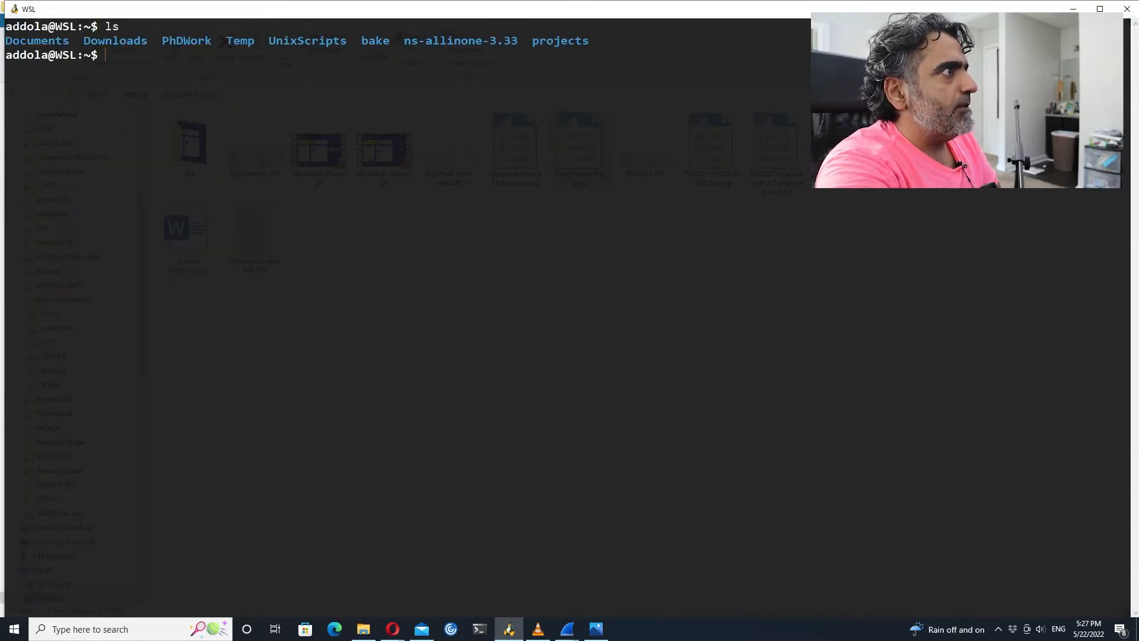
- Run whois 8.8.8.8 and scroll through the Google LLC and Level 3 records
text(whois)
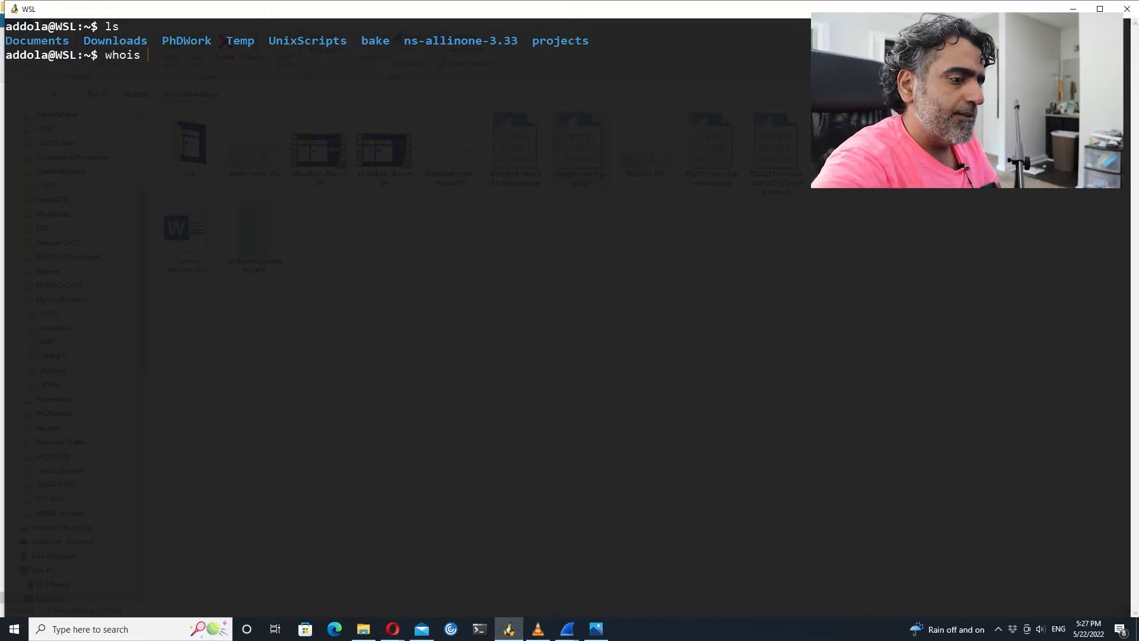
text(8.8.8.8)
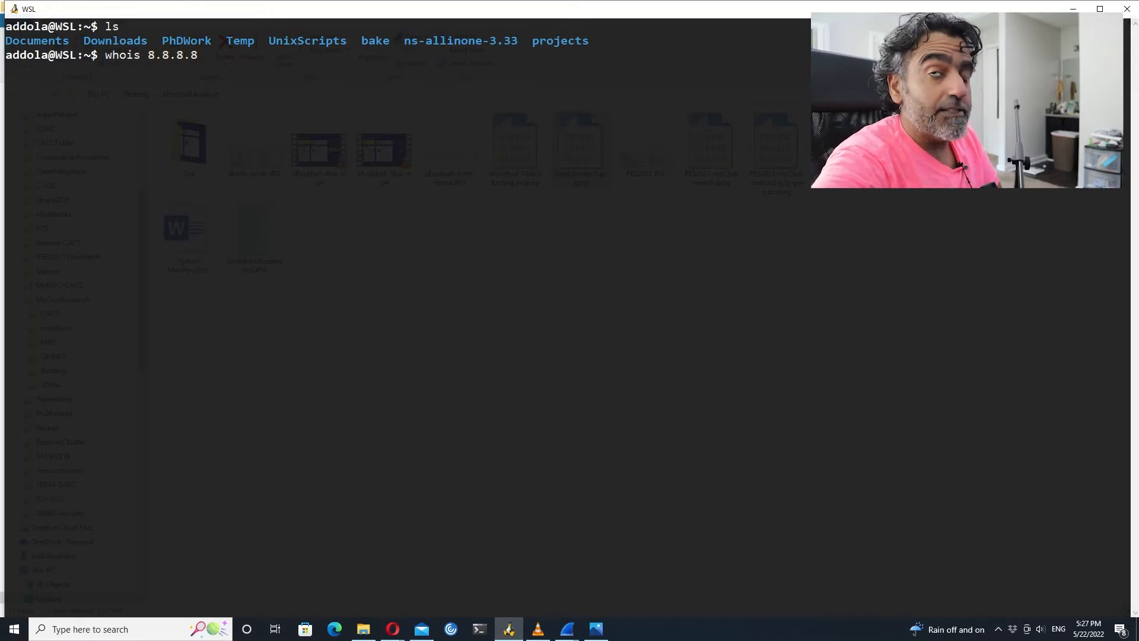
key(Return)
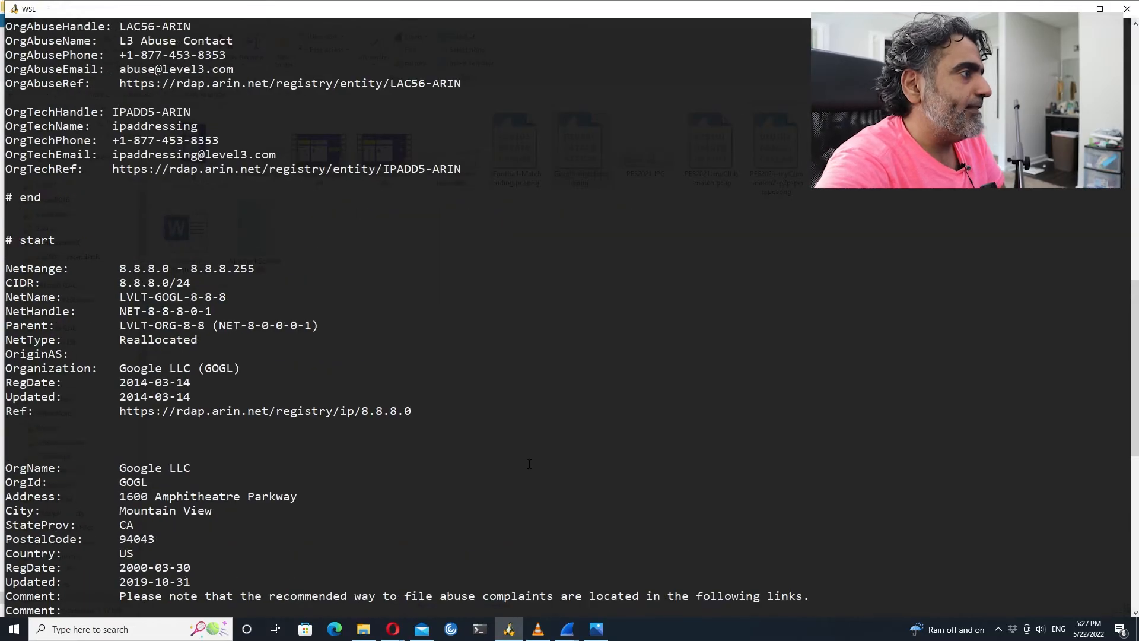
scroll(down, 3)
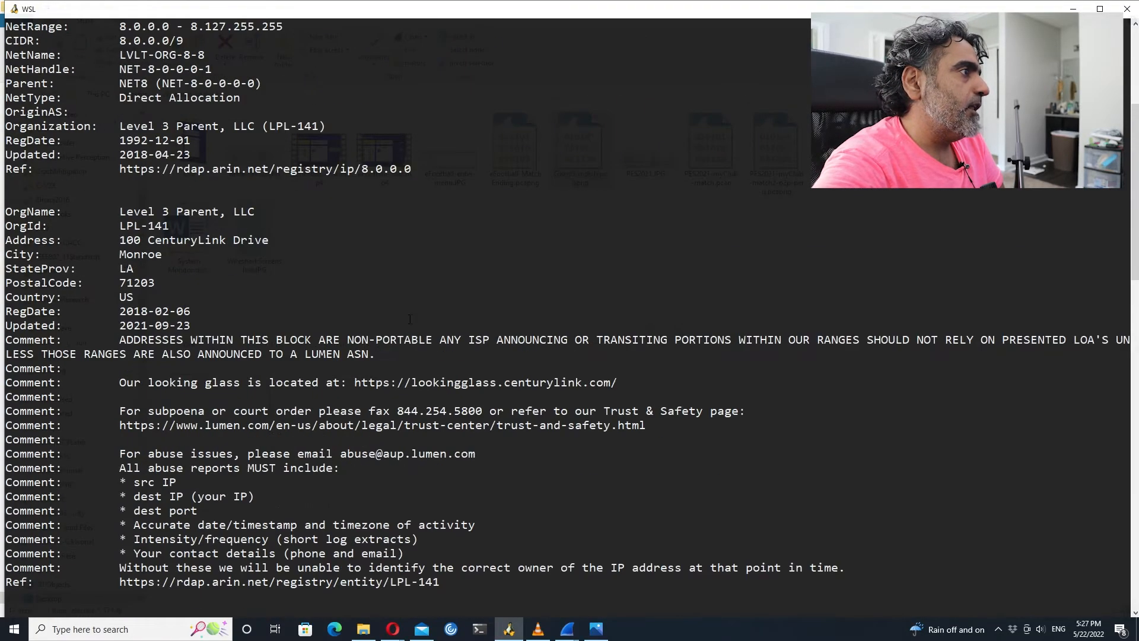
scroll(down, 3)
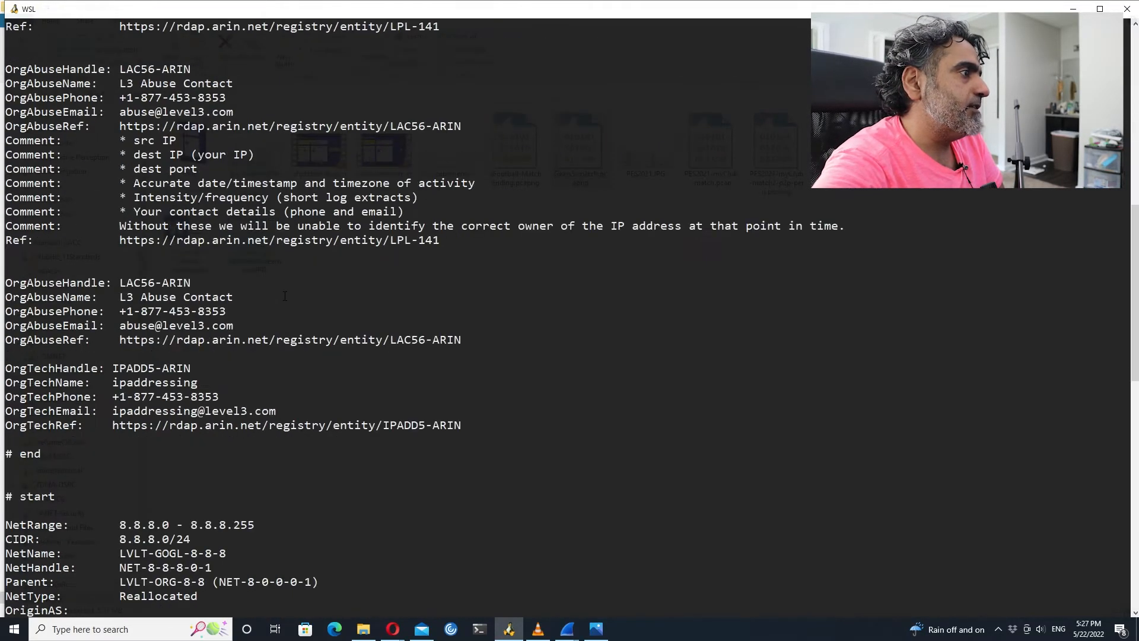
scroll(down, 3)
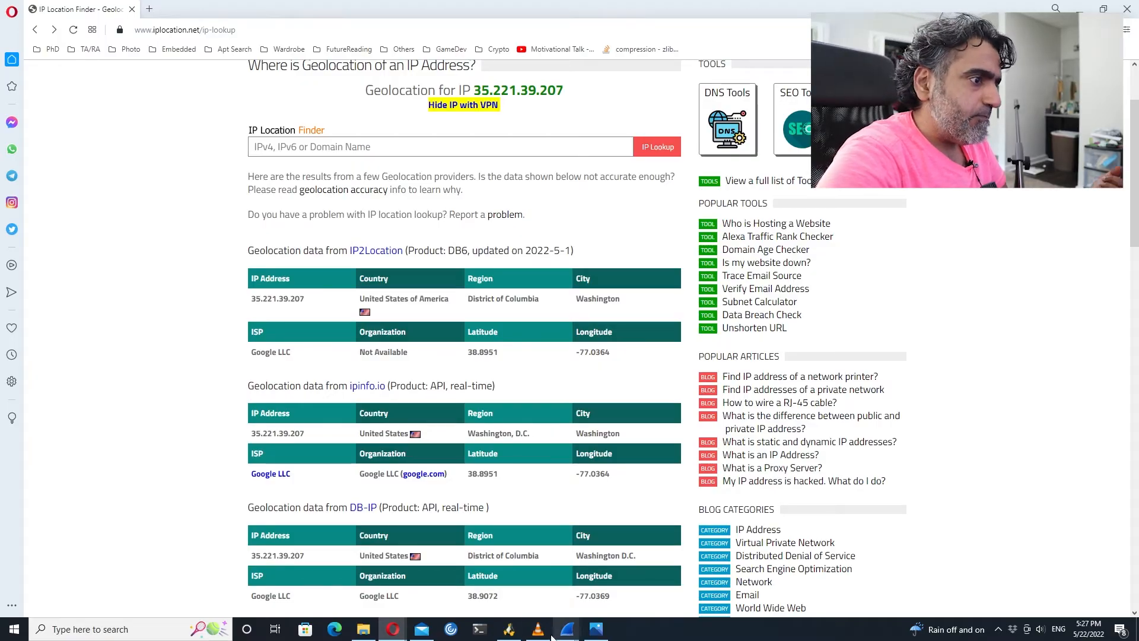
mouse_move(566, 629)
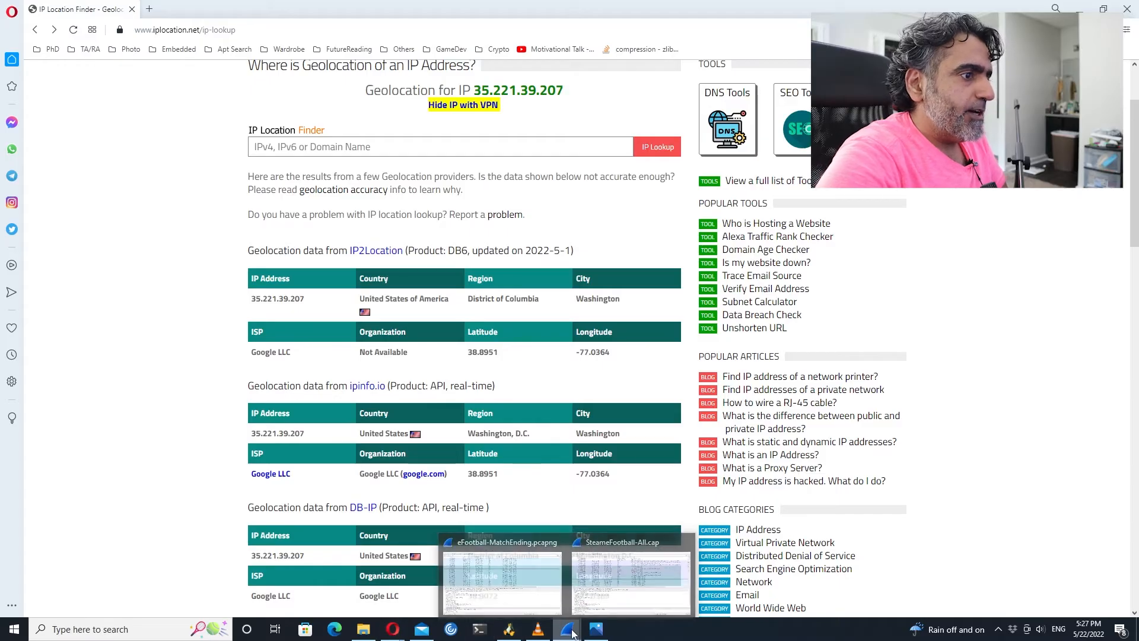
- Check the Wireshark taskbar windows, then begin a Start menu search
right_click(567, 629)
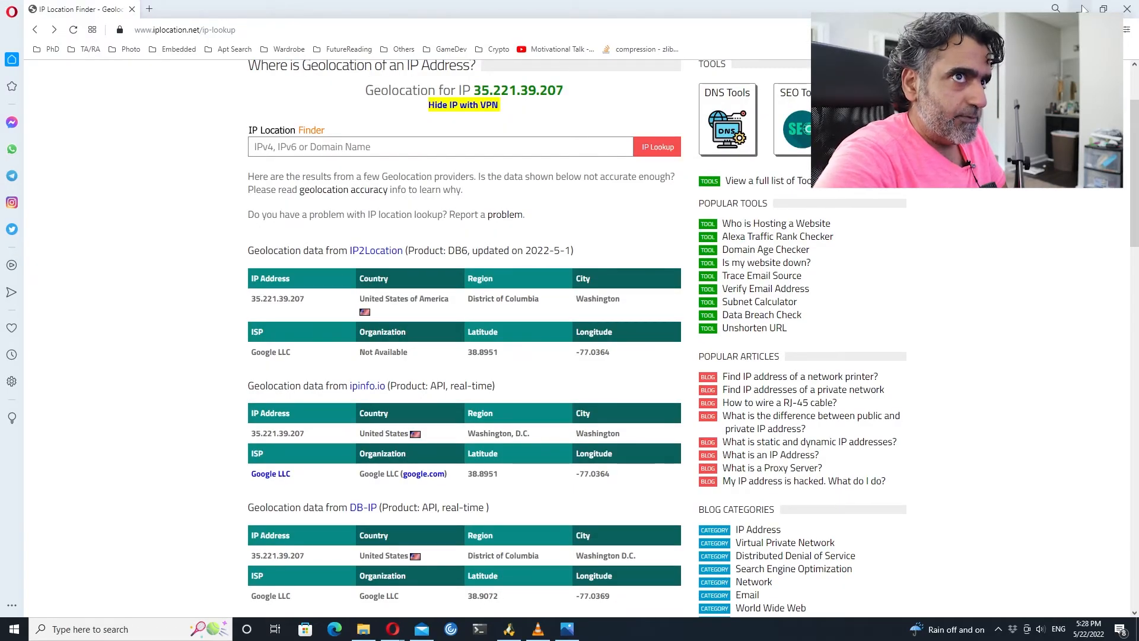
click(507, 629)
text(w)
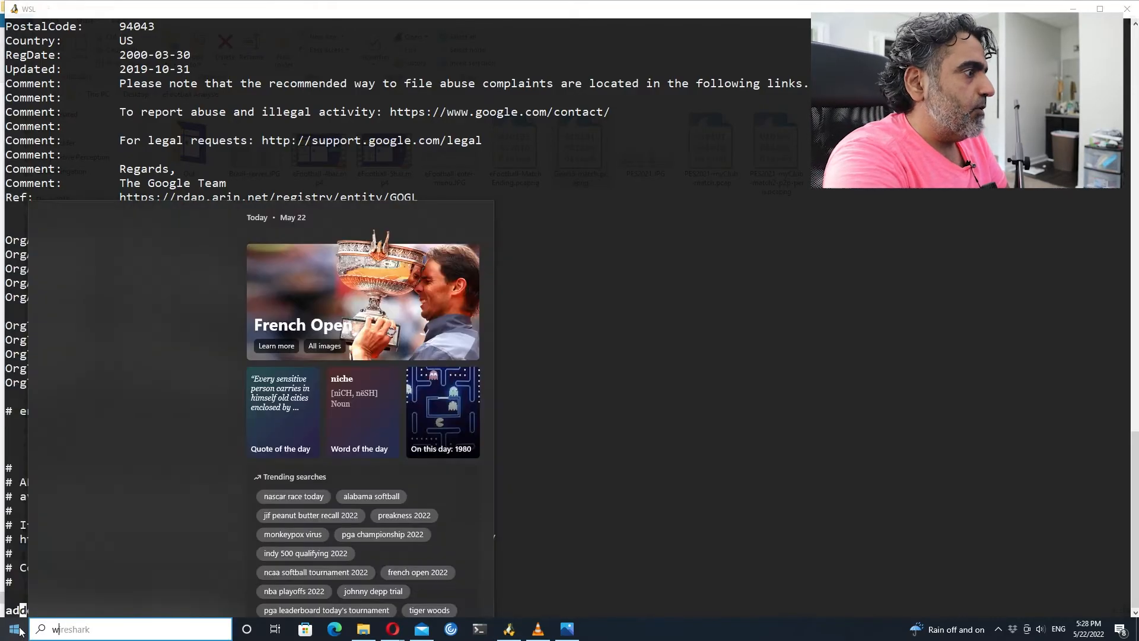
- Search for Wireshark and run it as administrator
text(ireshark)
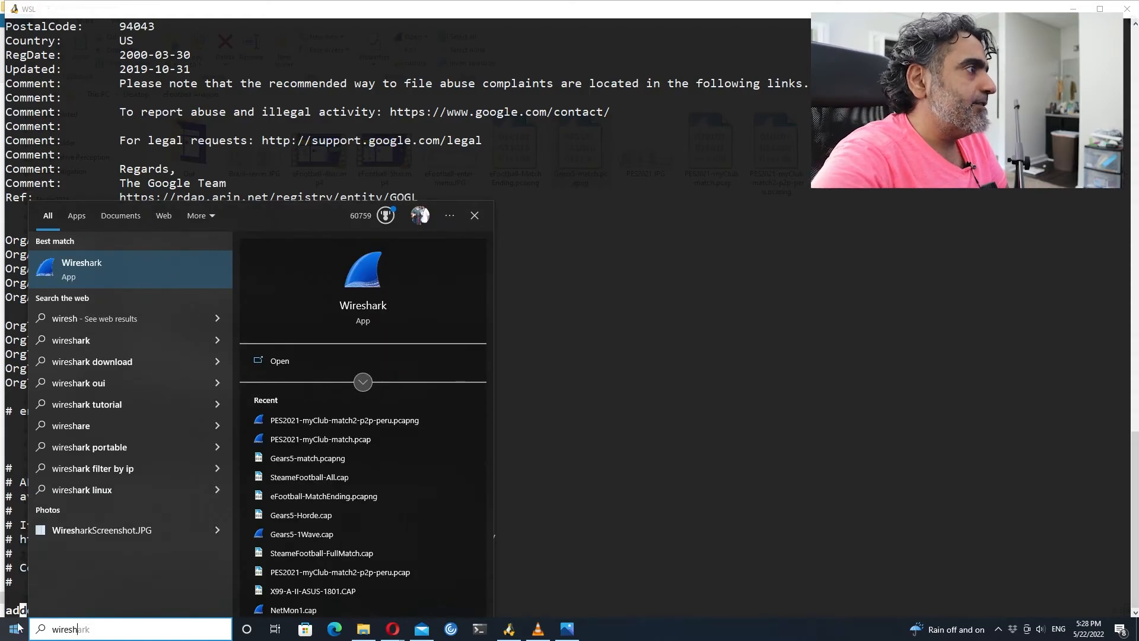
right_click(81, 268)
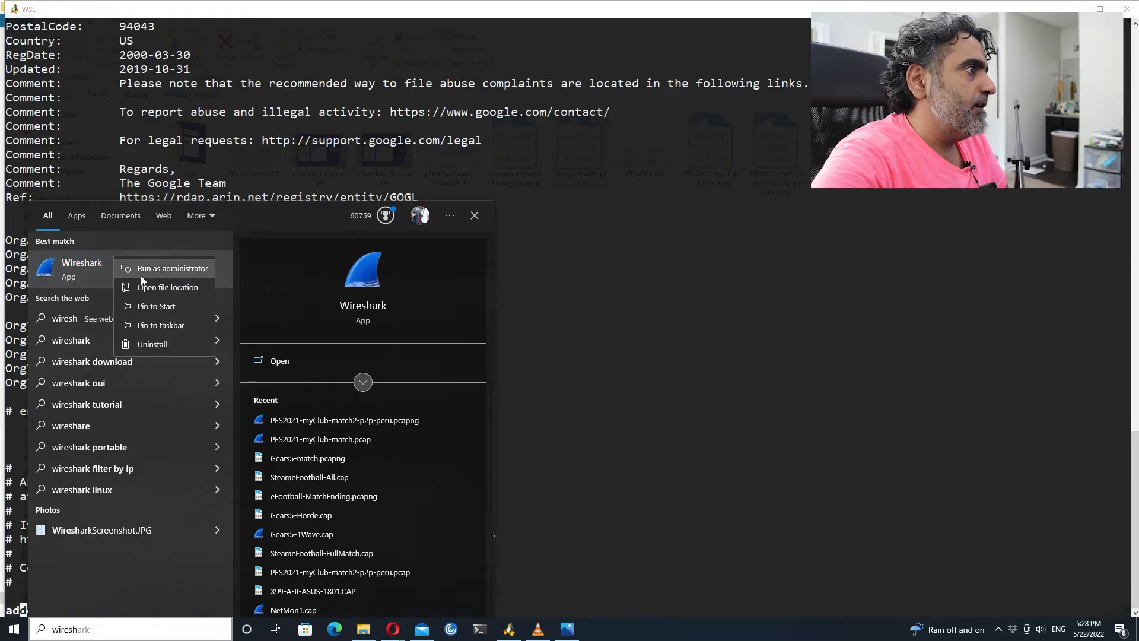
click(173, 268)
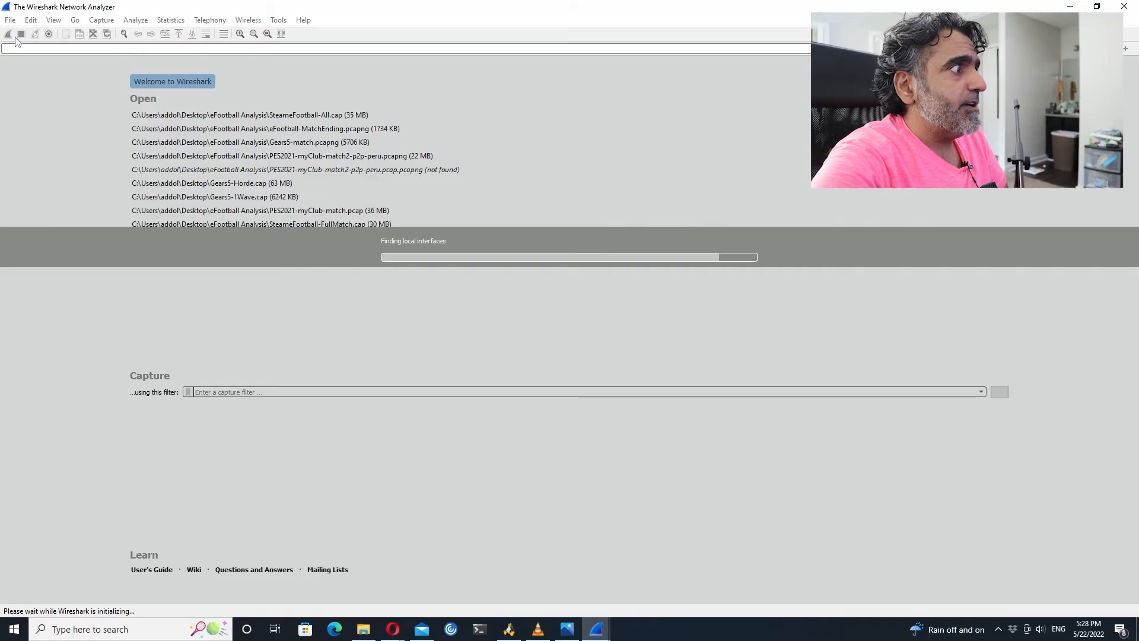
- Capture on Local Area Connection* 9 while visiting cnn.com in Opera, then stop the empty capture
click(9, 34)
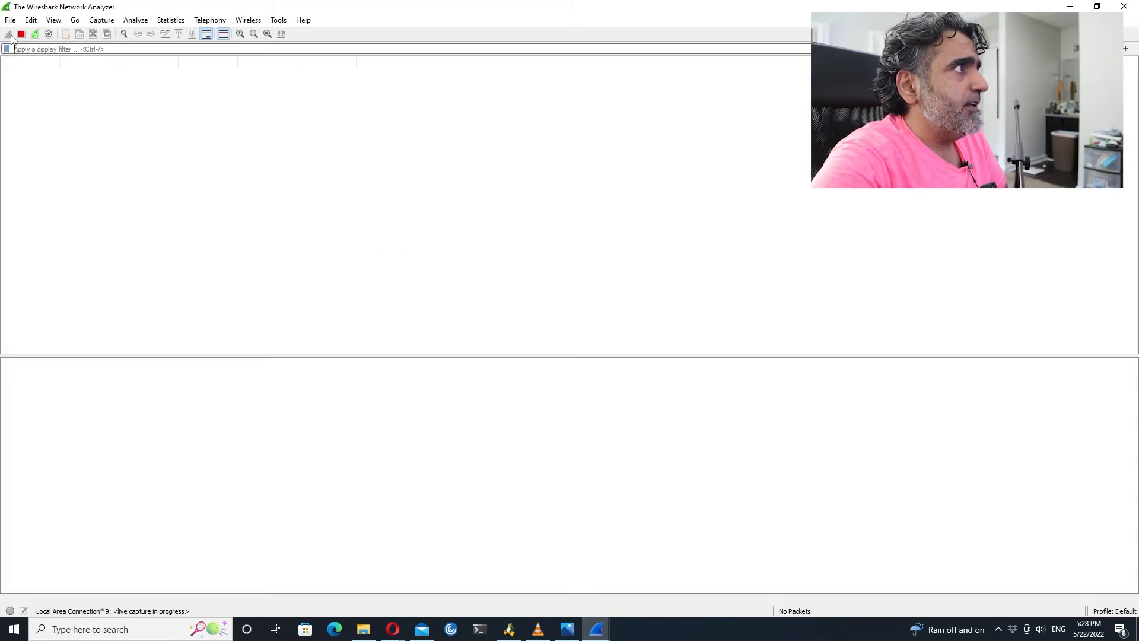
click(35, 34)
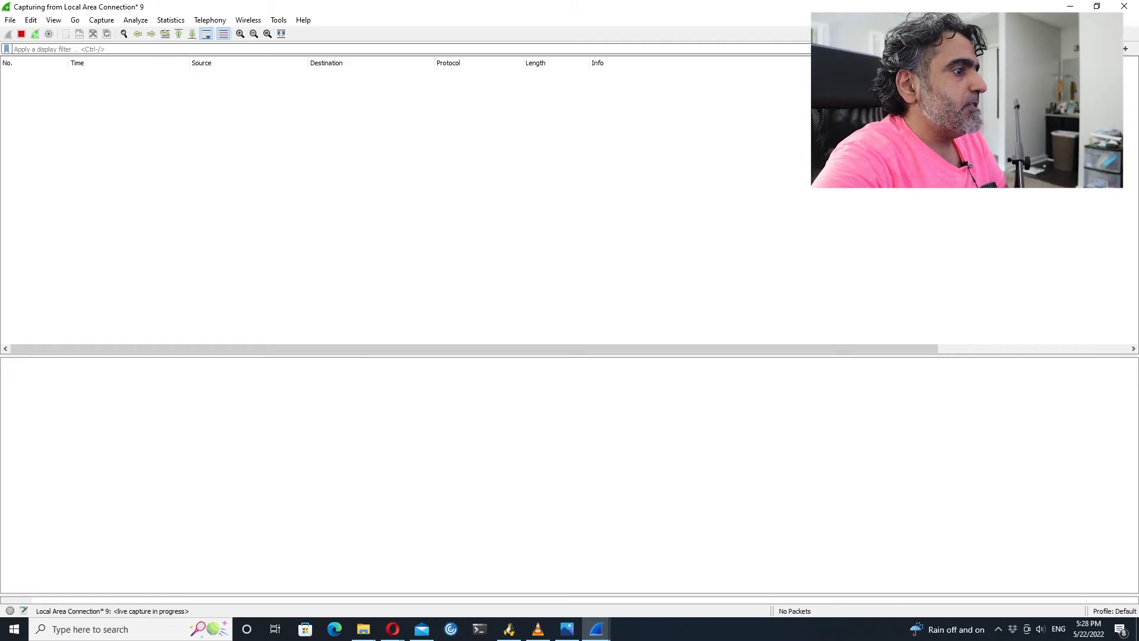
click(391, 629)
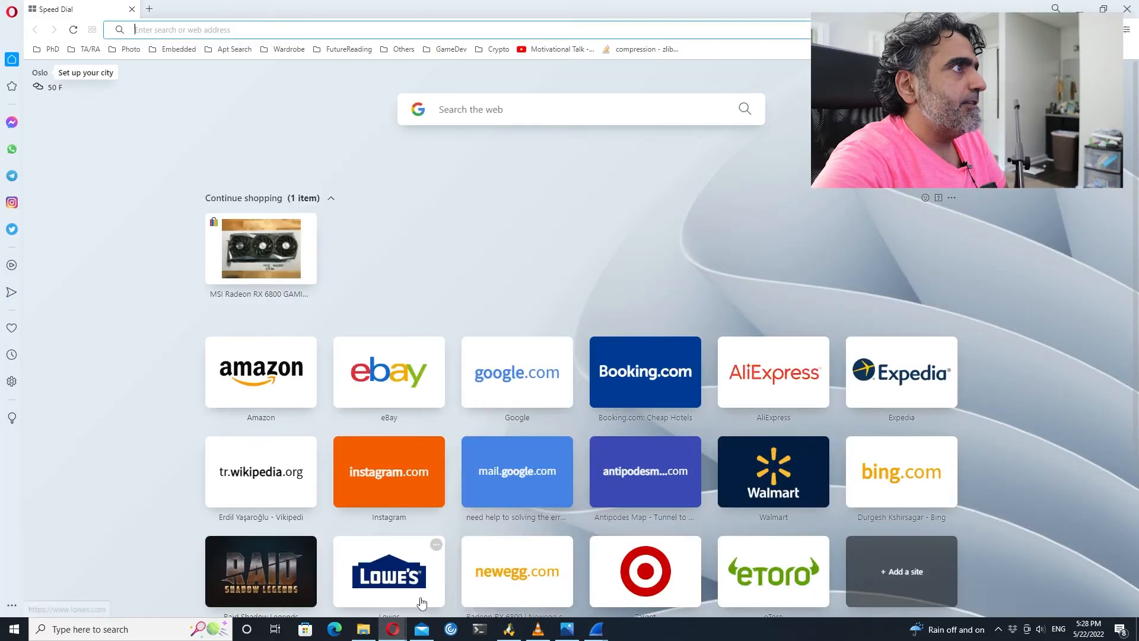
text(cnn.com)
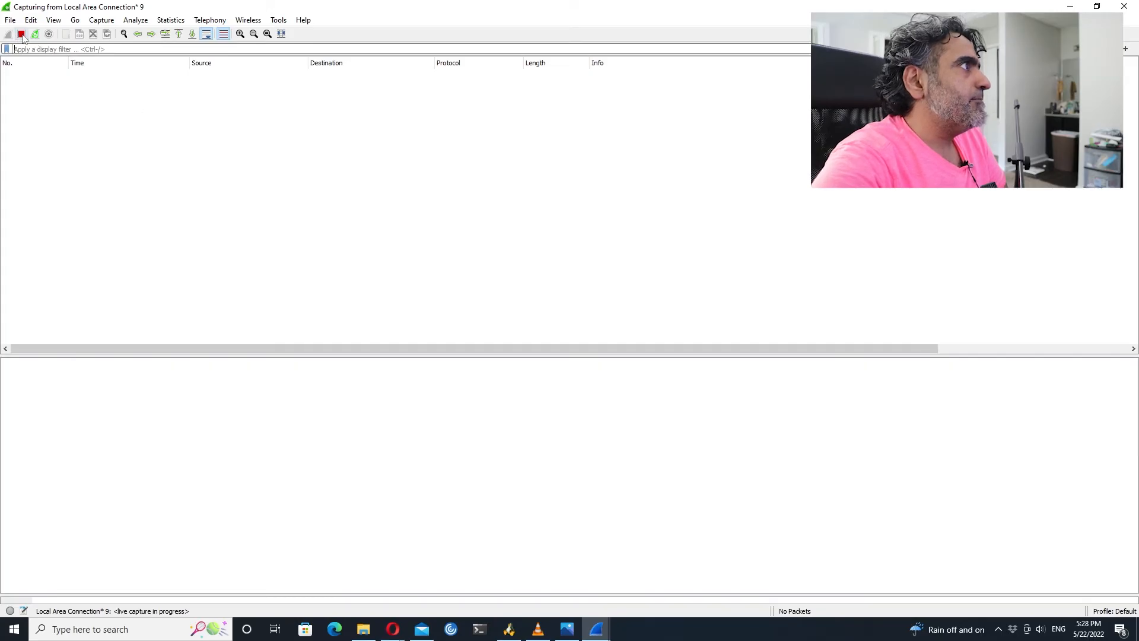
click(20, 33)
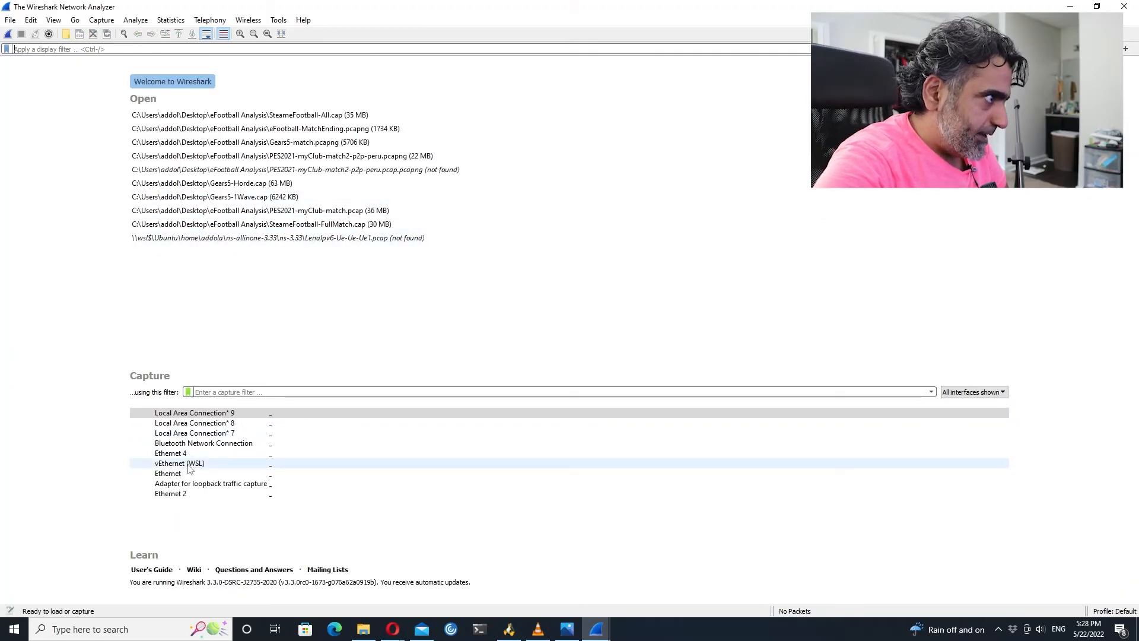
mouse_move(170, 453)
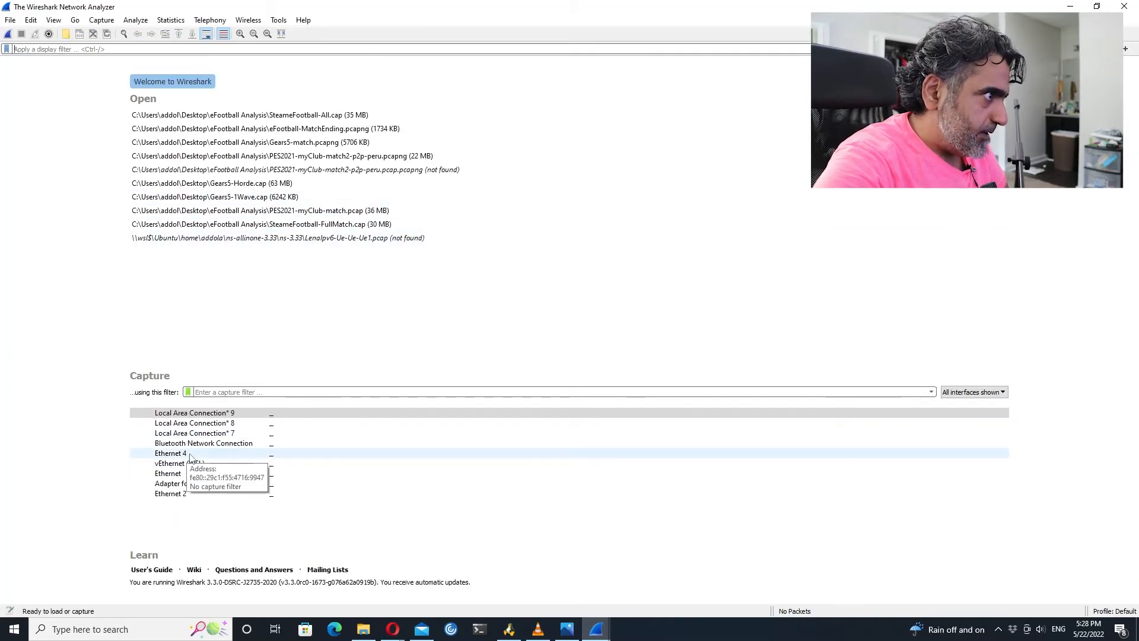
- Capture 10 UDP packets on Ethernet 4, stop, and quit Wireshark from the File menu
click(170, 453)
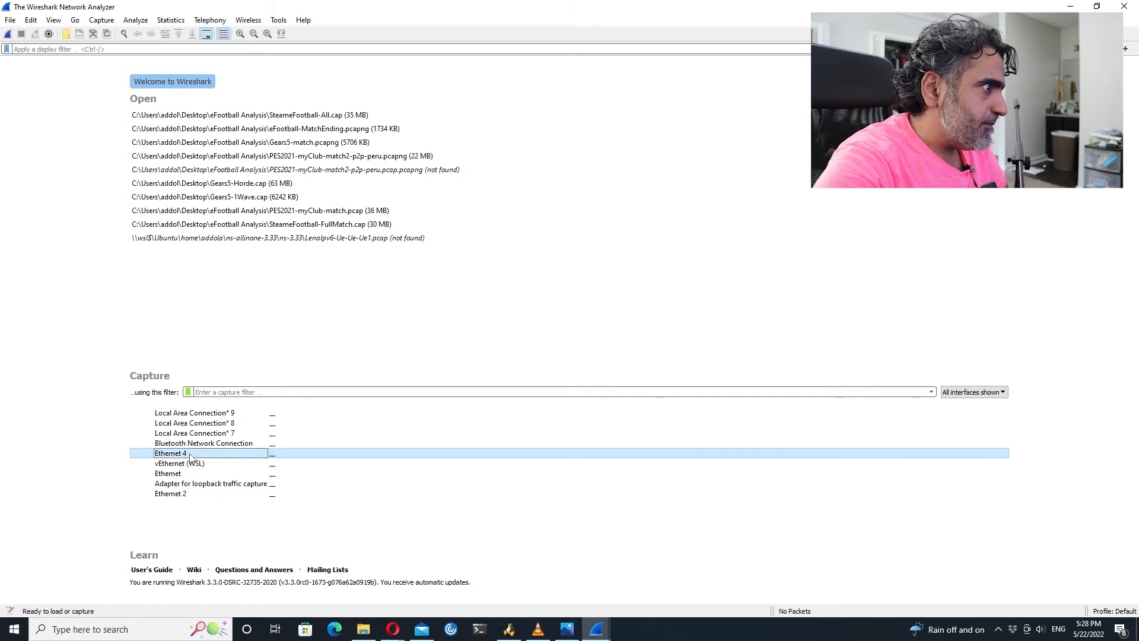
double_click(170, 453)
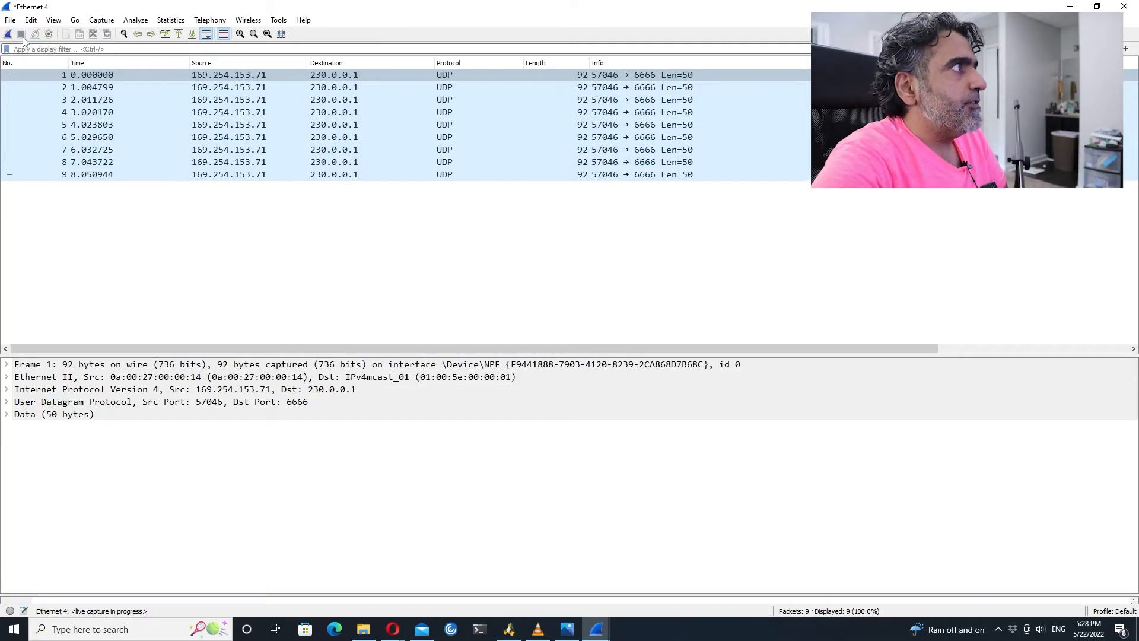
click(20, 33)
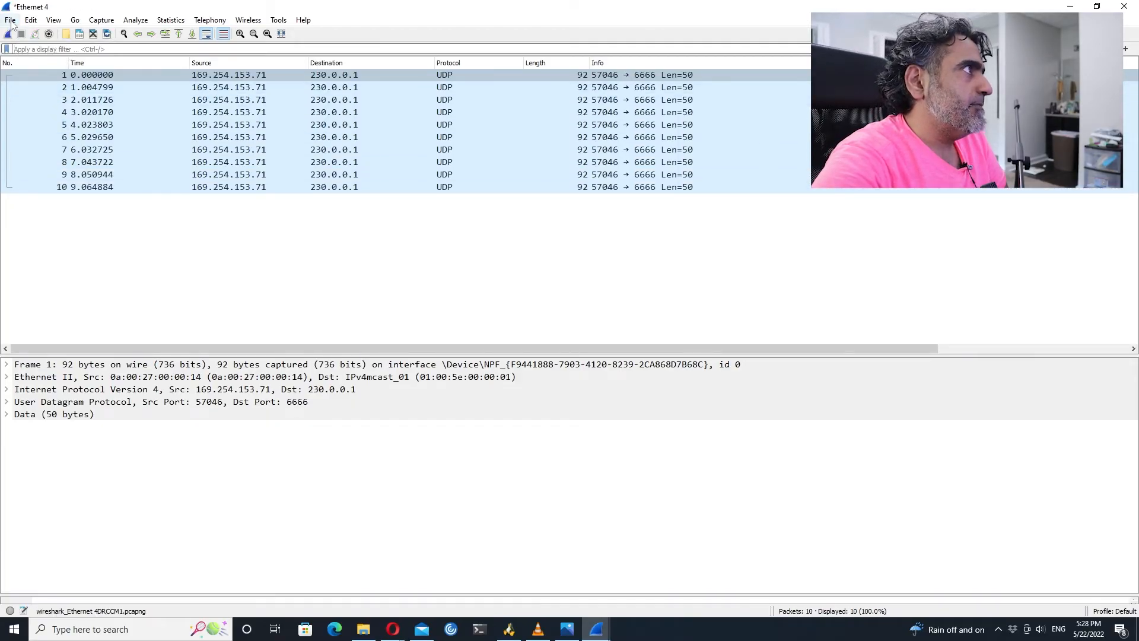
click(10, 19)
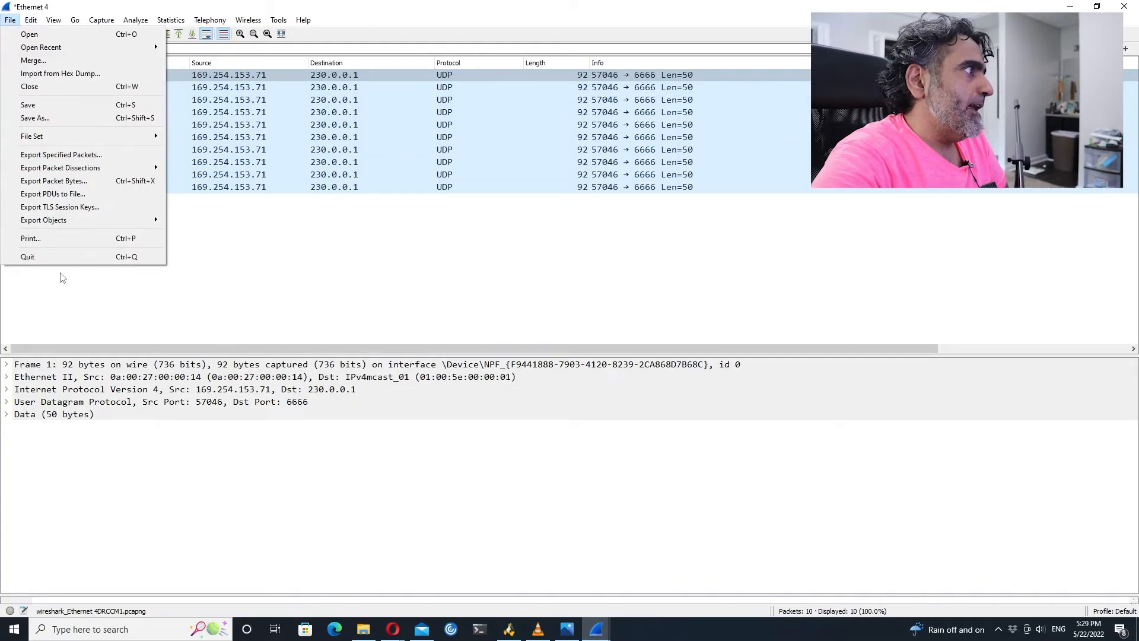
click(27, 256)
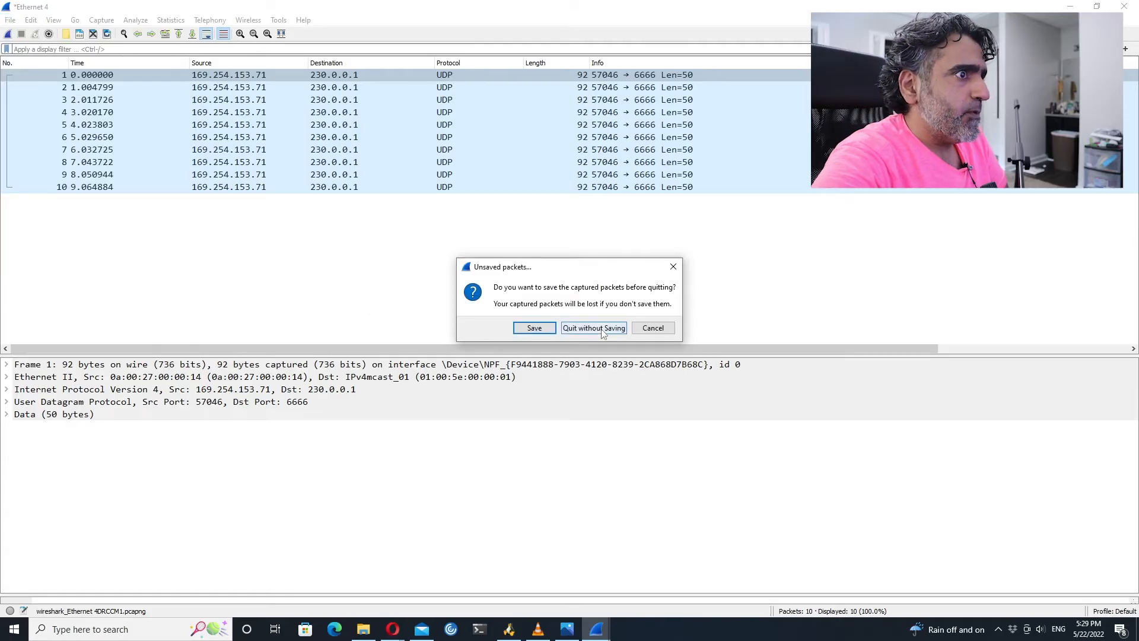